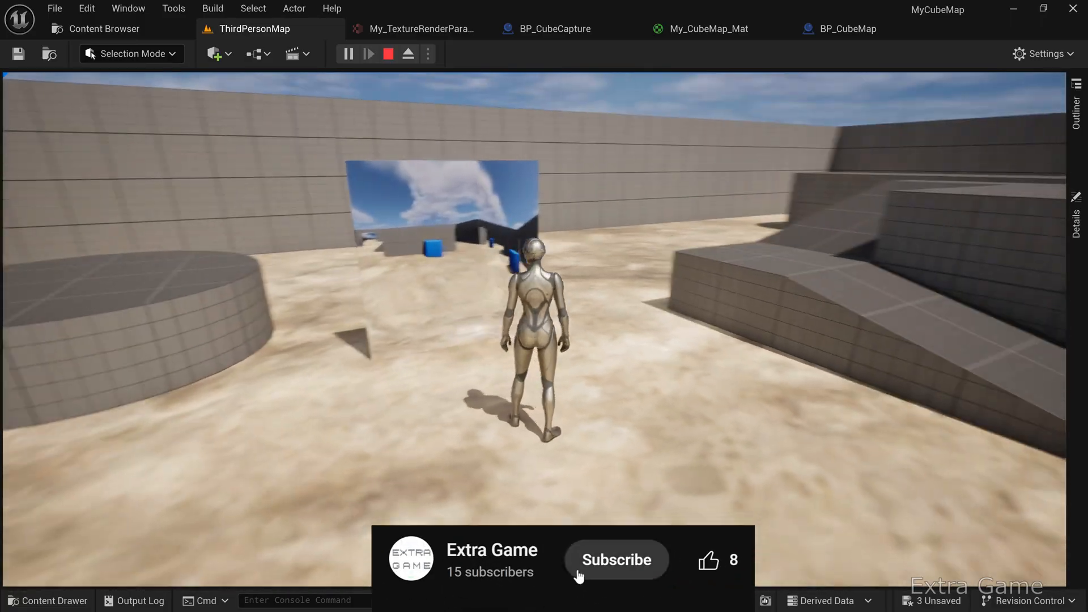
# Step: Create a new Third Person project named MyCubeMap from the Project Browser
pyautogui.click(614, 560)
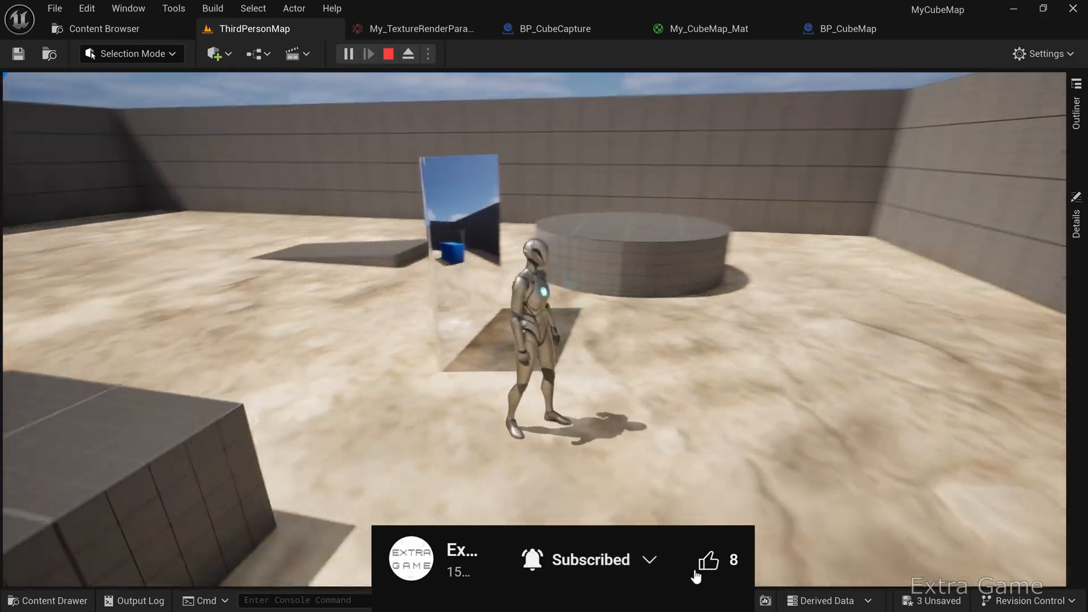
pyautogui.click(708, 560)
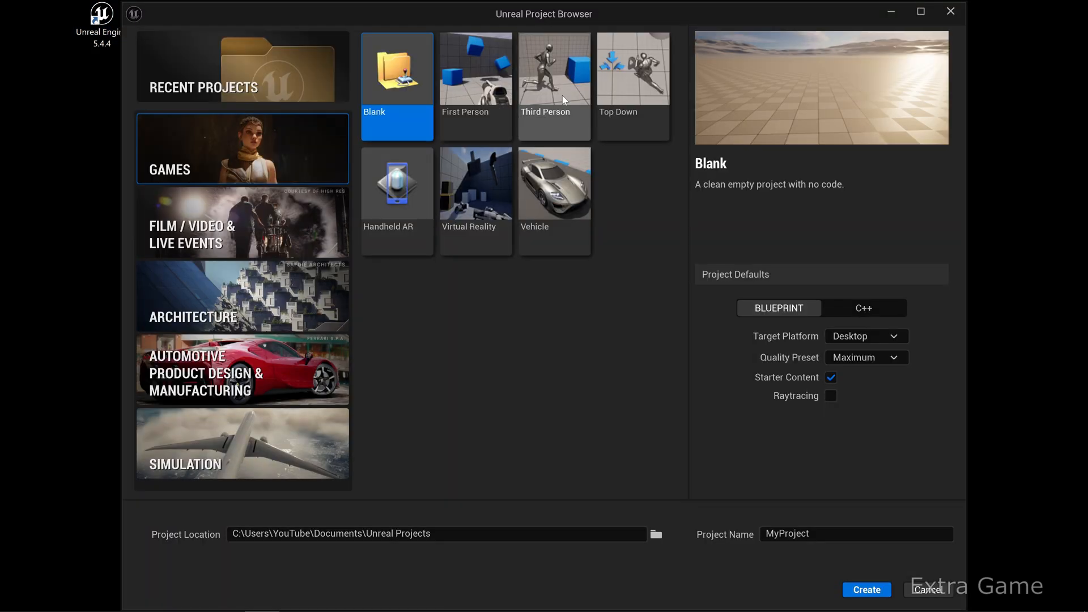
pyautogui.click(554, 83)
pyautogui.write('MyCubeMap')
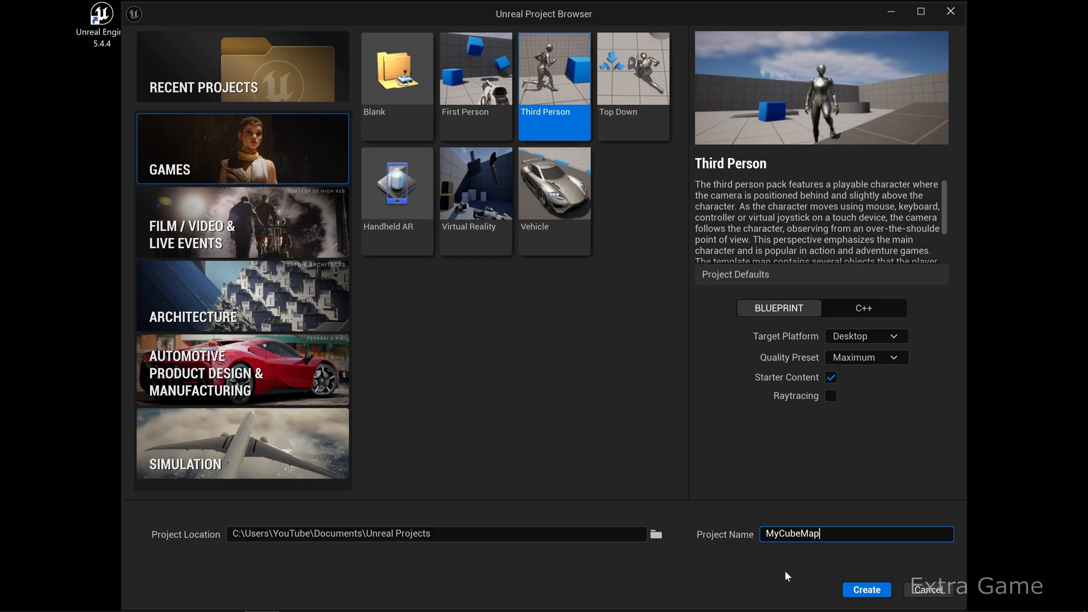
pyautogui.click(865, 589)
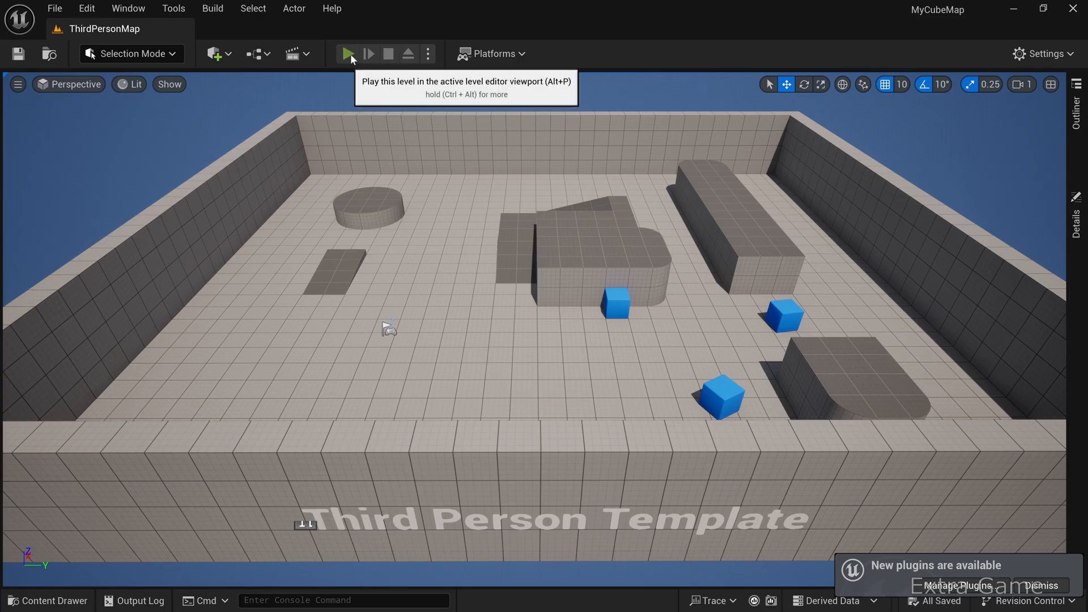
# Step: Play the level and take control of the character
pyautogui.click(348, 55)
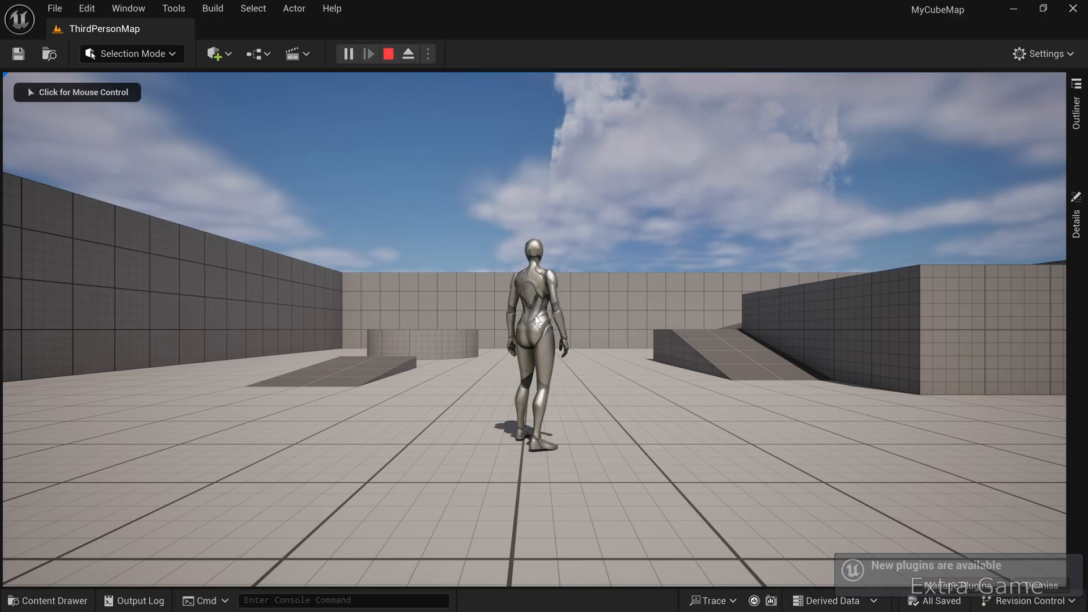
pyautogui.click(77, 92)
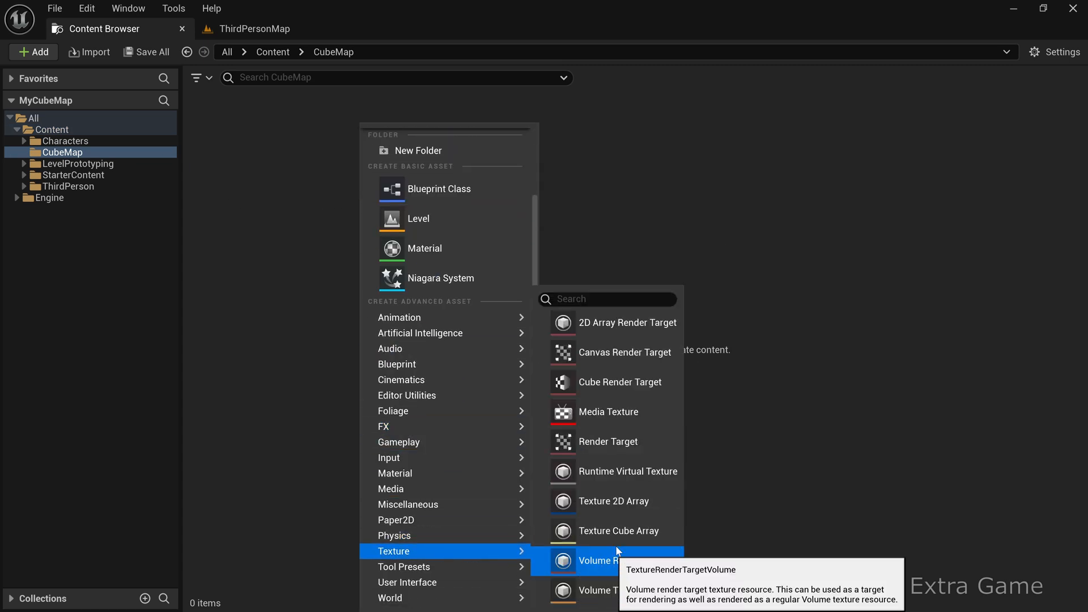
# Step: Add a Cube Render Target named My_TextureRenderParamCube and set its Size X to 1024
pyautogui.click(620, 382)
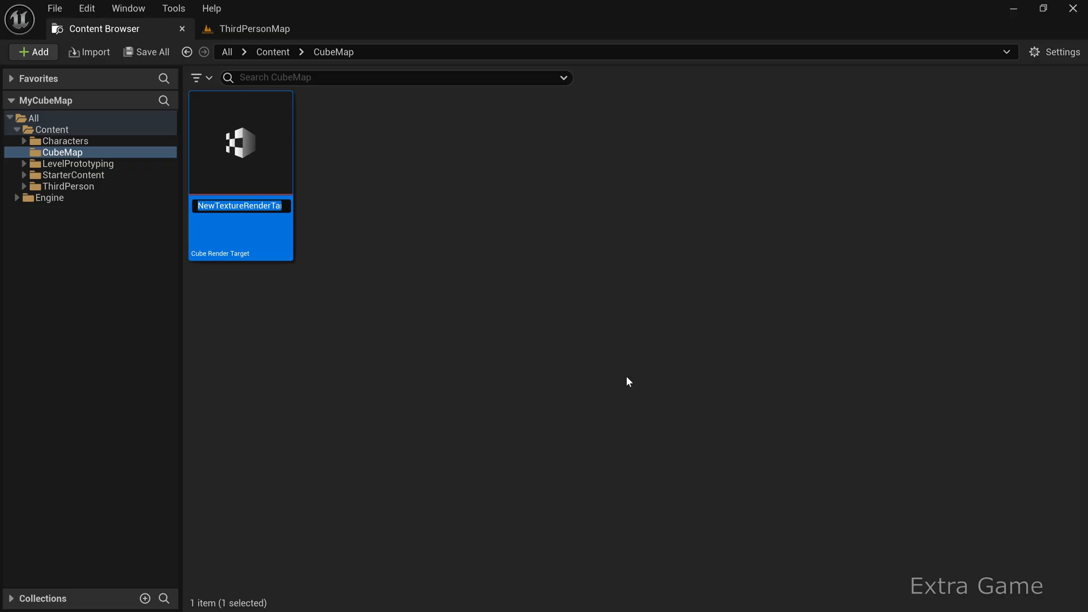
pyautogui.write('My_TextureRen')
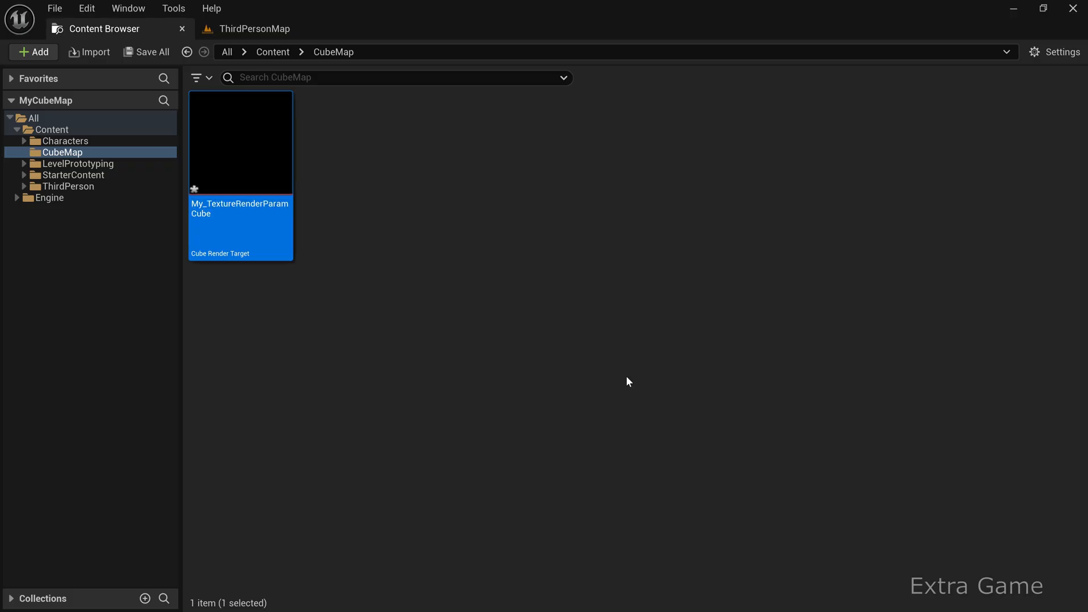
pyautogui.doubleClick(240, 142)
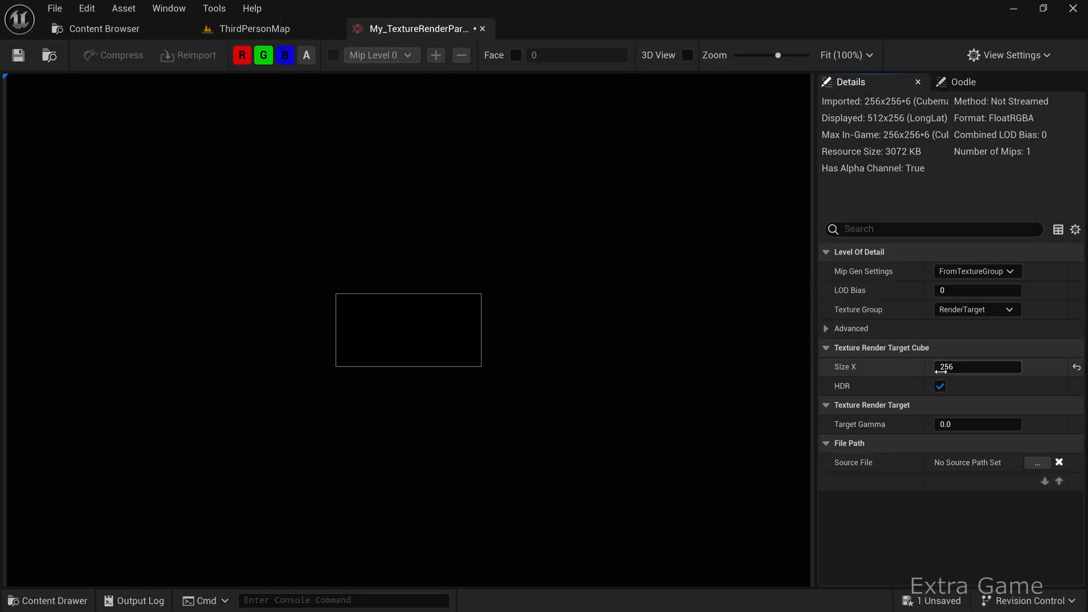
pyautogui.write('1024')
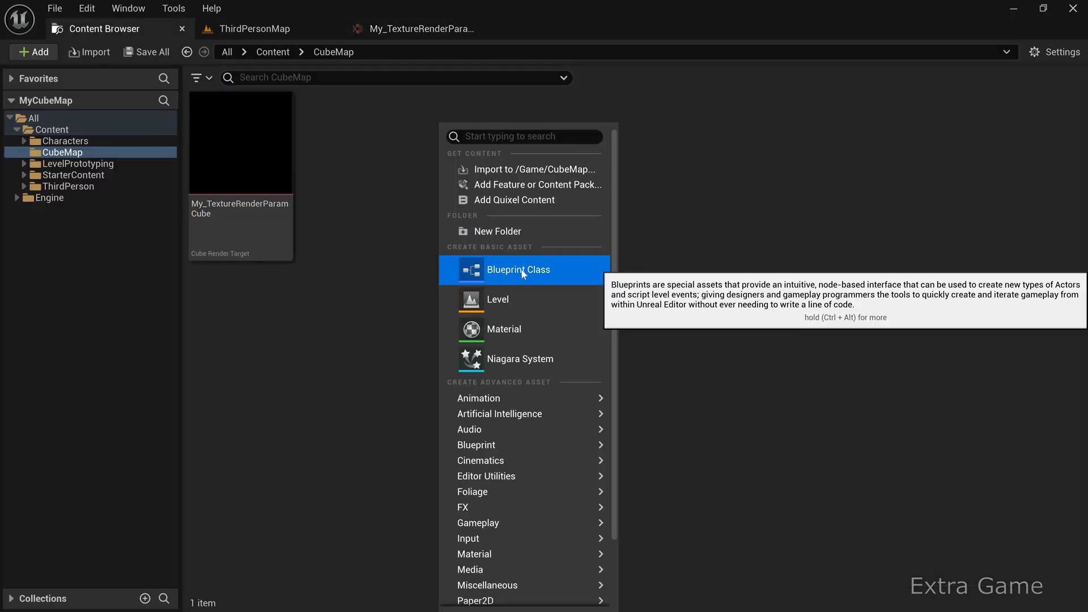
# Step: Create an Actor Blueprint class named BP_CubeCapture in the CubeMap folder
pyautogui.click(518, 270)
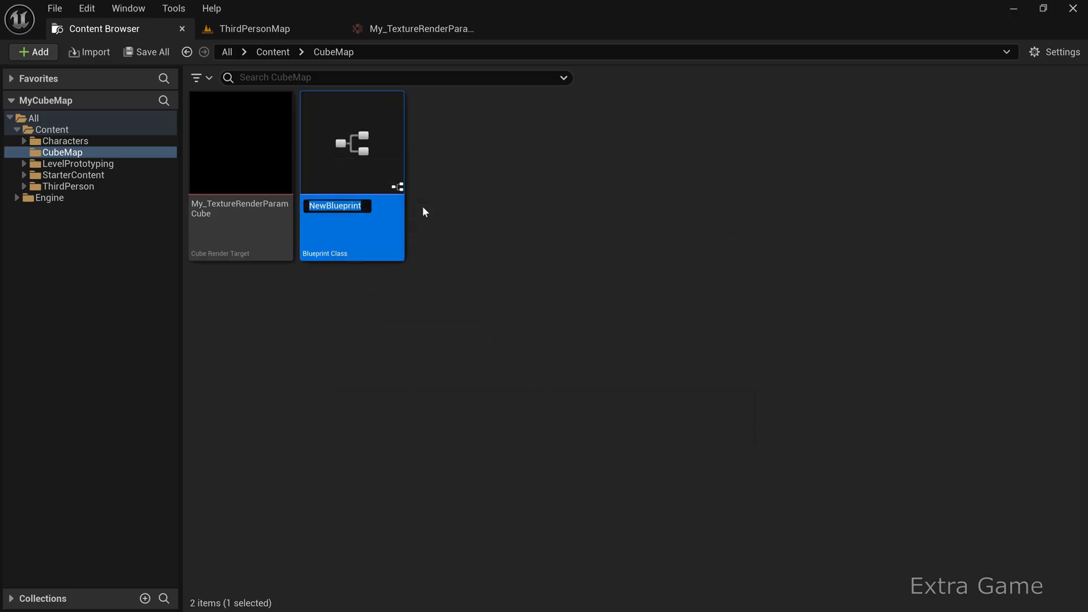
pyautogui.write('BP_Cube')
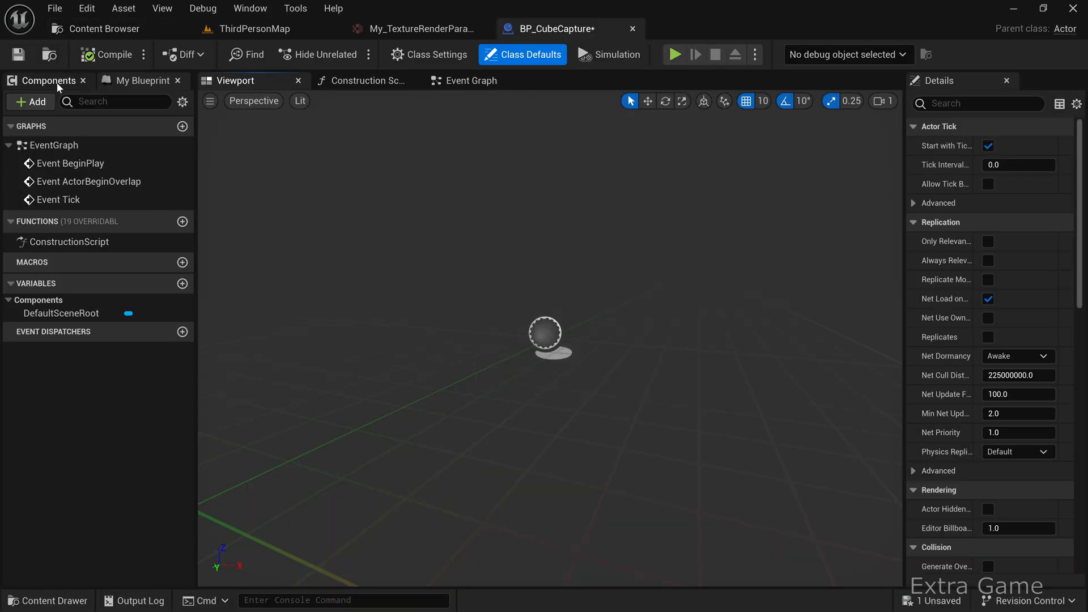
# Step: Add a Scene Capture Component Cube to BP_CubeCapture
pyautogui.click(30, 101)
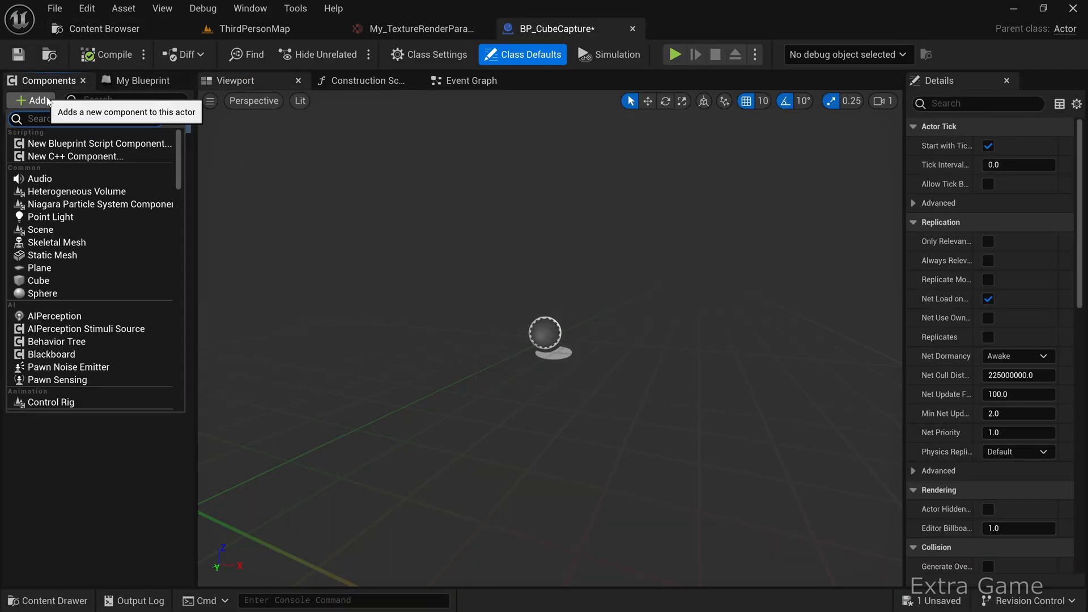
pyautogui.write('scene')
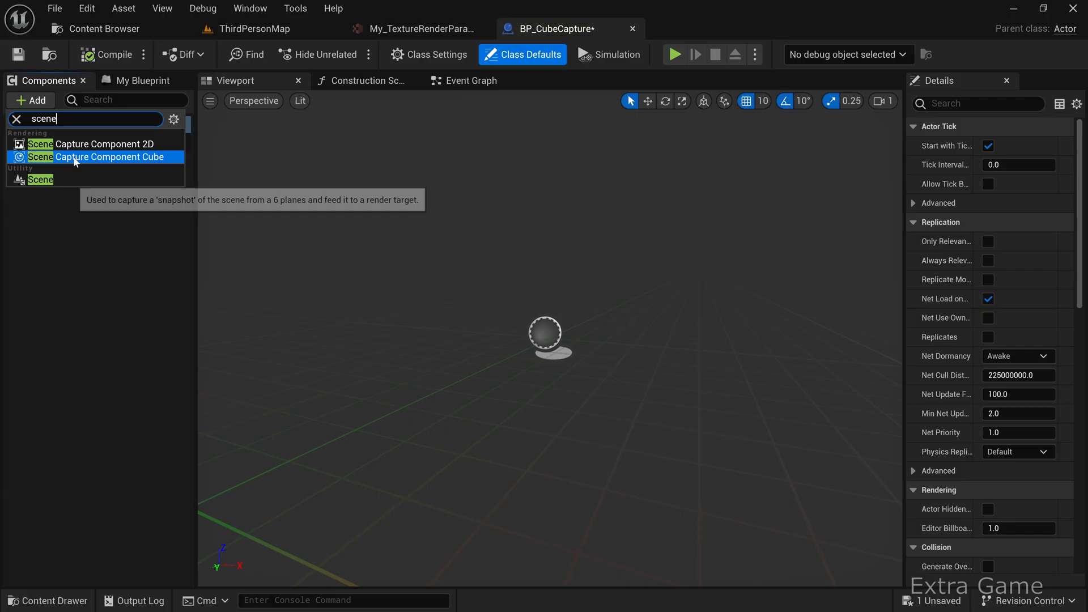
pyautogui.click(108, 156)
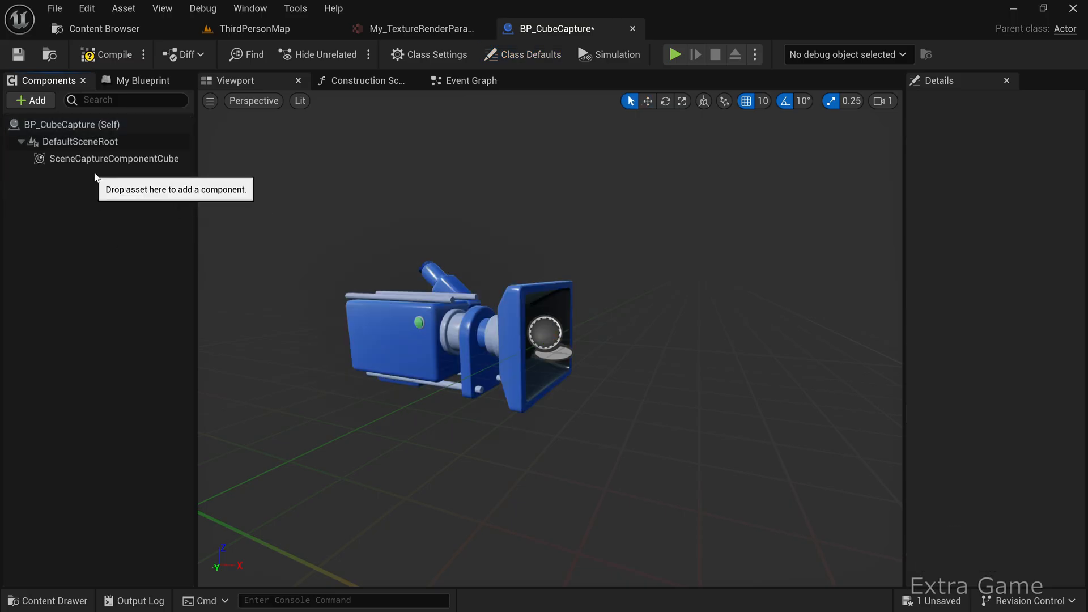
pyautogui.click(113, 159)
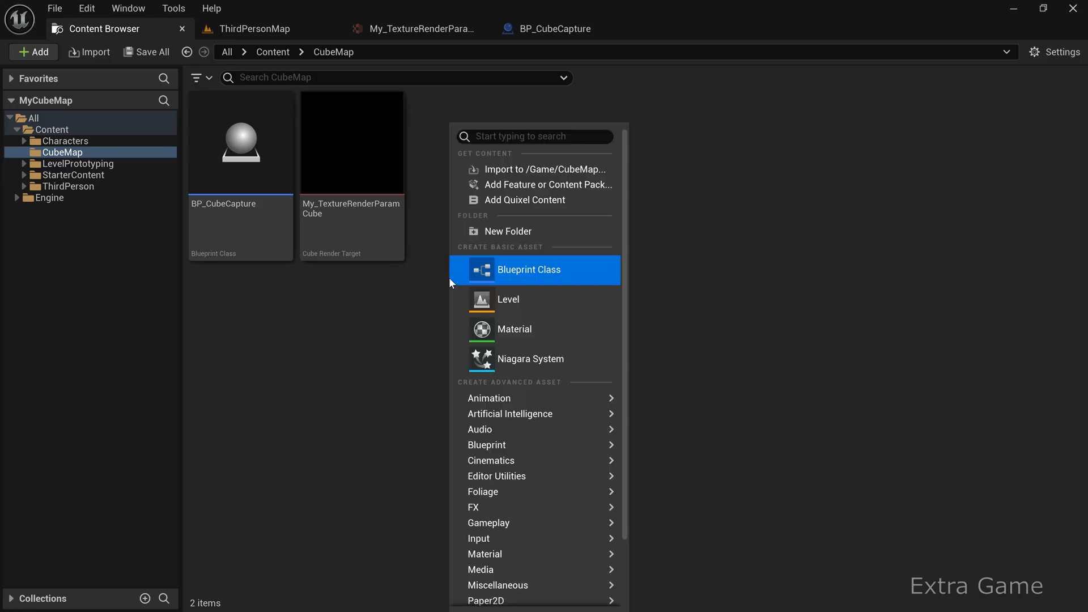
pyautogui.moveTo(514, 329)
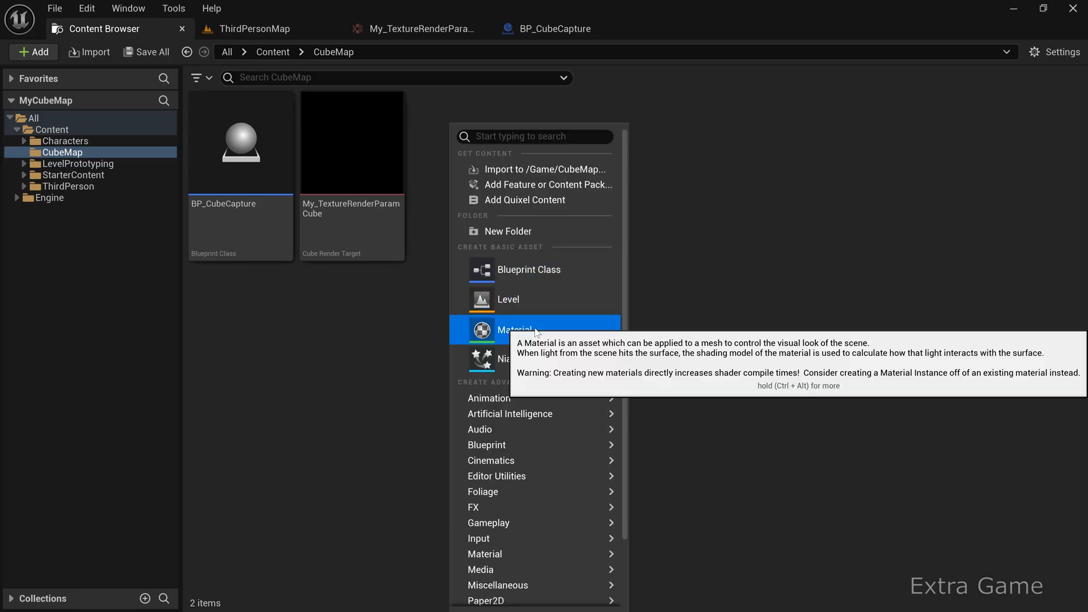
# Step: Create the material My_CubeMap_Mat and open it in the Material Editor
pyautogui.click(514, 330)
pyautogui.write('My_CubeMap_Mat')
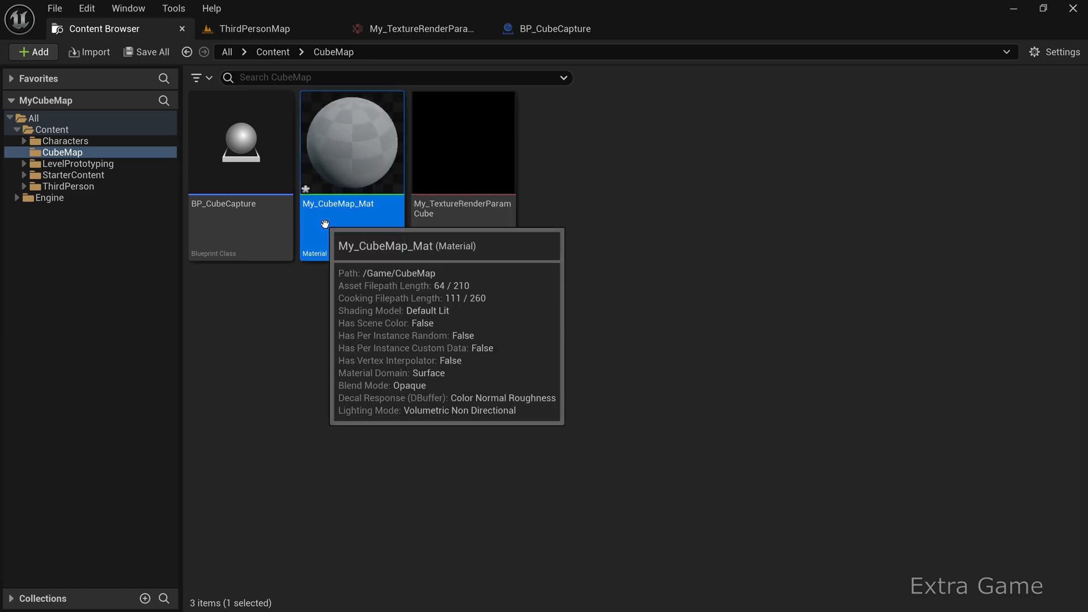
pyautogui.doubleClick(352, 143)
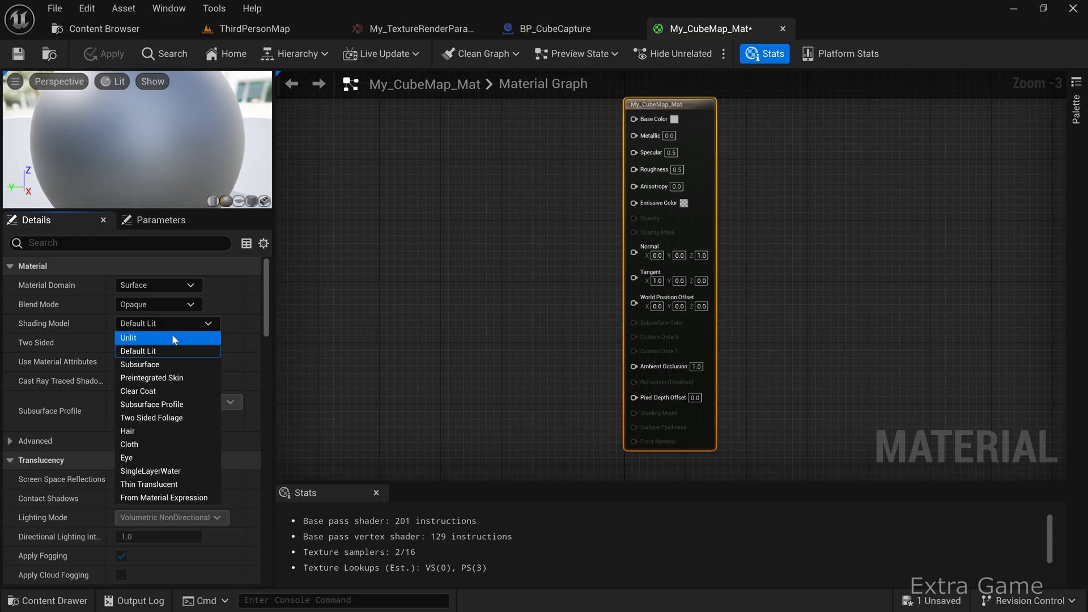
# Step: Make the material unlit and add a TexCoord node plus a constant of 1.0 for tiling
pyautogui.click(128, 338)
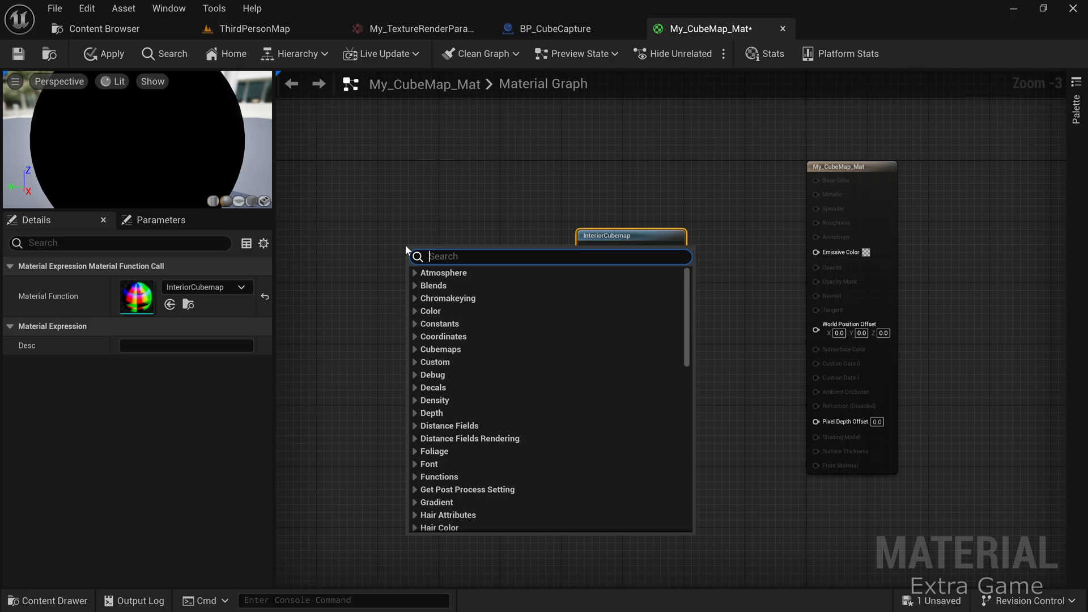
pyautogui.write('textureco')
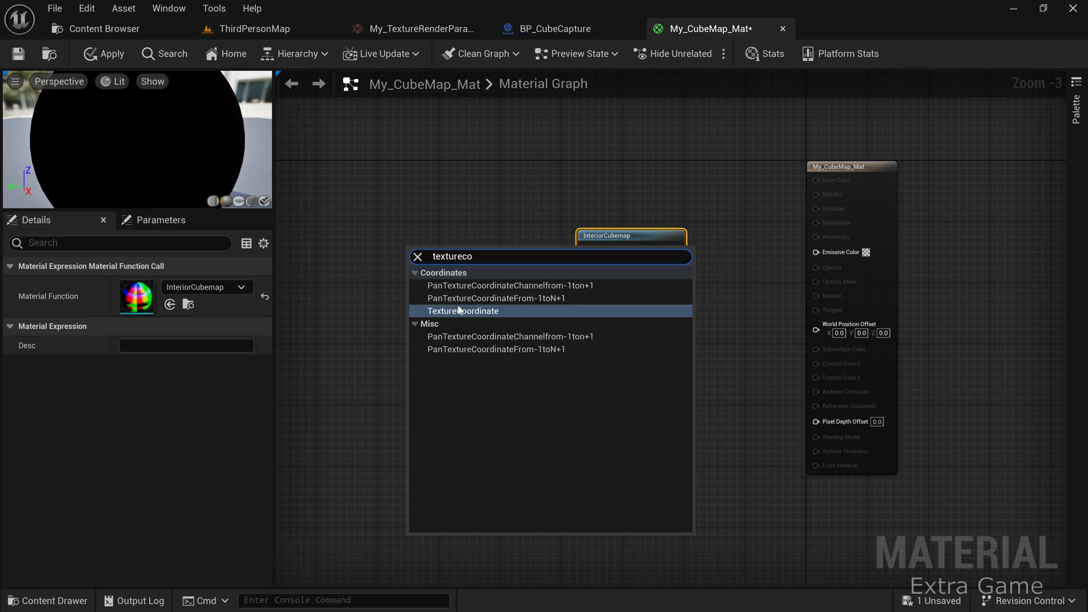
pyautogui.click(462, 311)
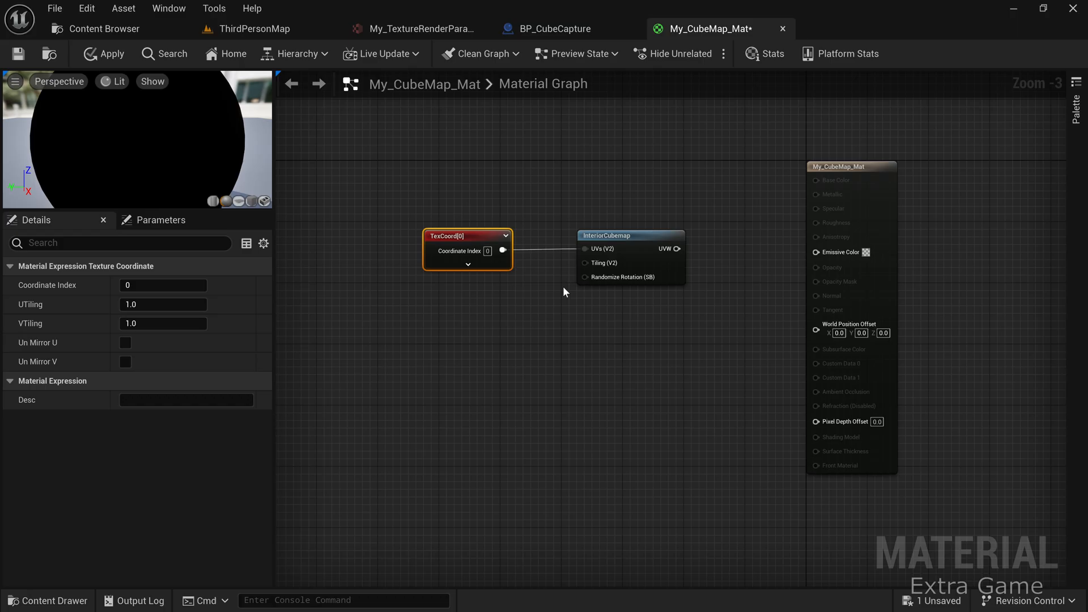
pyautogui.rightClick(564, 291)
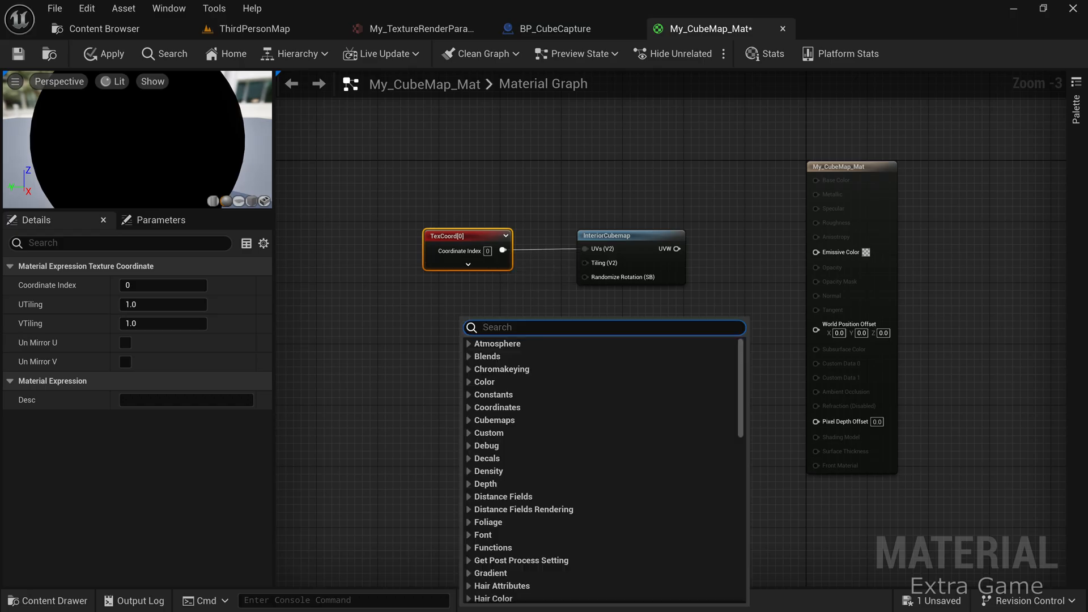
pyautogui.write('constan')
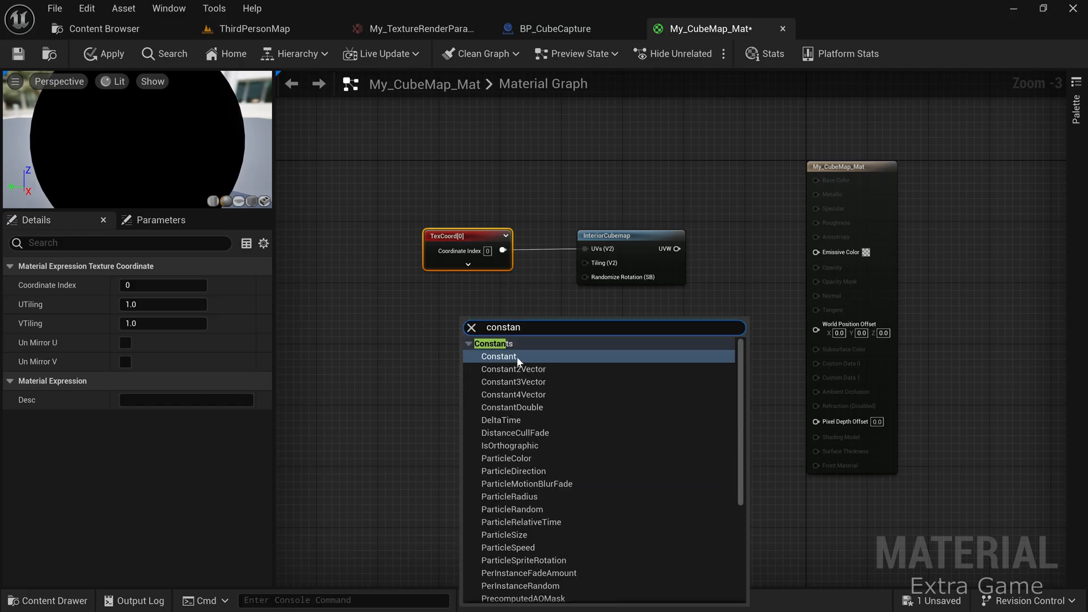
pyautogui.click(499, 356)
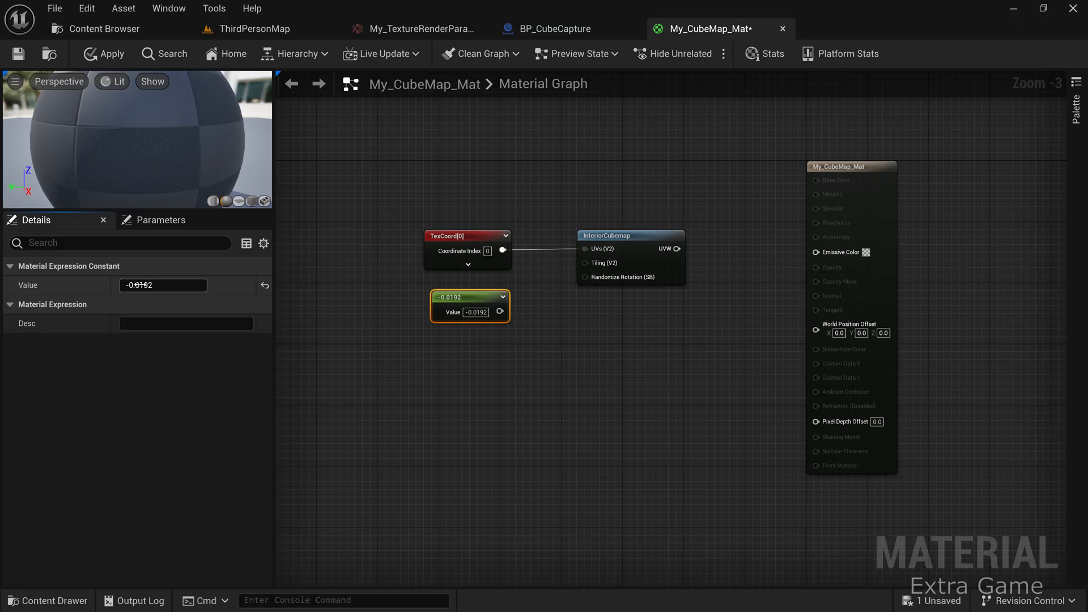
pyautogui.write('1.0')
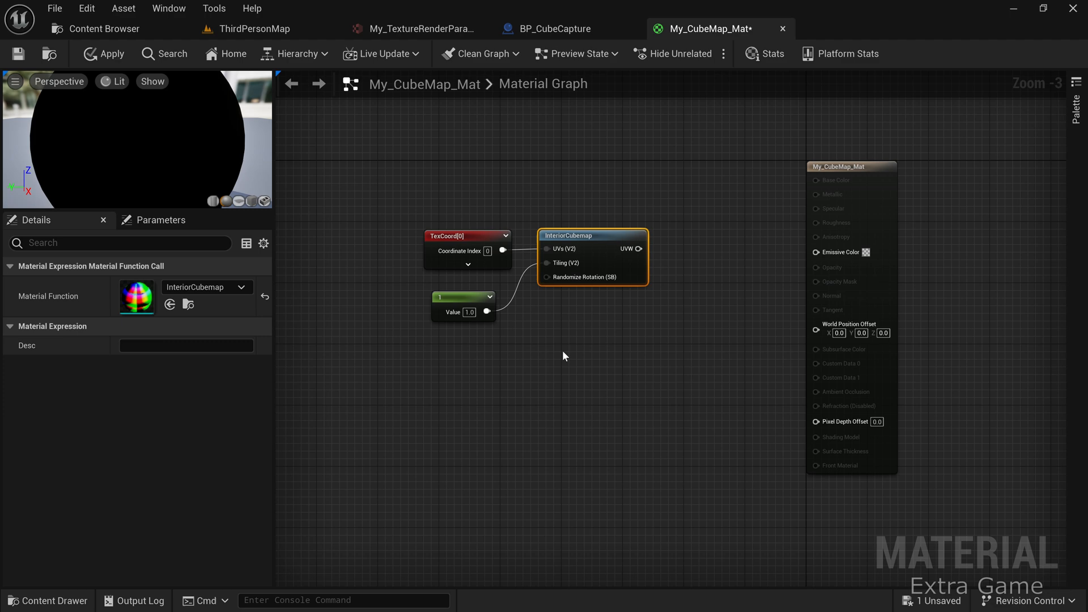
# Step: Add a cube texture parameter using My_TextureRenderParamCube feeding Emissive Color
pyautogui.write('texture')
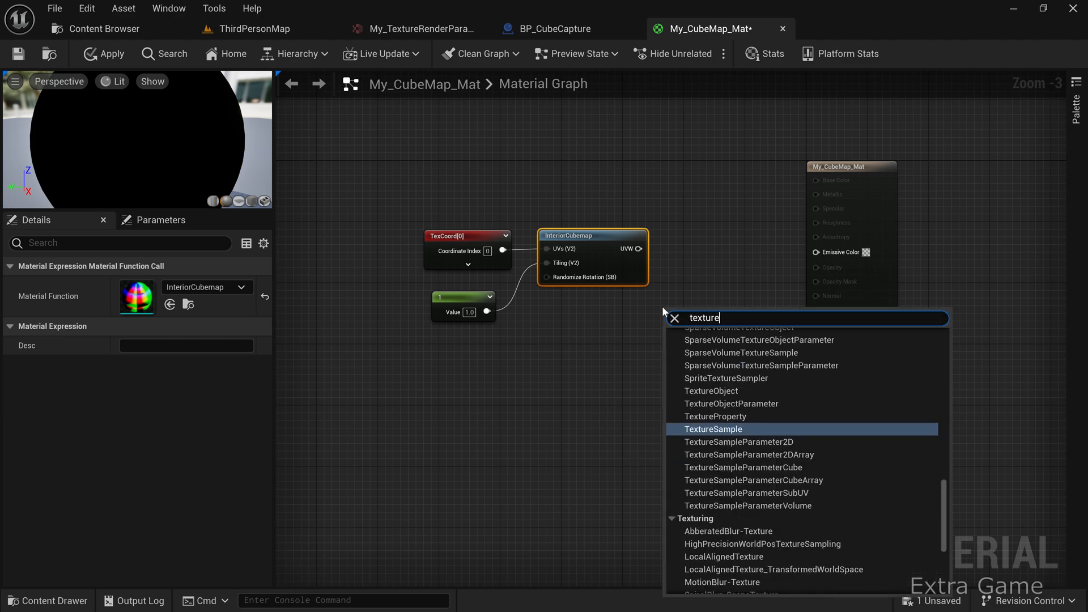
pyautogui.click(713, 429)
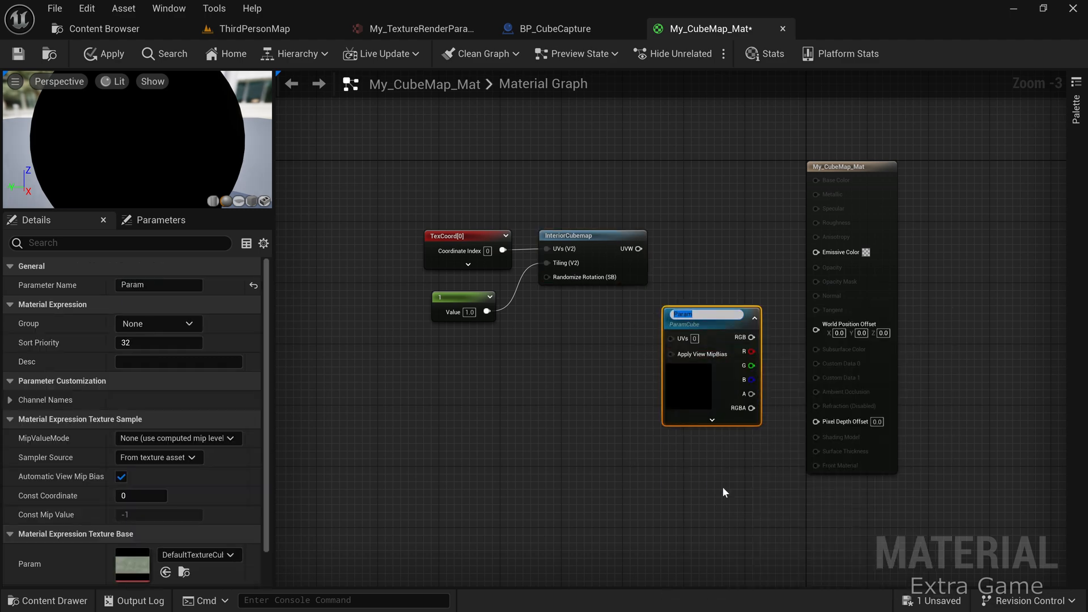
pyautogui.moveTo(716, 386)
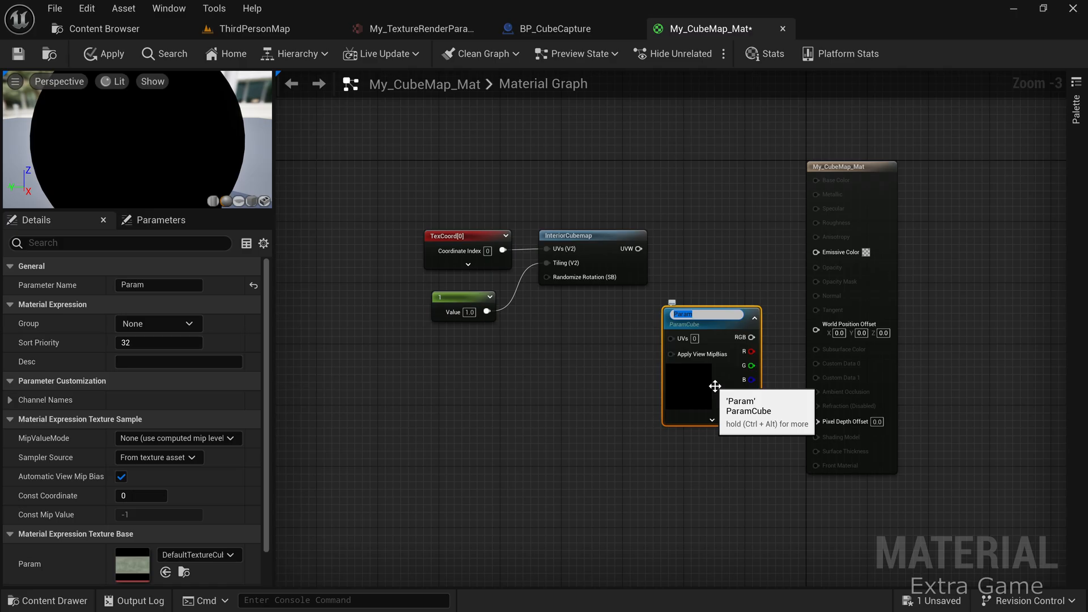
pyautogui.write('Texture')
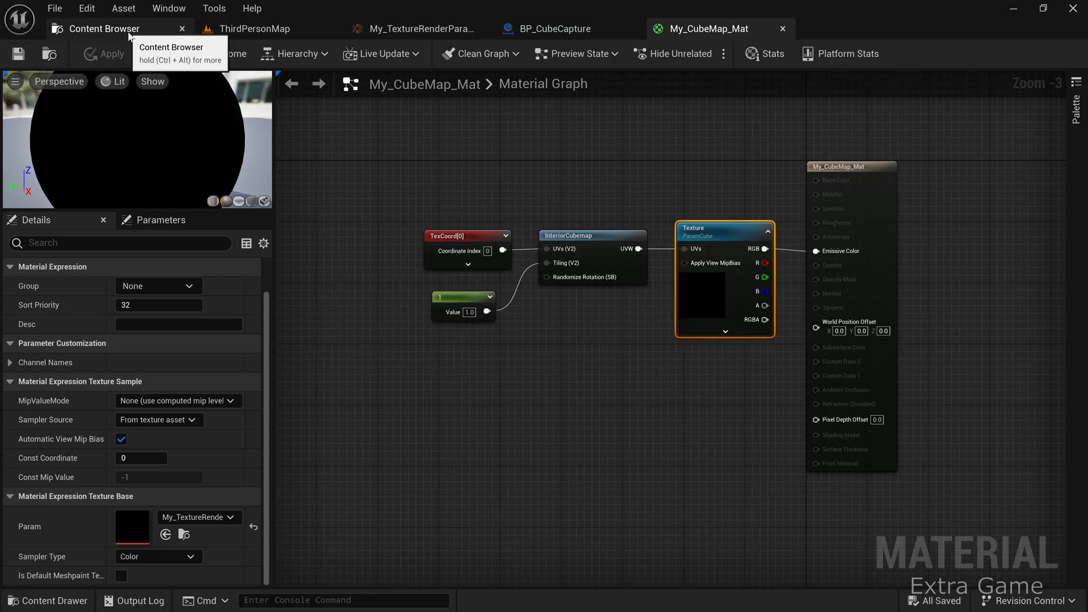
# Step: Create an Actor Blueprint named BP_CubeMap in the CubeMap folder
pyautogui.click(104, 28)
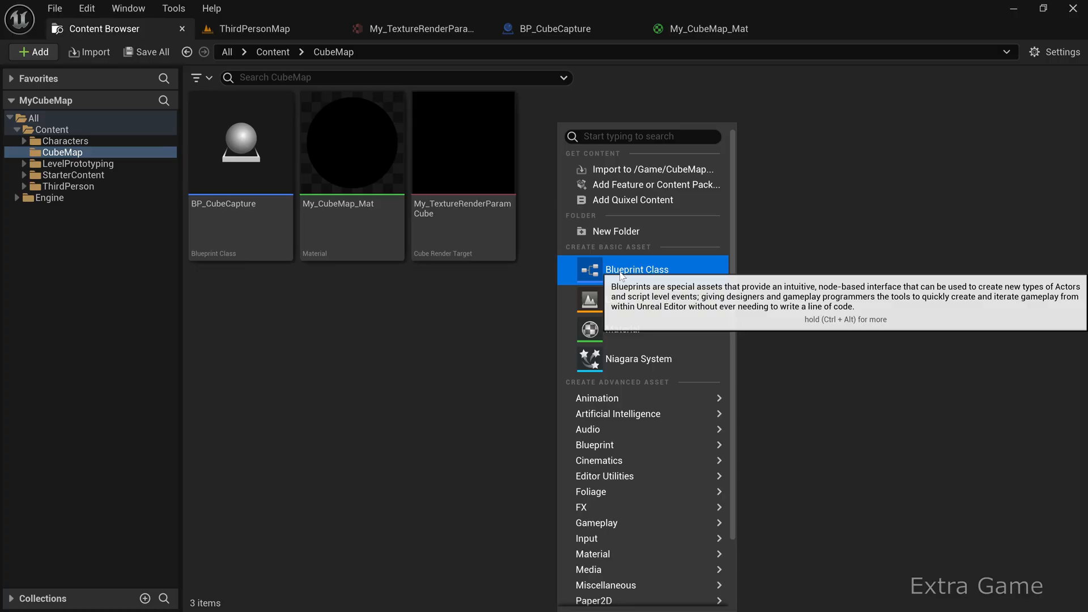
pyautogui.click(635, 270)
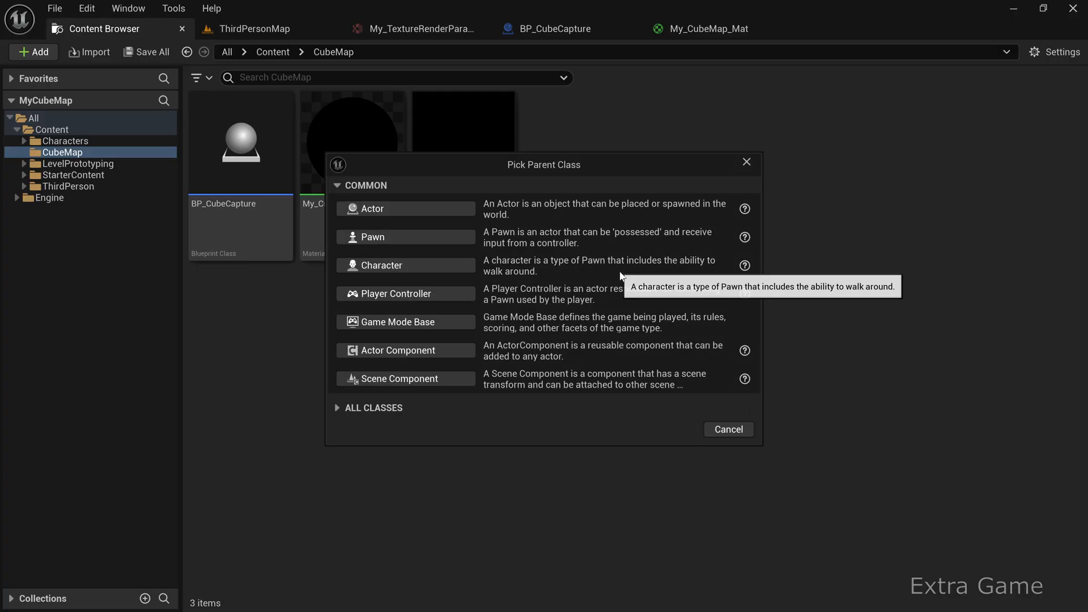
pyautogui.moveTo(373, 209)
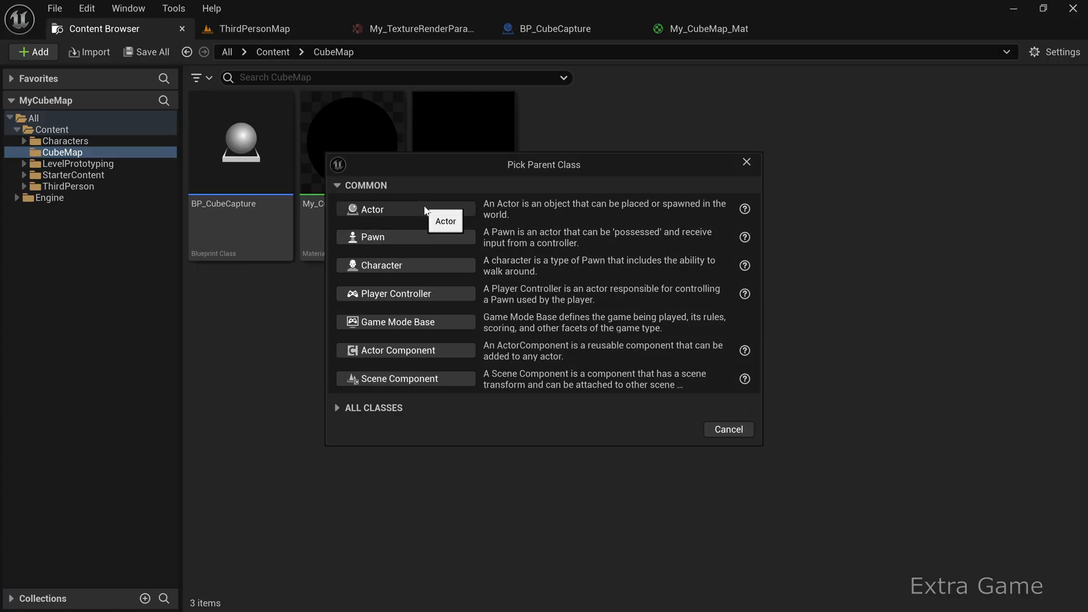
pyautogui.click(373, 209)
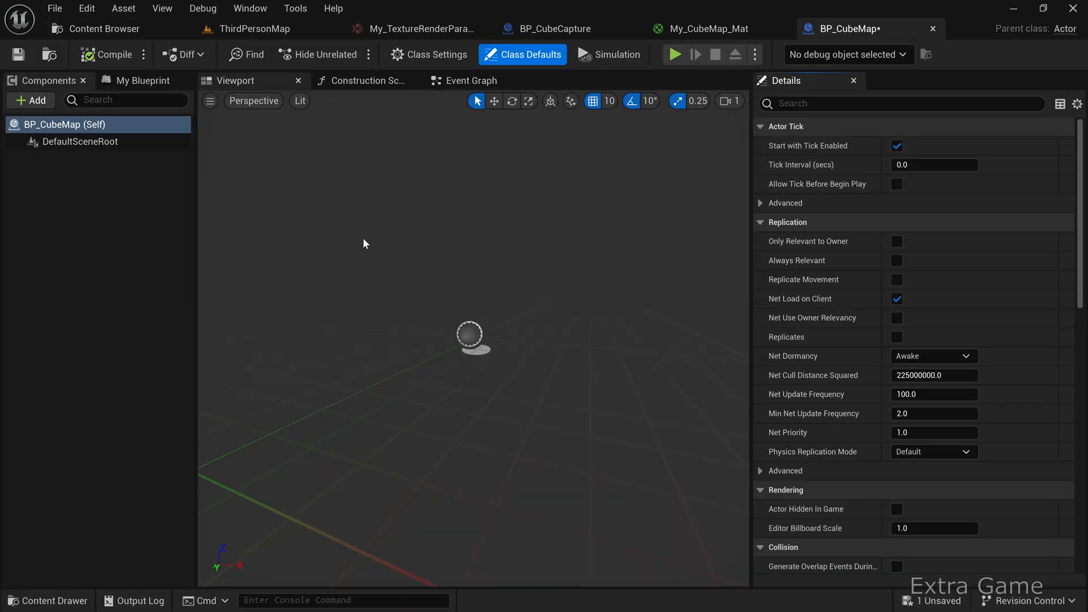
# Step: Add a cube scaled 0.05 × 2.4 × 2.4 and assign My_CubeMap_Mat to it
pyautogui.click(30, 99)
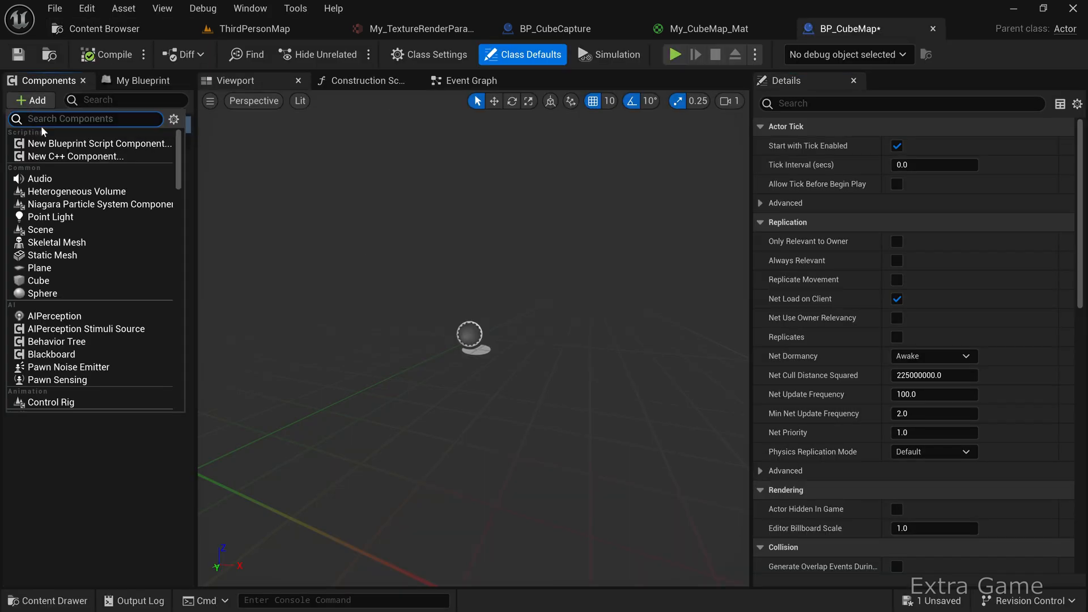
pyautogui.write('cube')
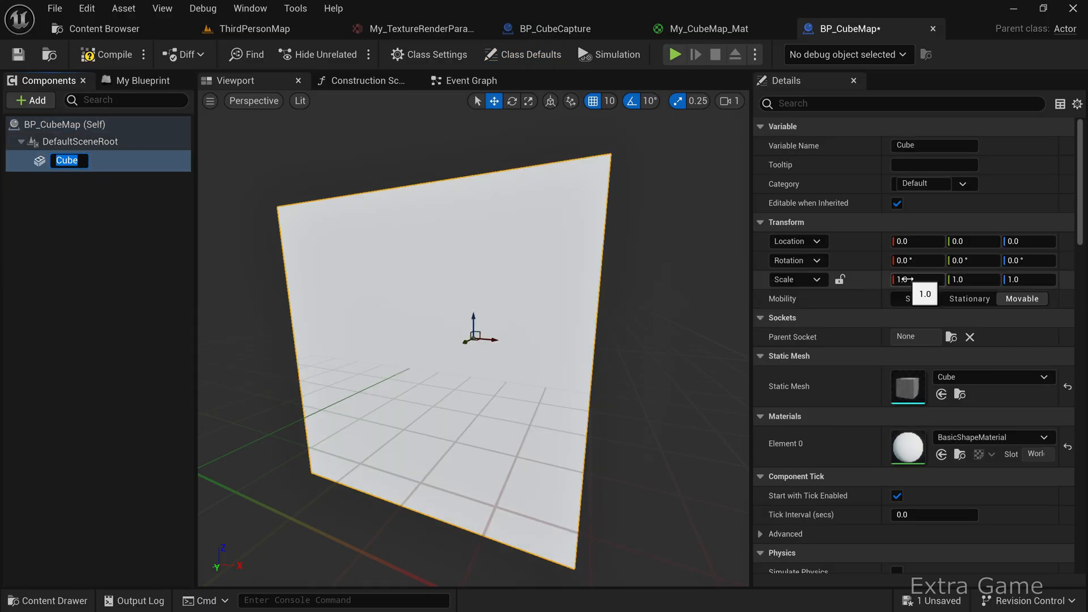
pyautogui.write('0.05')
pyautogui.click(1029, 278)
pyautogui.write('2.4')
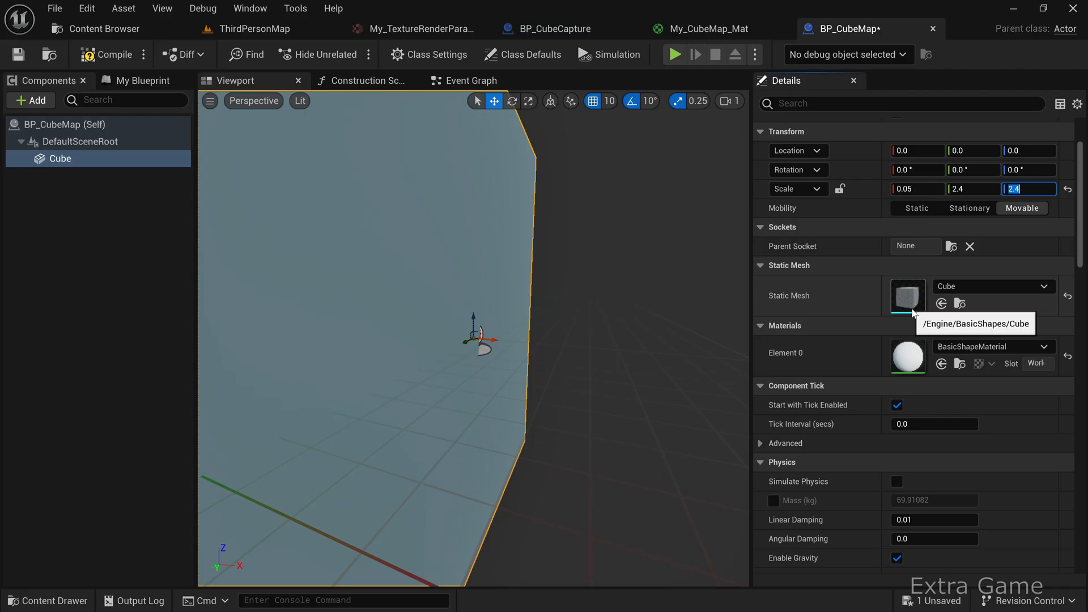
pyautogui.click(1044, 347)
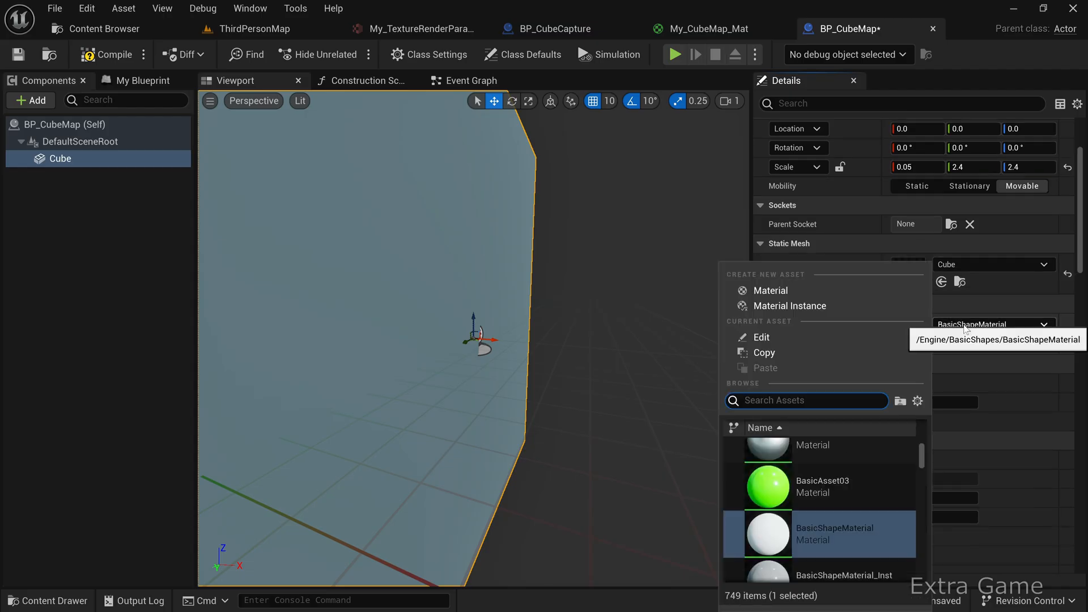
pyautogui.write('my')
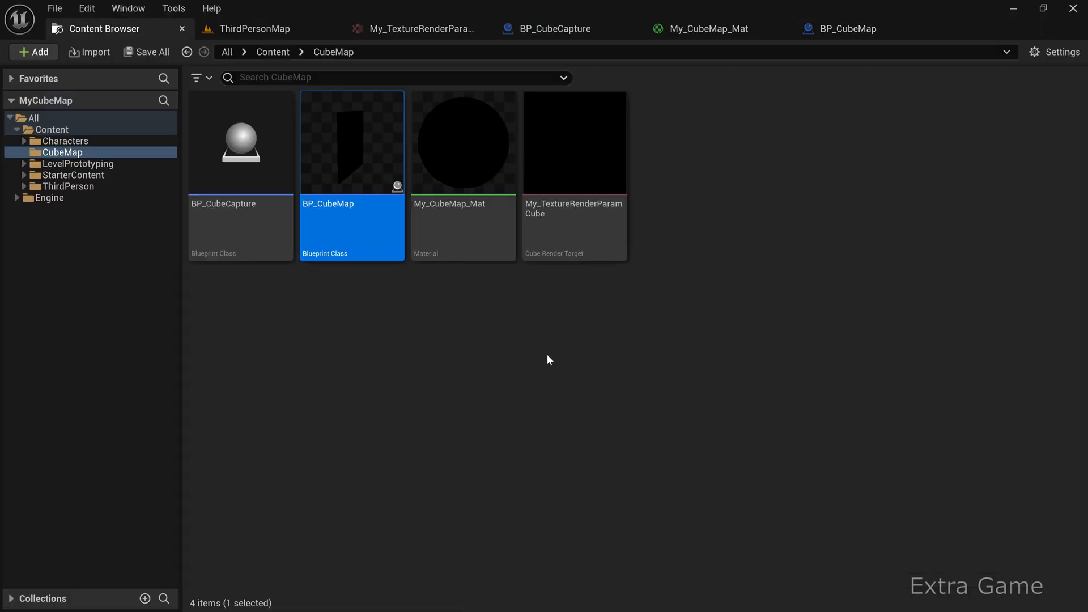
# Step: Place BP_CubeCapture and BP_CubeMap into ThirdPersonMap and play the level
pyautogui.moveTo(351, 142); pyautogui.dragTo(239, 143)
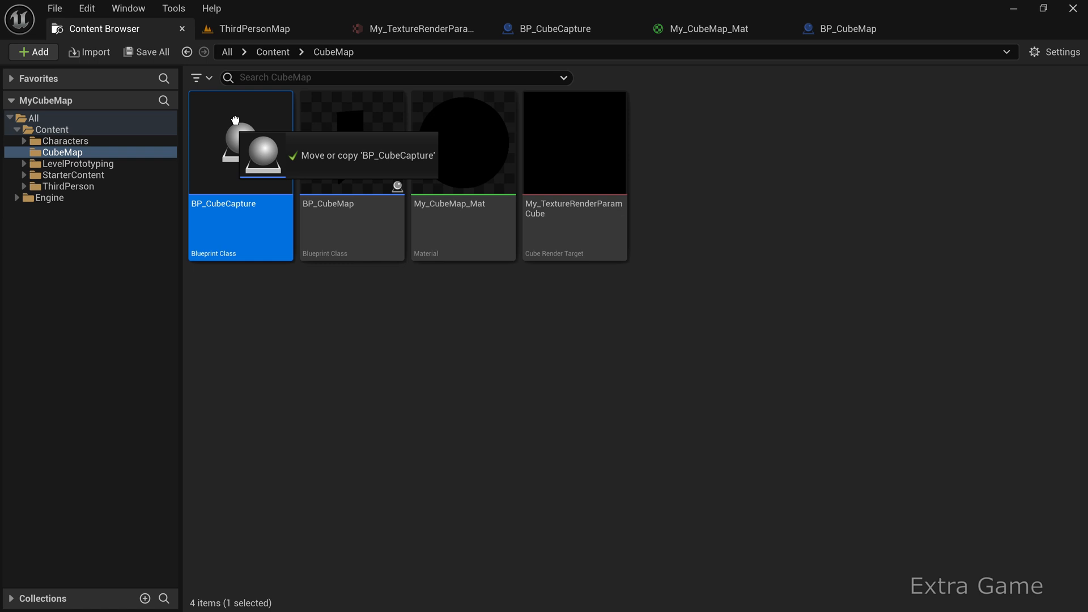
pyautogui.click(253, 28)
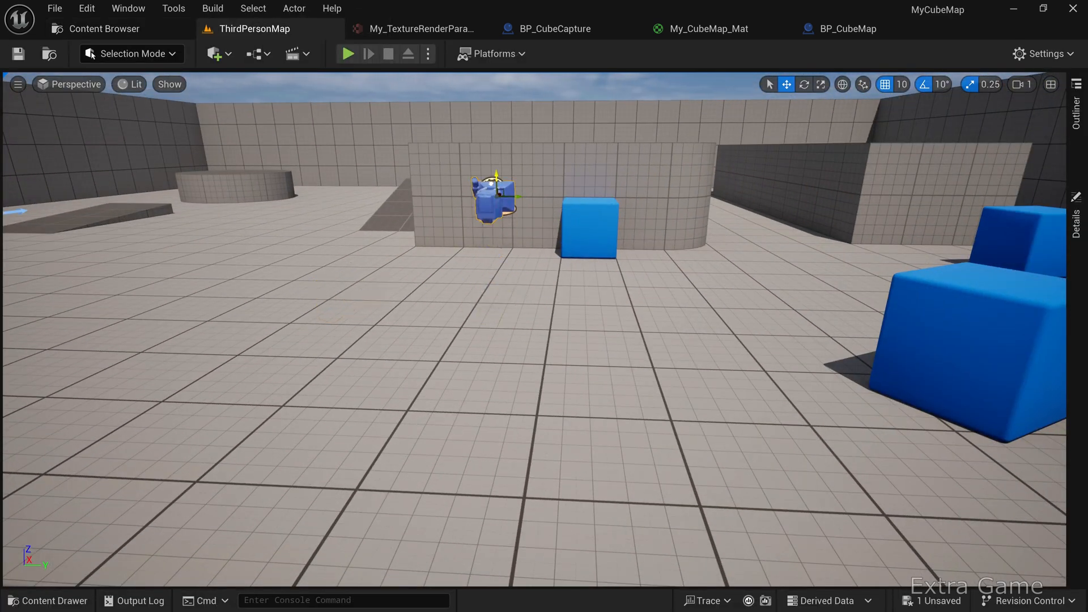
pyautogui.click(105, 28)
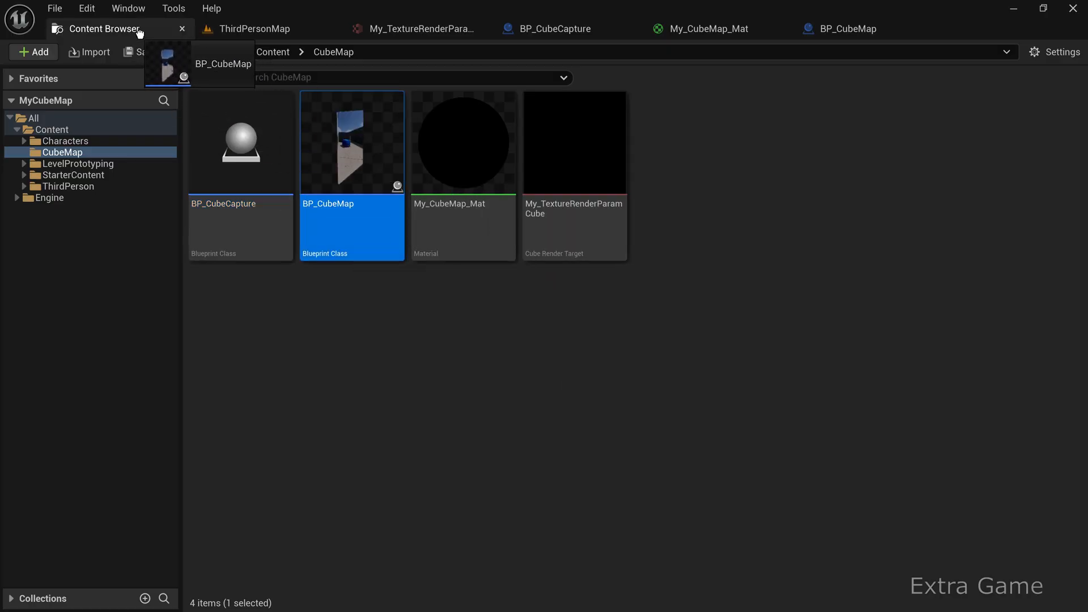
pyautogui.click(254, 29)
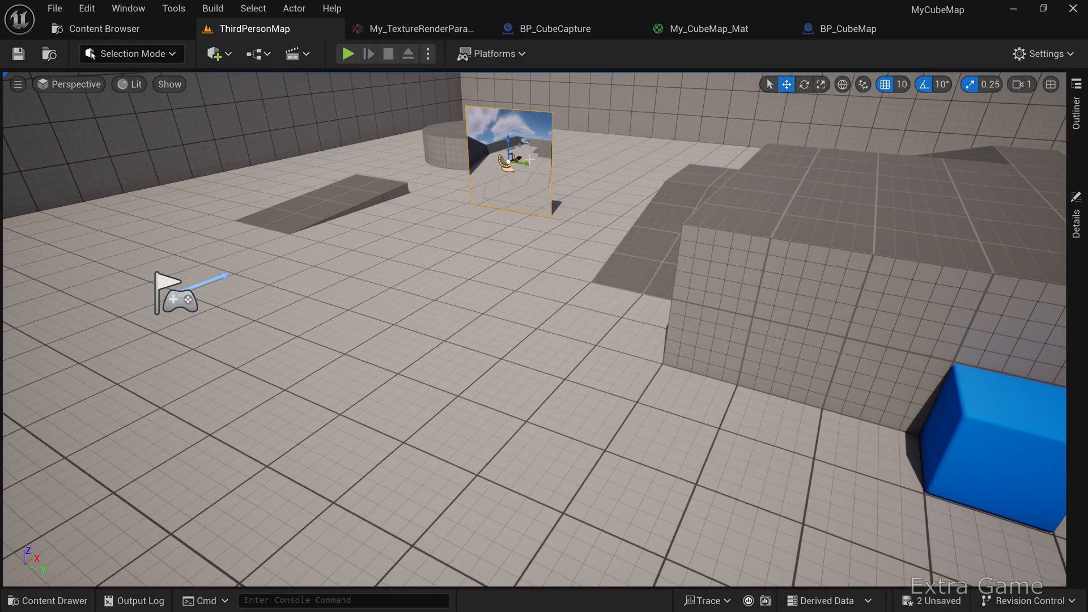
pyautogui.click(348, 53)
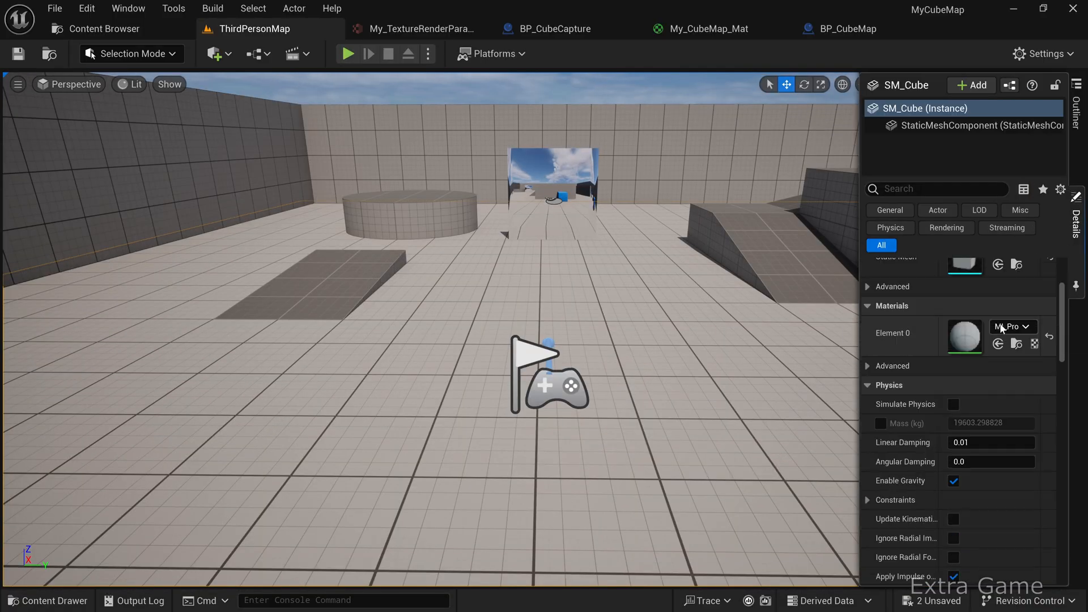
# Step: Assign a sandy textured material to the floor's Element 0 and play the level
pyautogui.click(1031, 326)
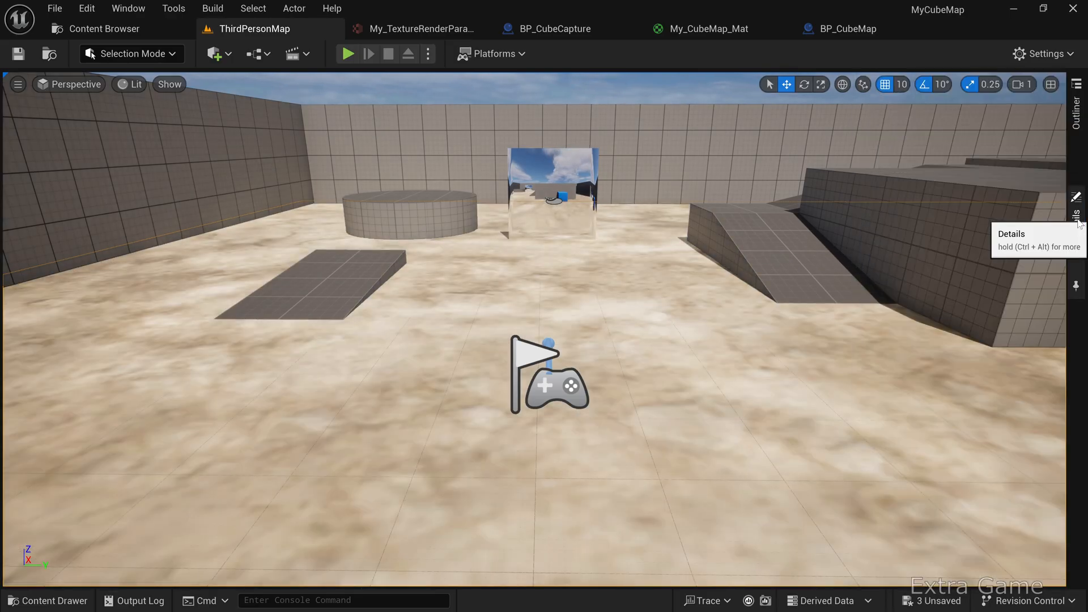
pyautogui.click(347, 53)
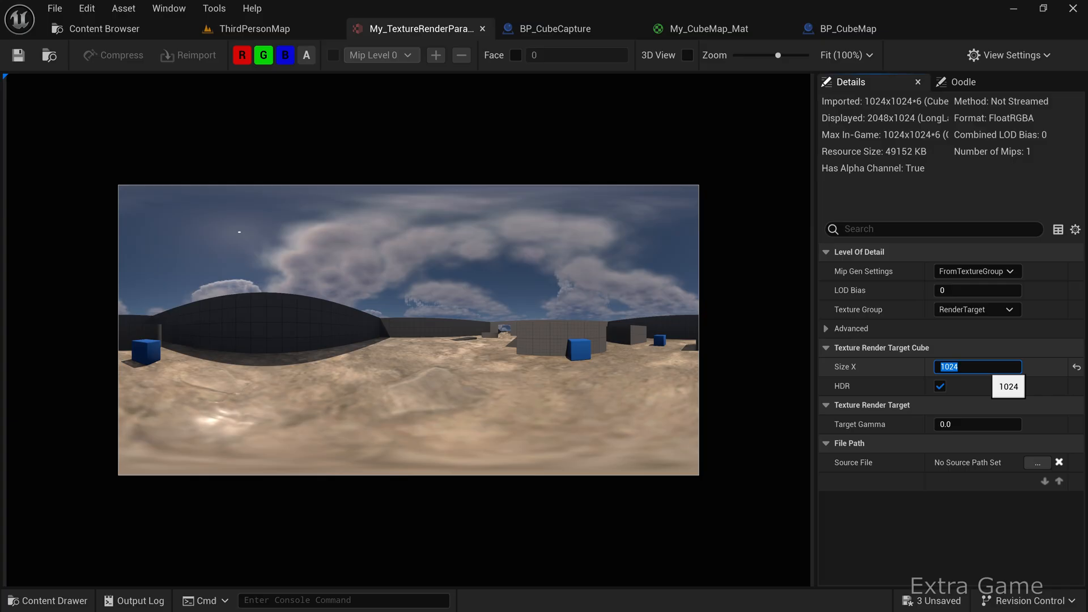
# Step: Set the render target Size X to 512 and review BP_CubeCapture's capture component, ending in its Event Graph
pyautogui.write('512')
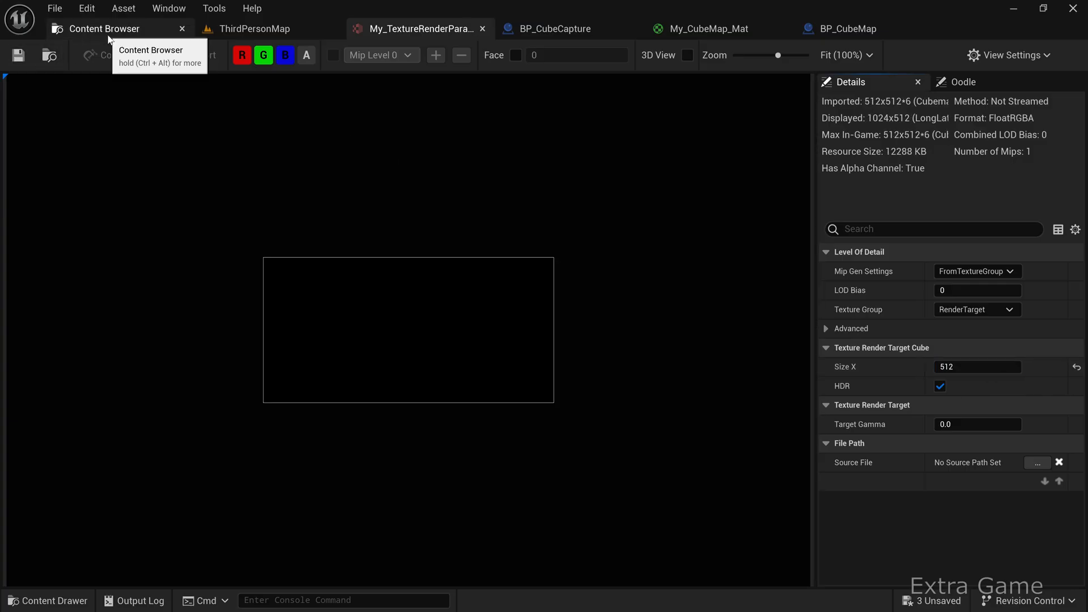
pyautogui.click(555, 29)
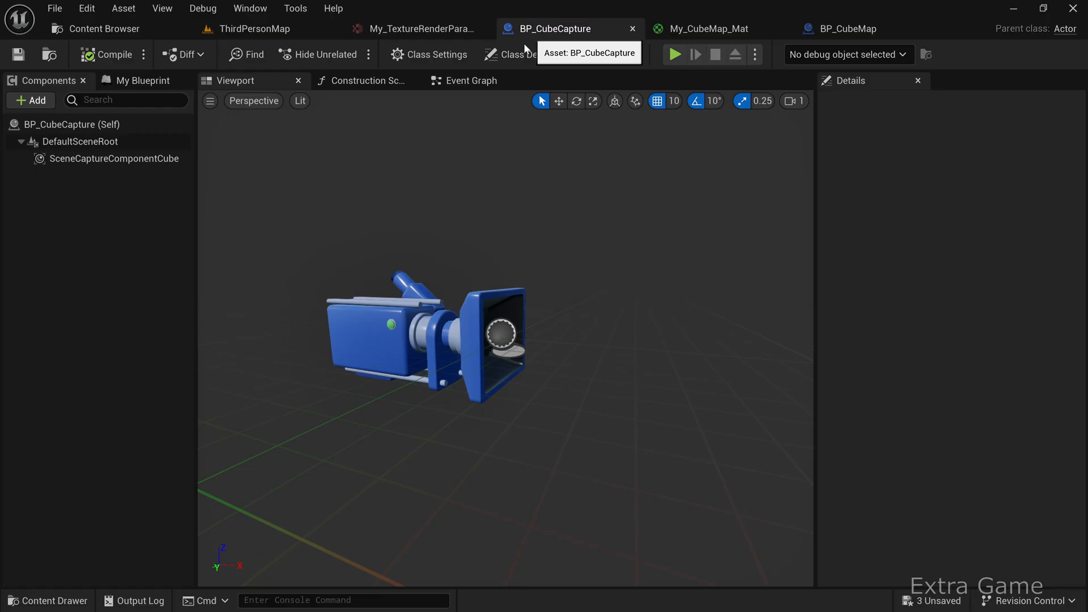
pyautogui.click(114, 158)
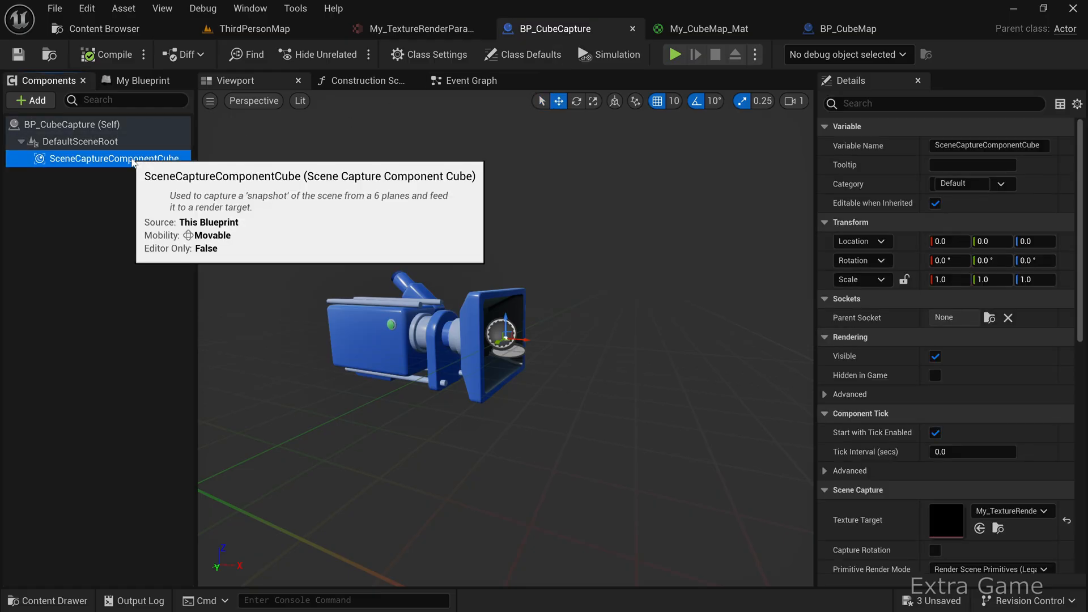
pyautogui.moveTo(952, 373)
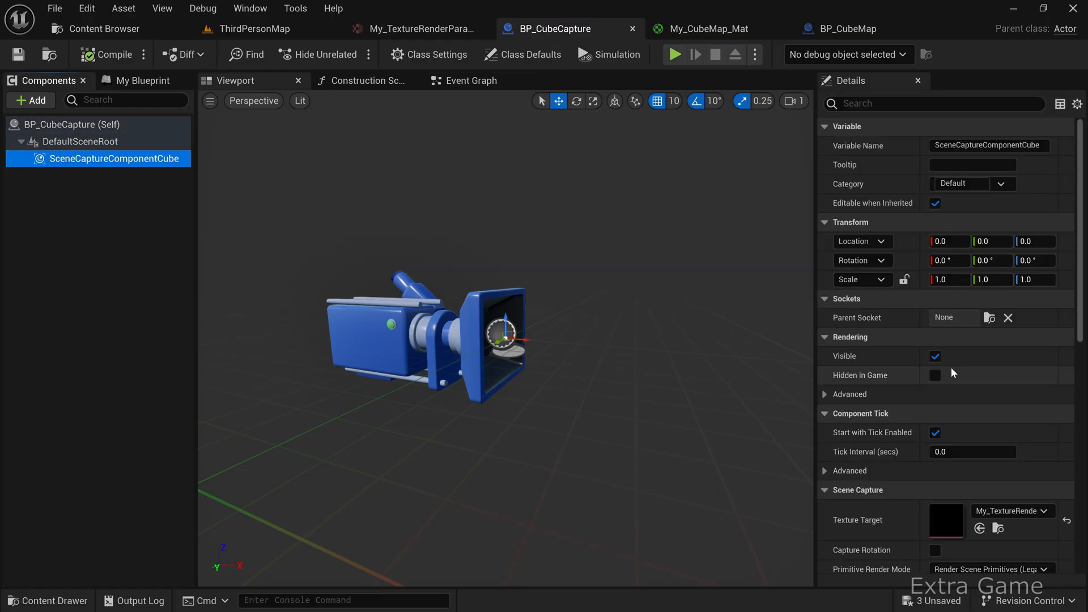
pyautogui.scroll(-3)
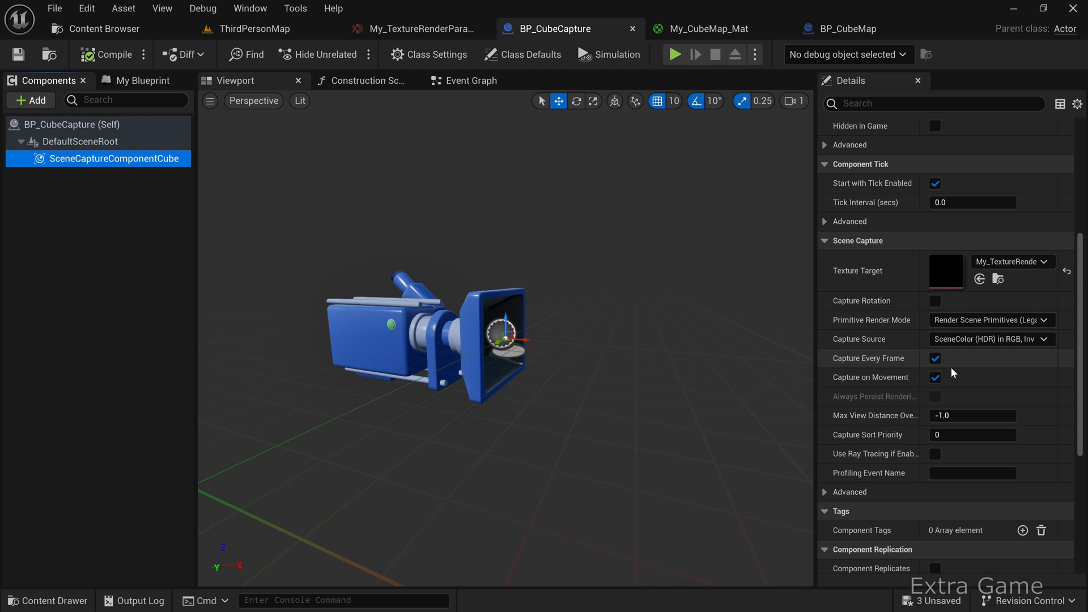
pyautogui.click(935, 358)
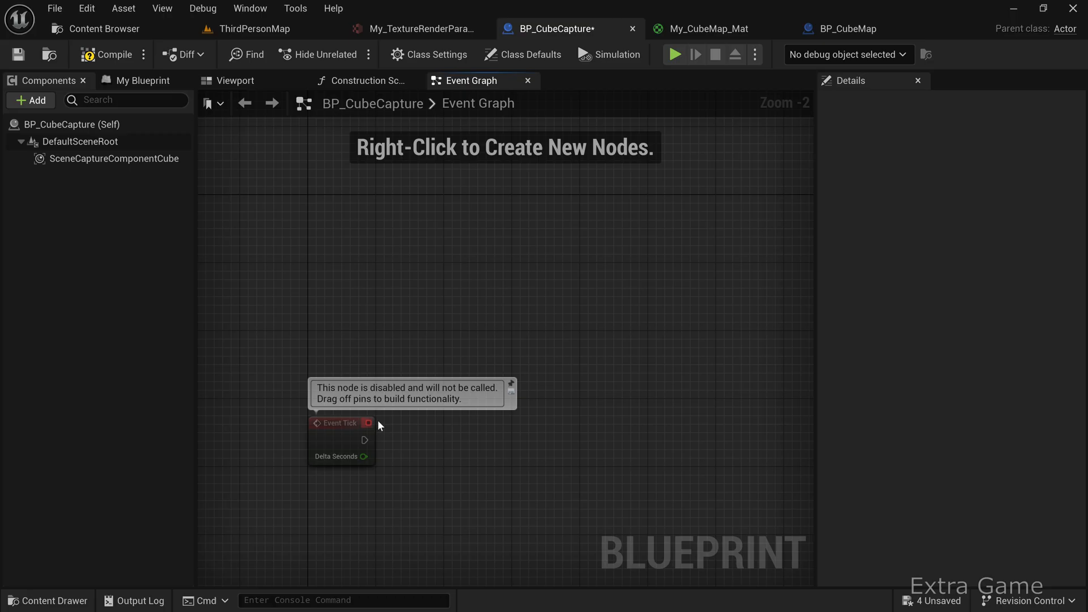
# Step: Wire Event Tick to a Capture Scene call on the Scene Capture Component Cube
pyautogui.moveTo(340, 422); pyautogui.dragTo(268, 248)
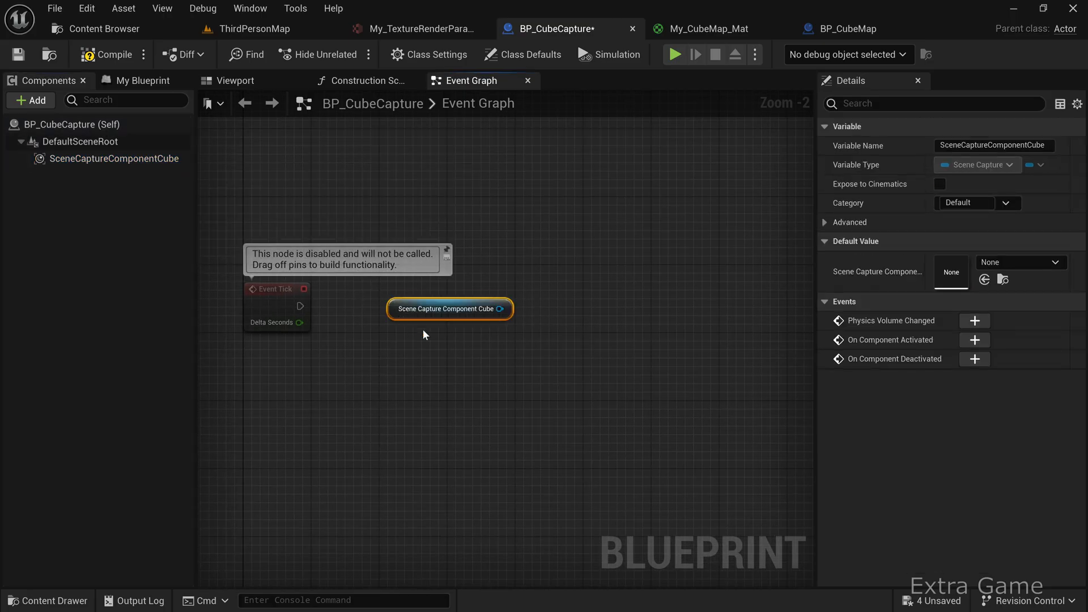
pyautogui.moveTo(500, 308); pyautogui.dragTo(393, 337)
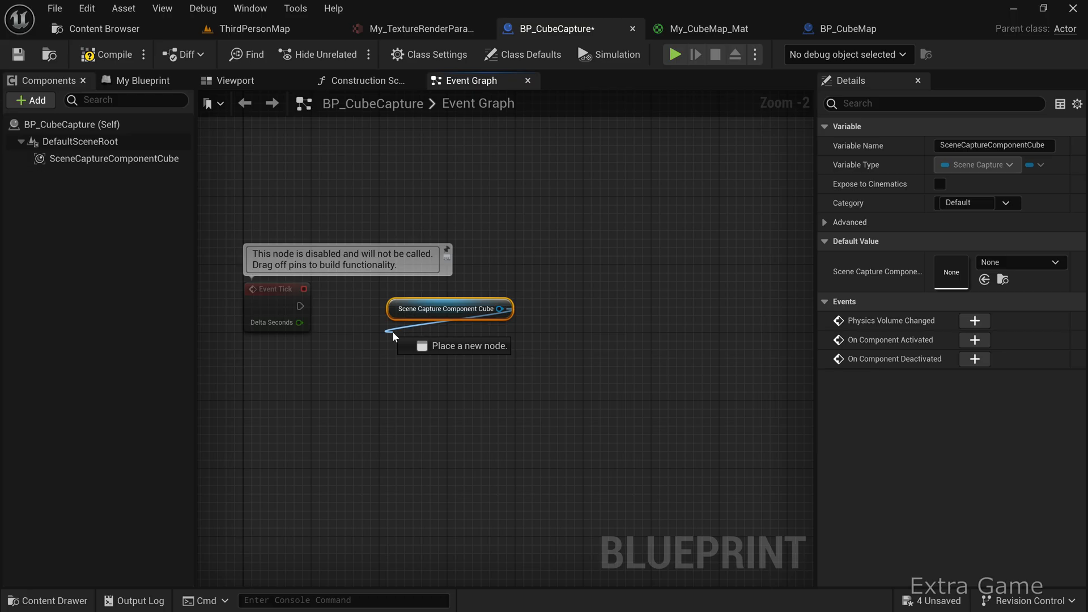
pyautogui.write('ca')
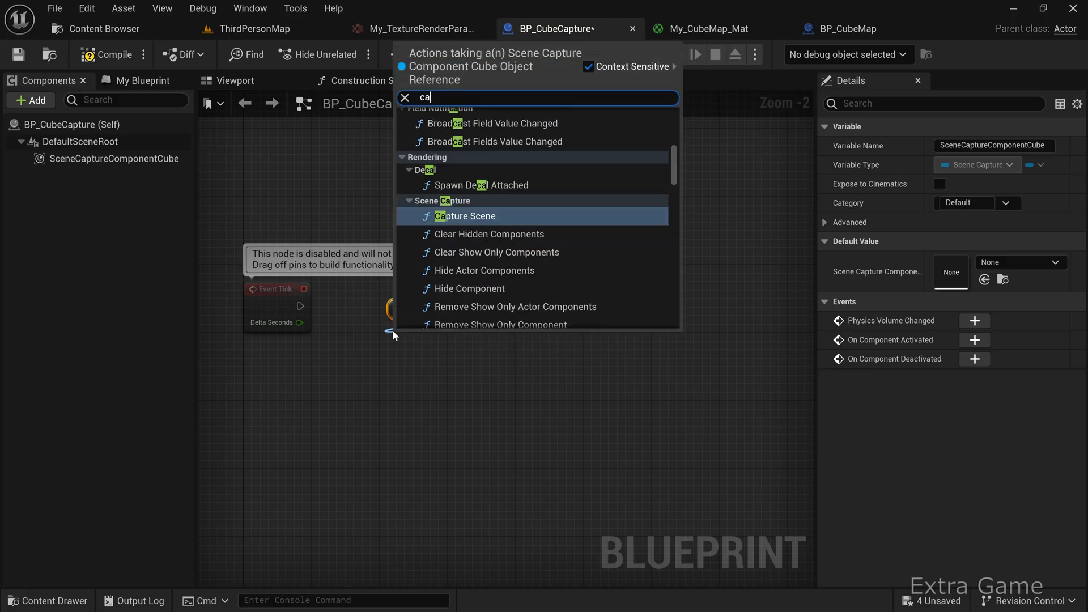
pyautogui.click(466, 216)
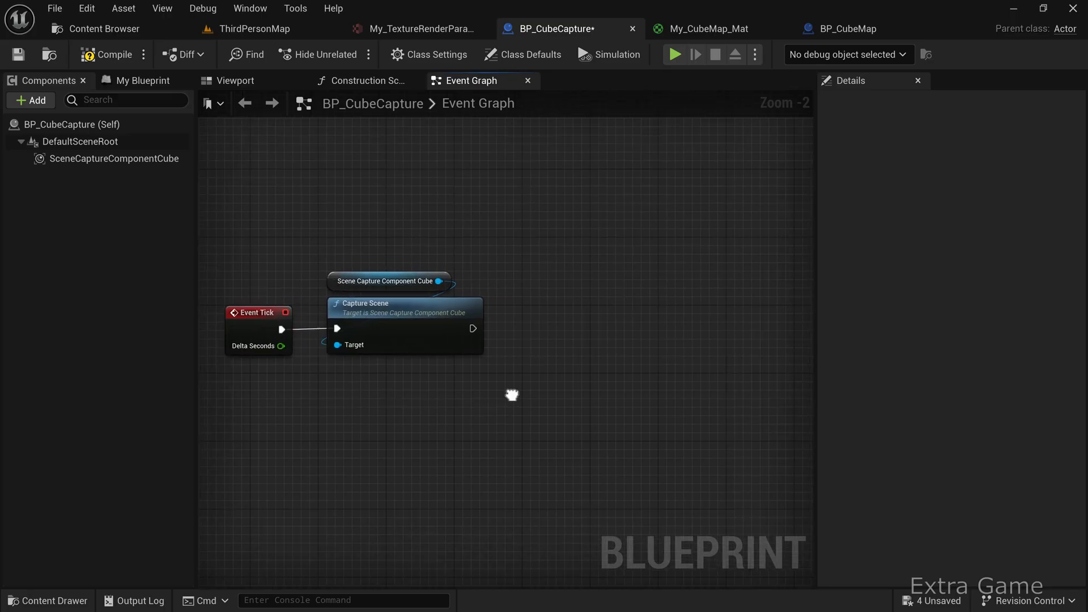
pyautogui.moveTo(511, 395); pyautogui.dragTo(517, 388)
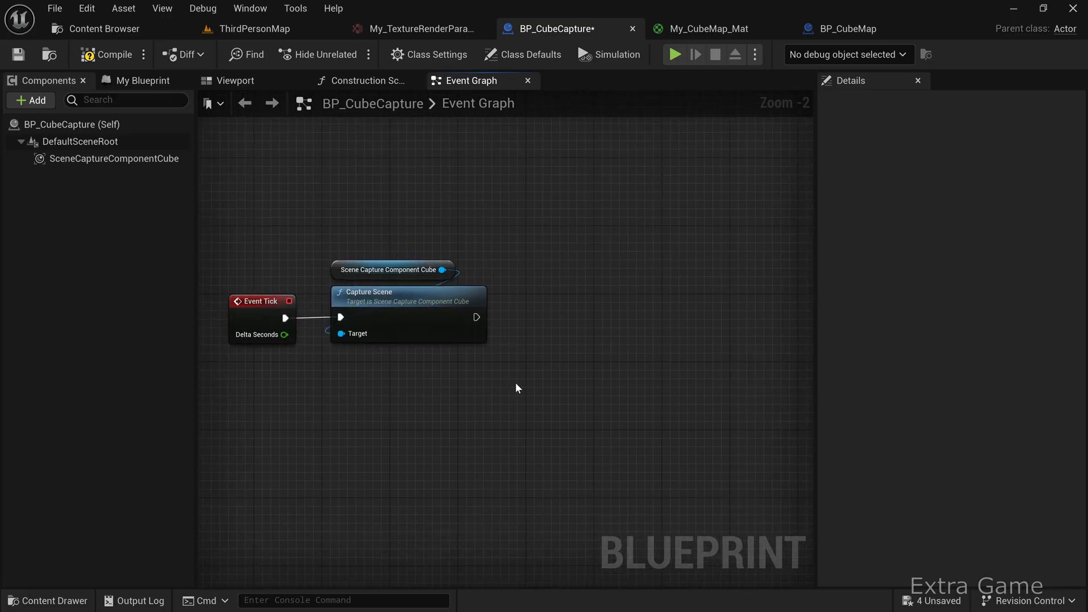
pyautogui.moveTo(523, 55)
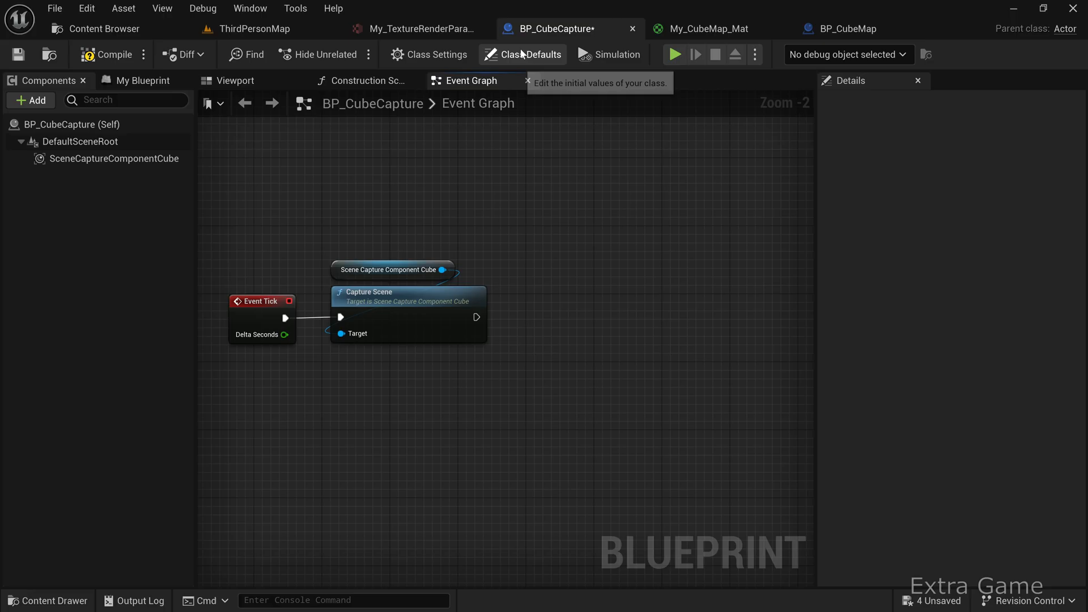
# Step: Set the actor's Tick Interval to 0.5 in Class Defaults and compile the blueprint
pyautogui.click(522, 54)
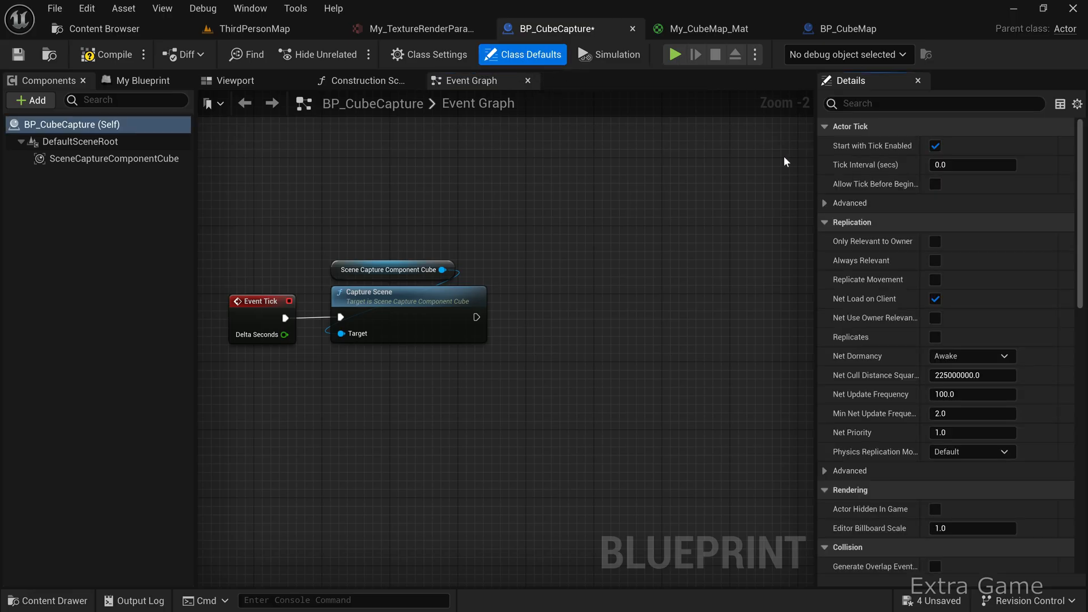
pyautogui.click(972, 165)
pyautogui.write('0.5')
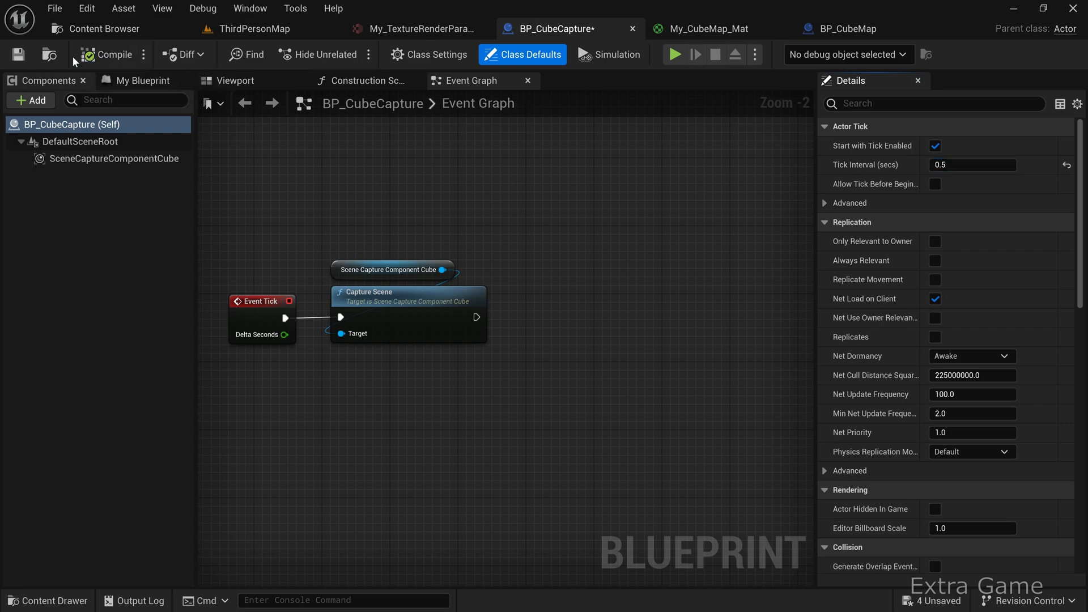
pyautogui.click(106, 54)
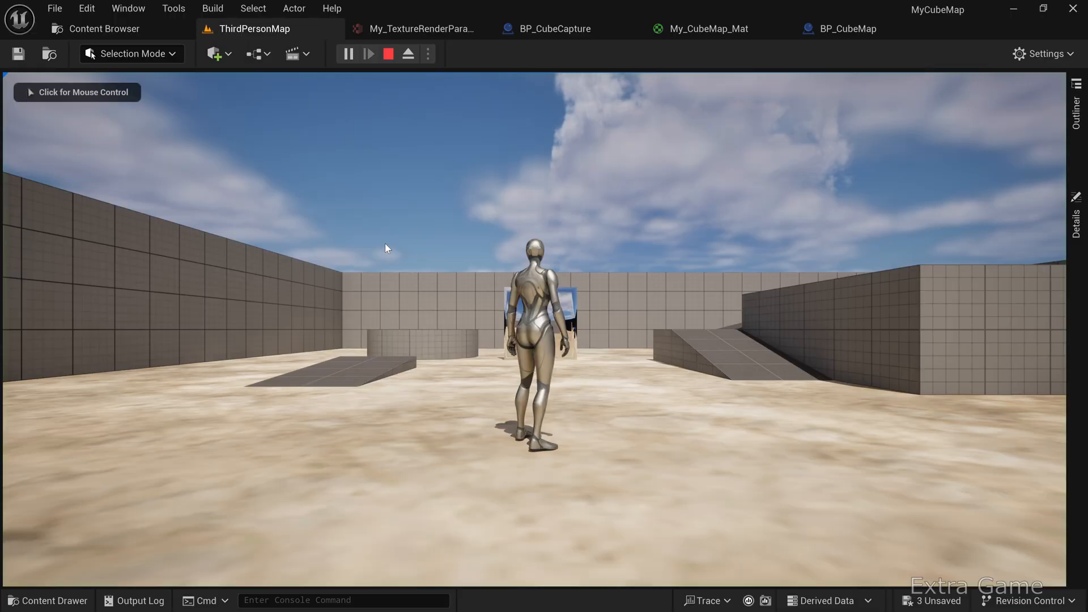
pyautogui.click(370, 54)
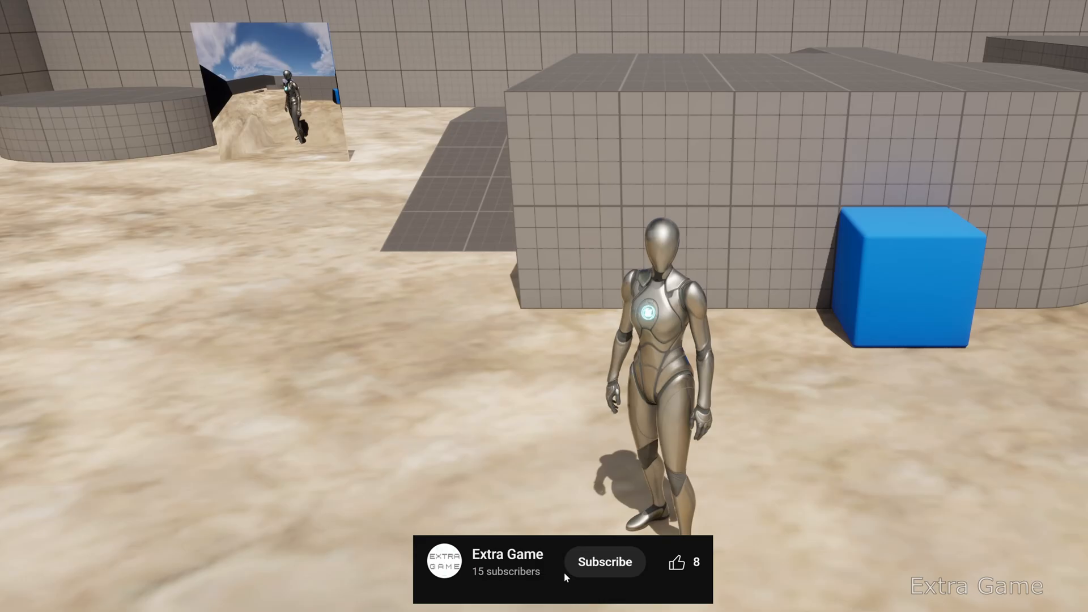
pyautogui.click(604, 561)
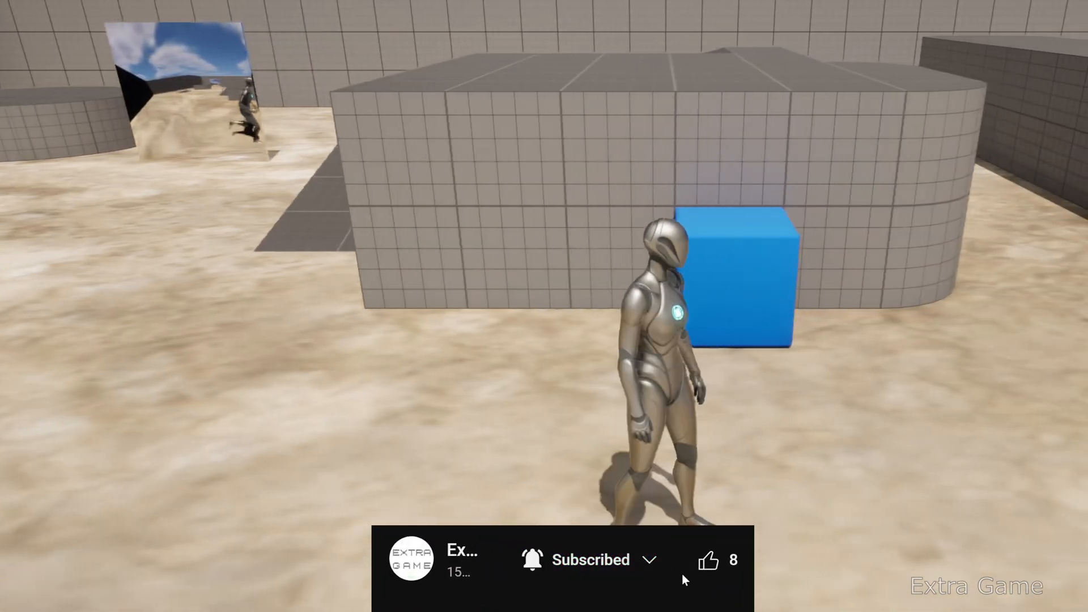
pyautogui.click(707, 559)
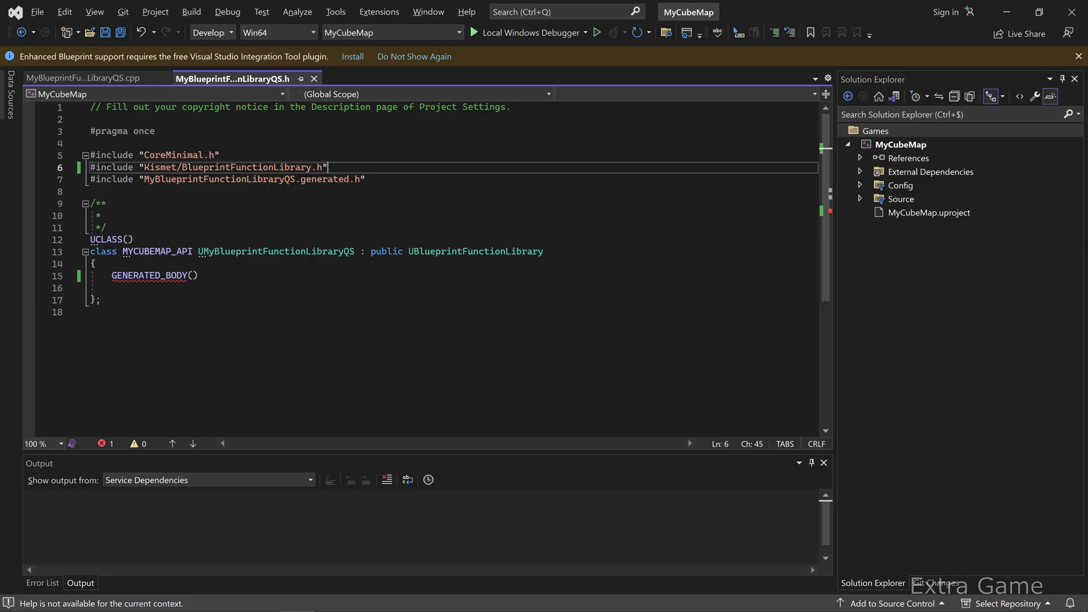
# Step: Add #include "Engine/TextureRenderTargetCube.h" to MyBlueprintFunctionLibraryQS.h
pyautogui.write('#include "Engine/TextureRenderTargetCube.h"')
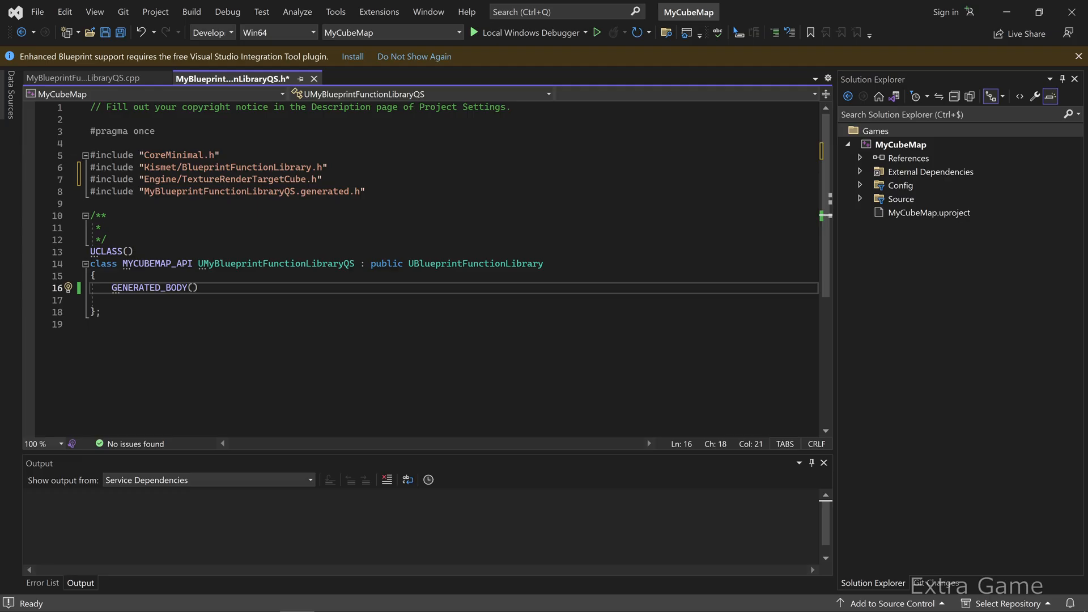
pyautogui.press('enter')
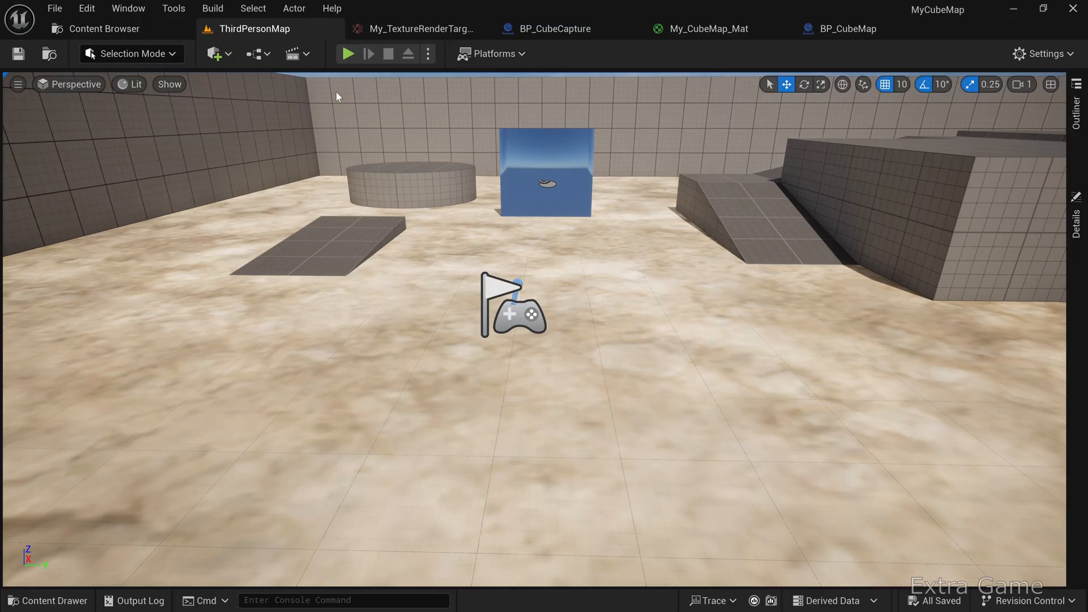
# Step: Start a new C++ class with Blueprint Function Library as its parent
pyautogui.click(174, 8)
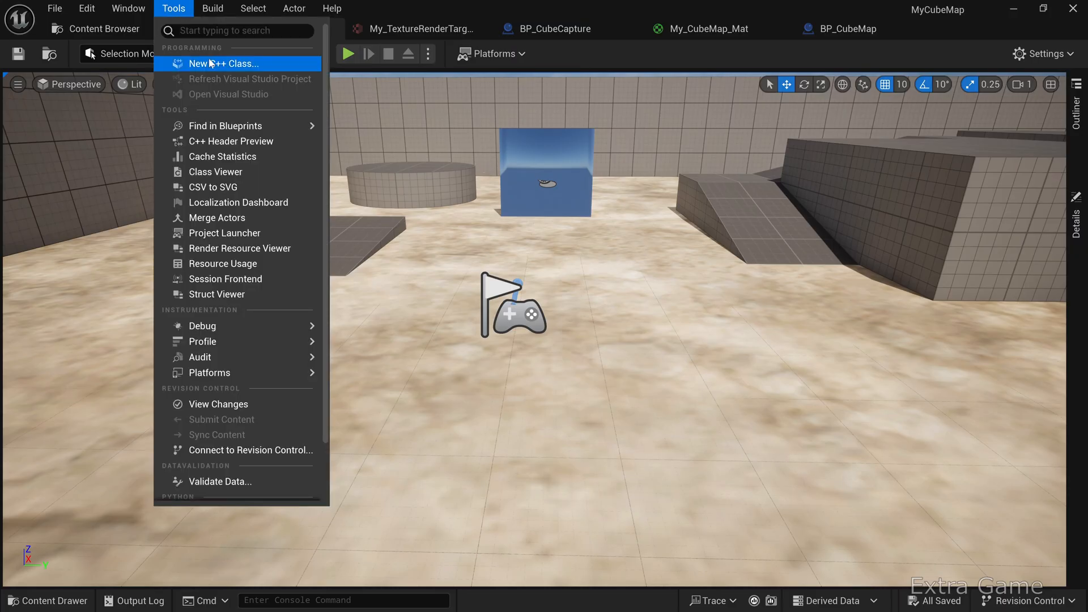
pyautogui.click(223, 63)
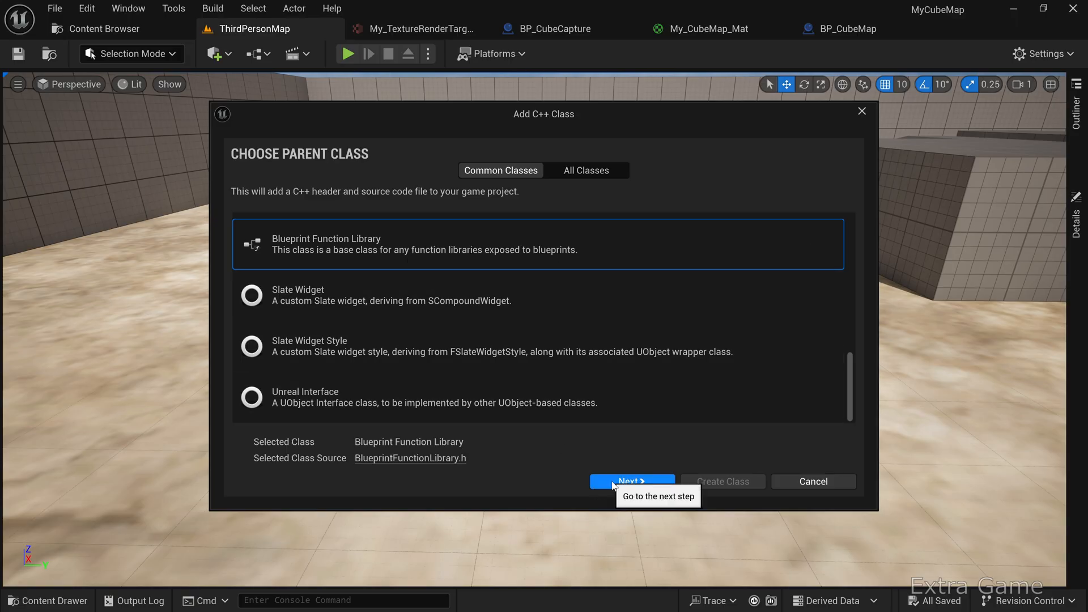
pyautogui.click(632, 480)
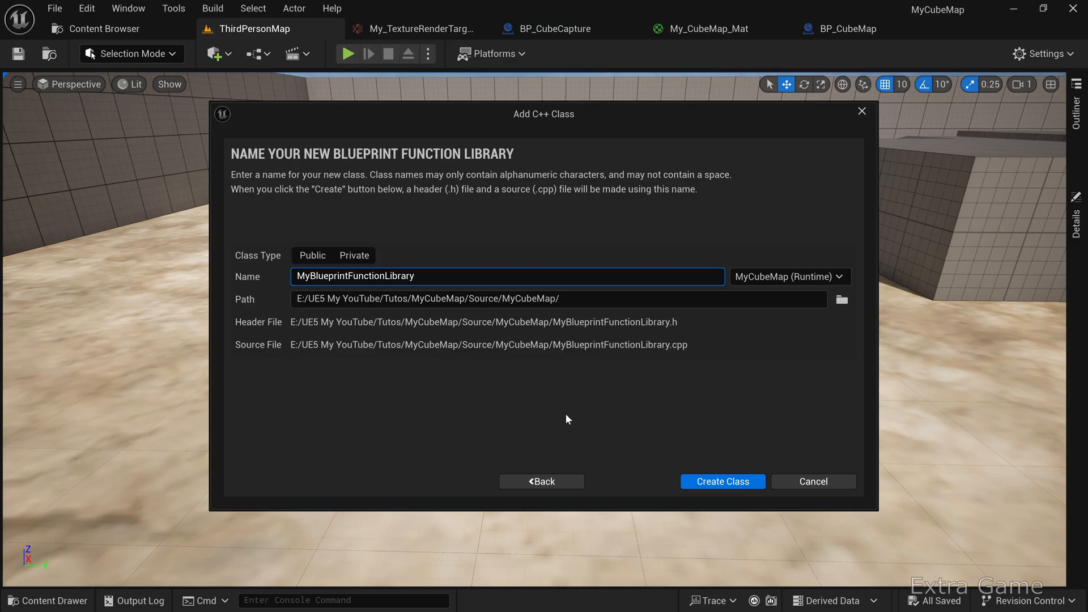
# Step: Create the MyBlueprintFunctionLibraryQS class and open its code in Visual Studio
pyautogui.click(722, 480)
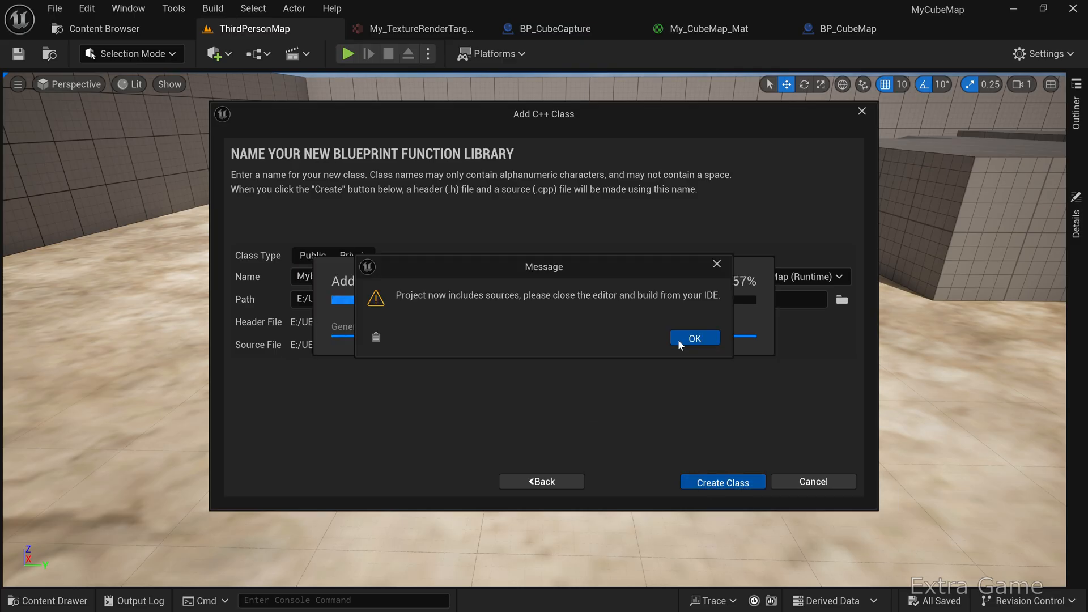
pyautogui.click(694, 337)
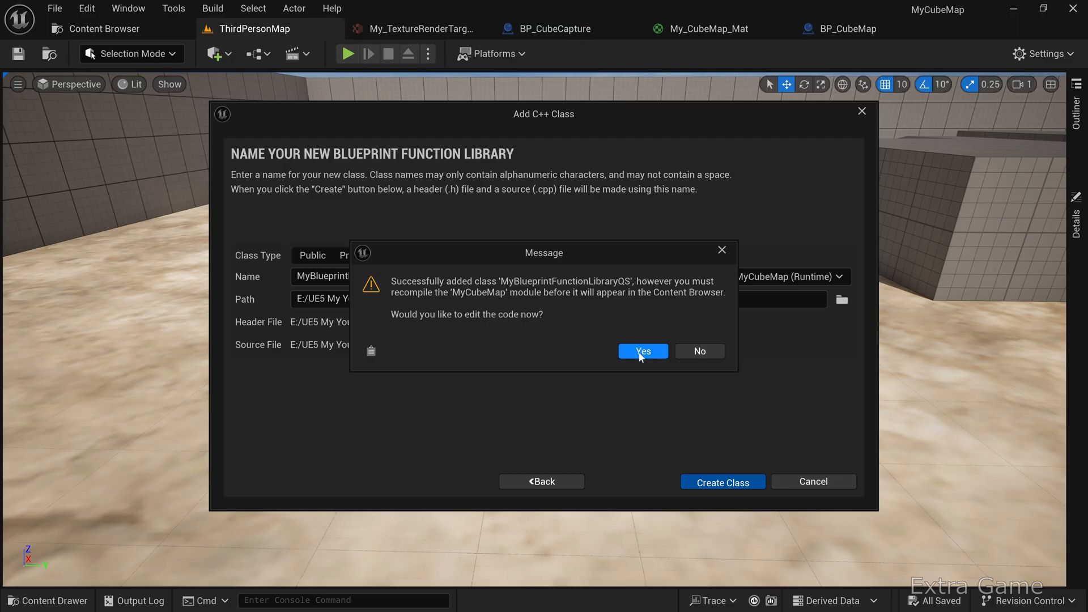
pyautogui.click(641, 351)
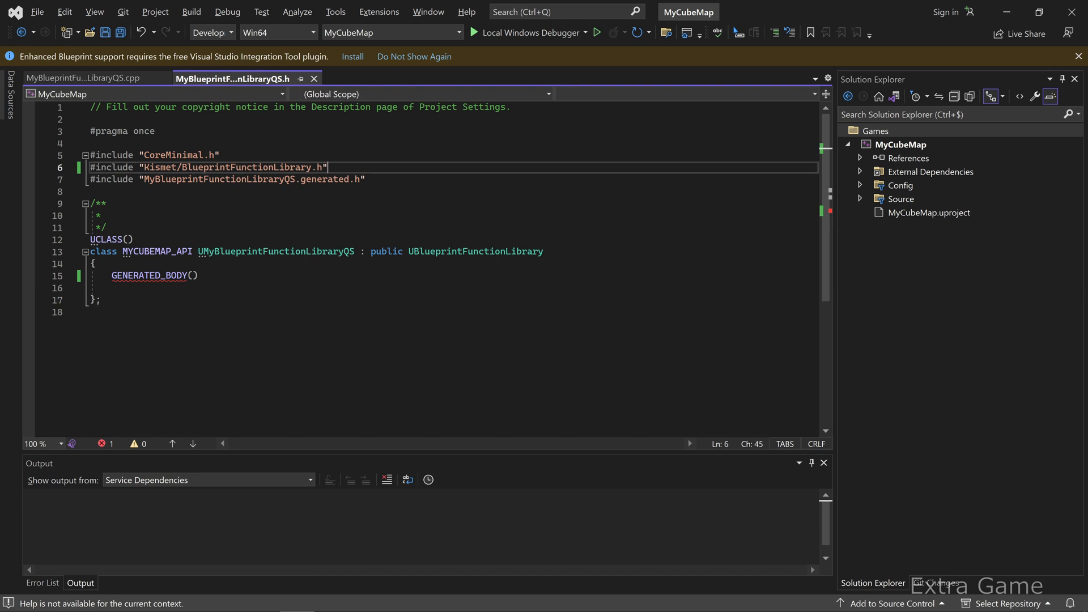
# Step: Add the TextureRenderTargetCube include, a public CreateDynamicCubeRenderTarget declaration, and generate its definition
pyautogui.write('#include "Engine/TextureRenderTargetCube.h"')
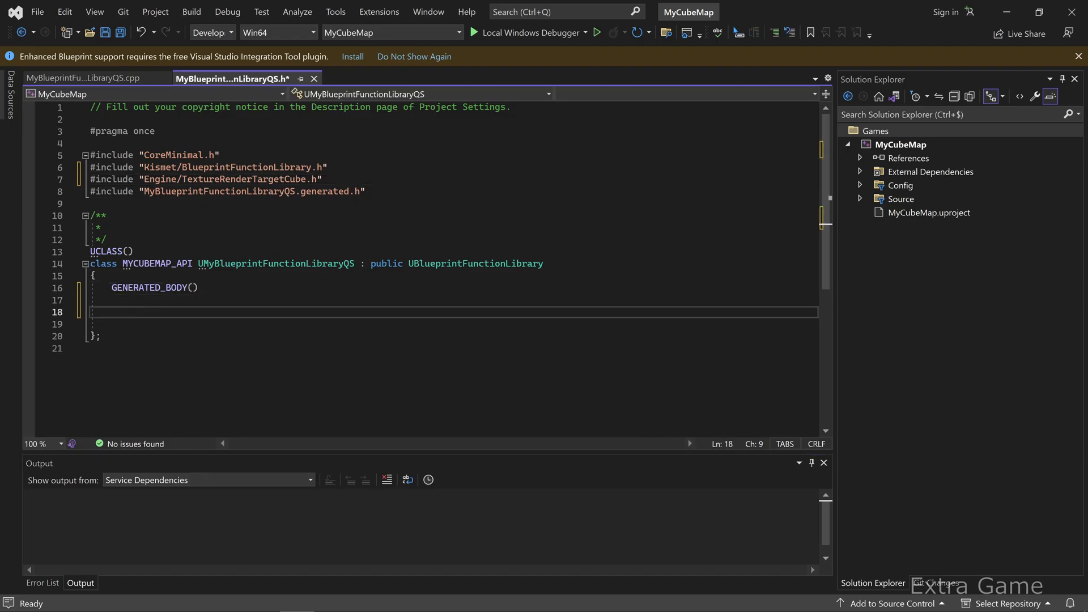
pyautogui.write('public:')
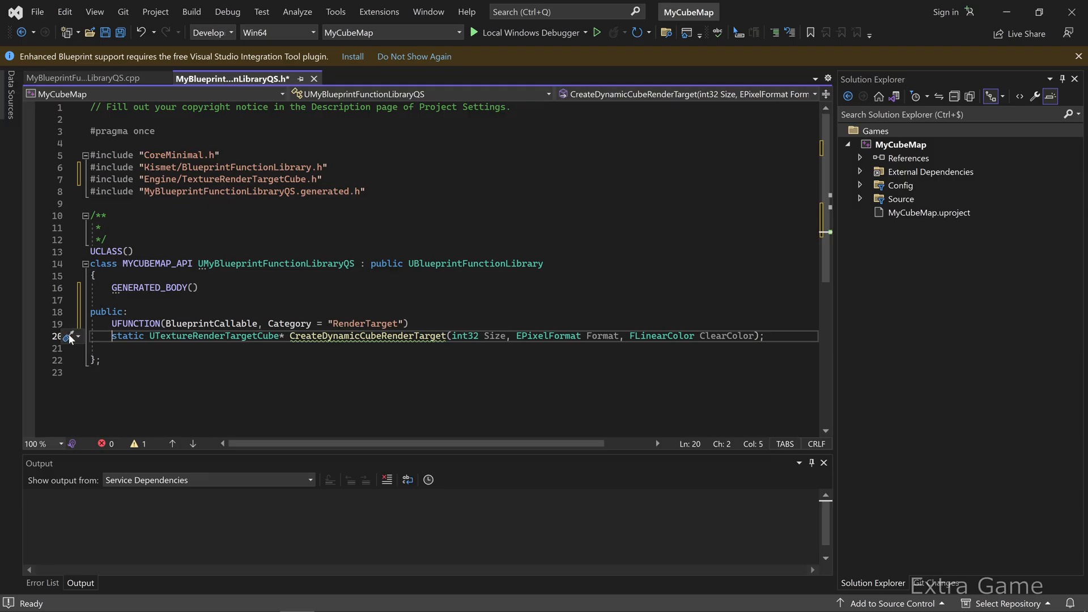
pyautogui.click(69, 337)
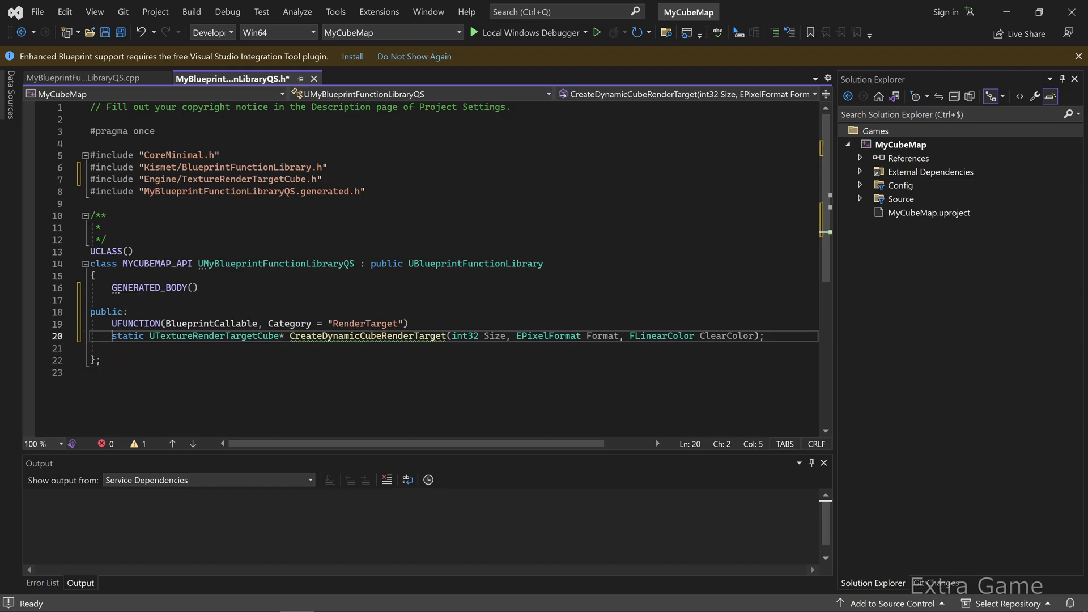
pyautogui.click(79, 78)
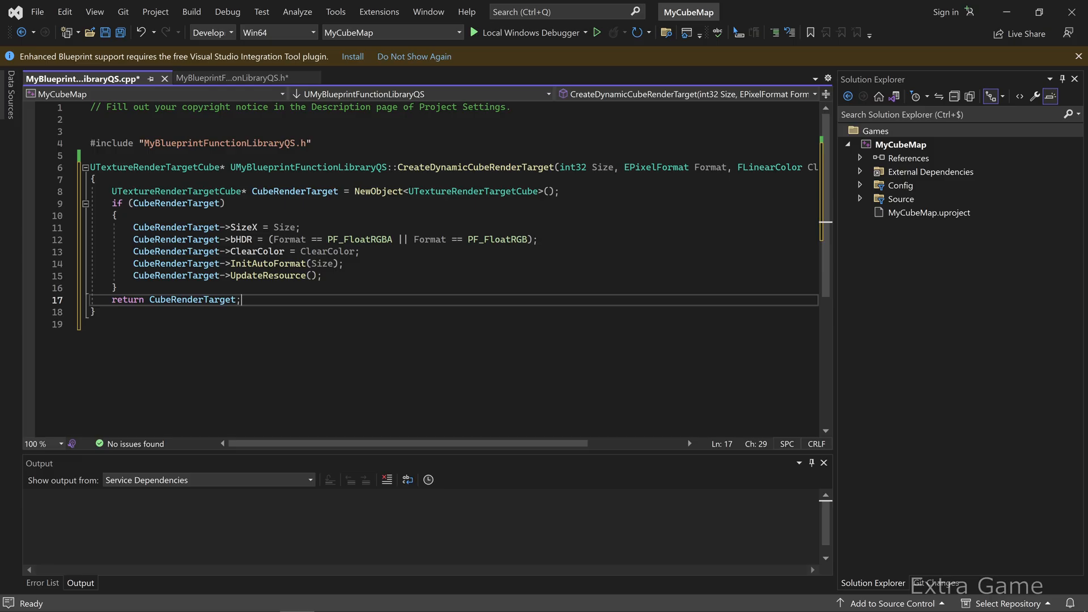
# Step: Save both library source files and build the whole solution
pyautogui.press('ctrl+s')
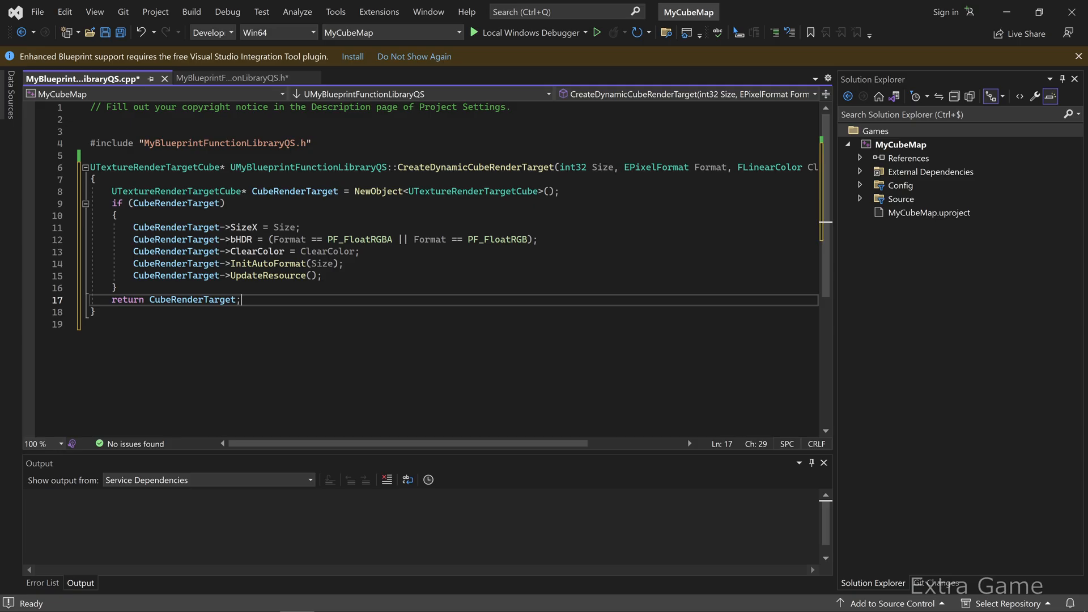
pyautogui.press('ctrl+s')
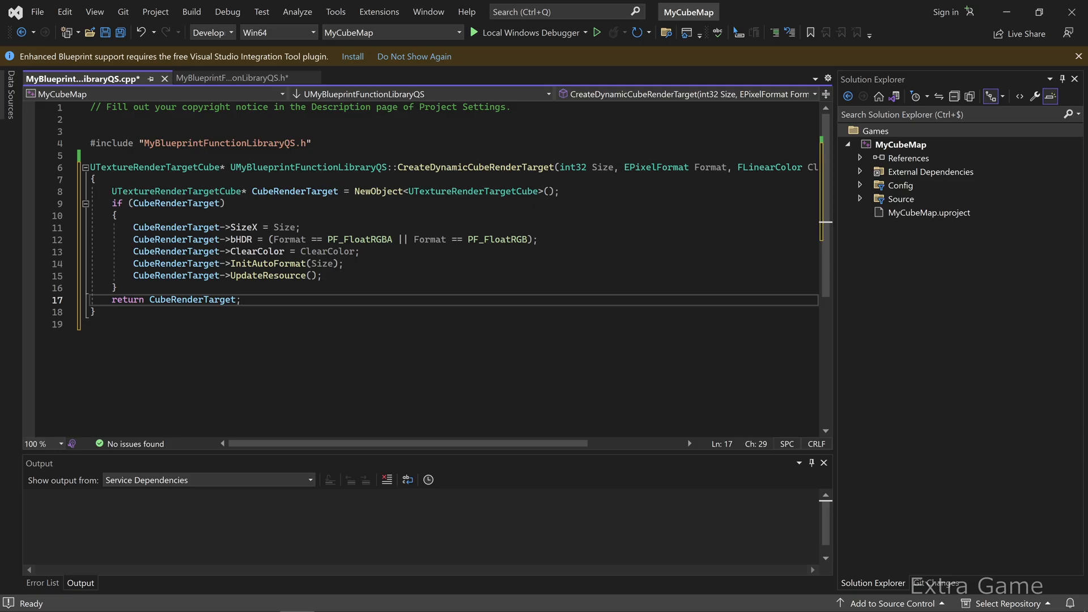
pyautogui.rightClick(900, 144)
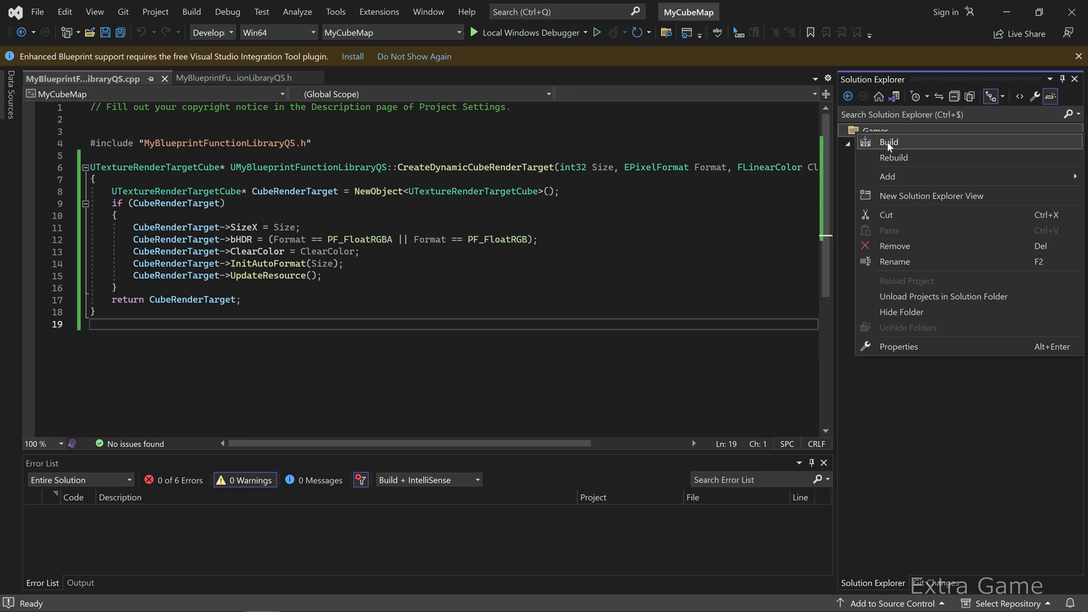
pyautogui.click(888, 142)
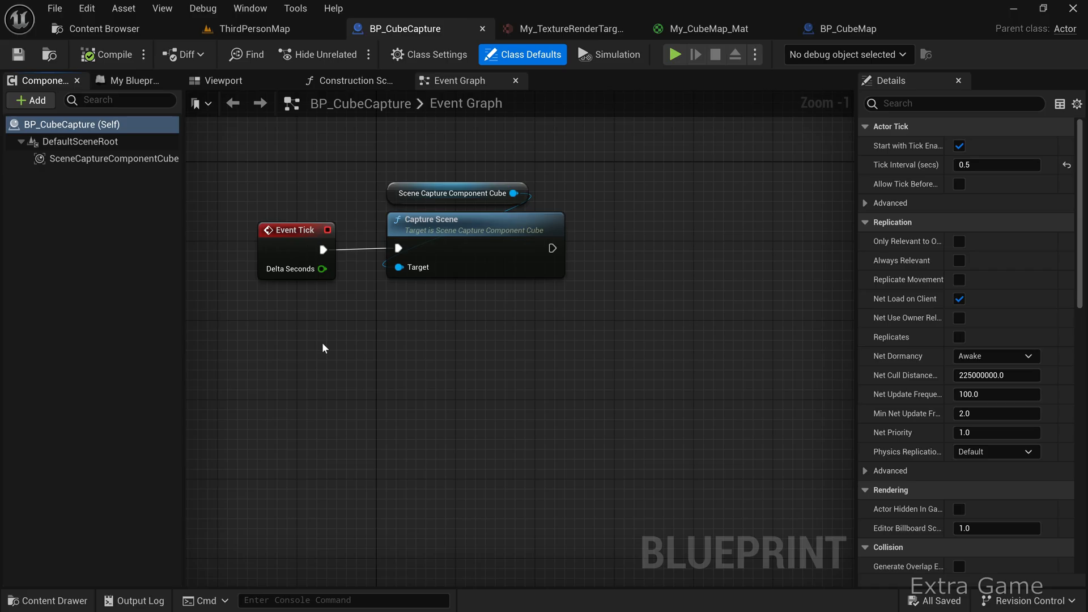
pyautogui.moveTo(135, 181)
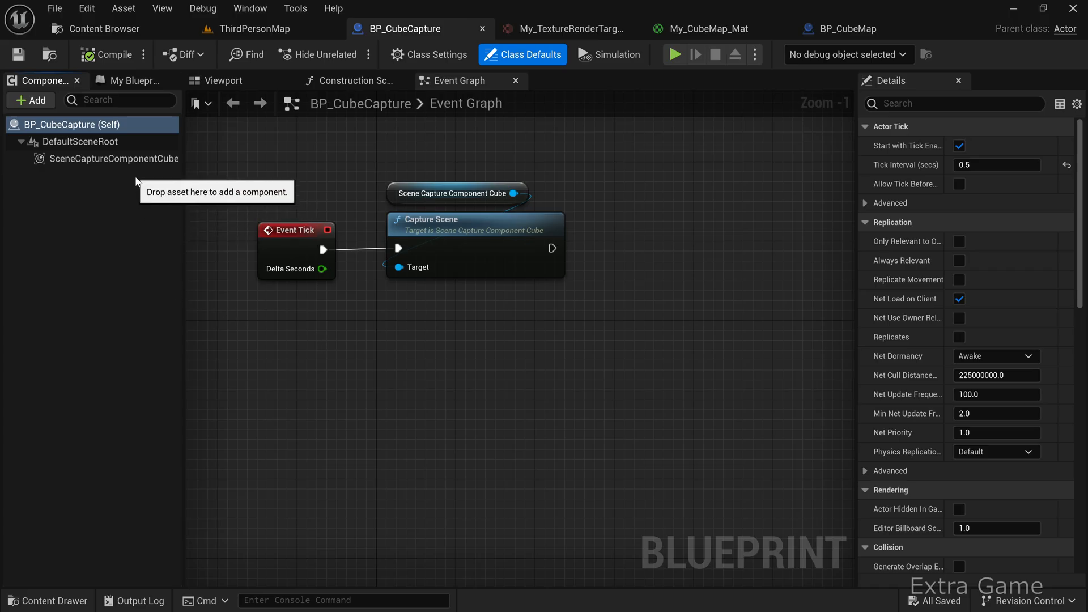
# Step: Select SceneCaptureComponentCube and show BP_CubeCapture's My Blueprint overview
pyautogui.click(114, 159)
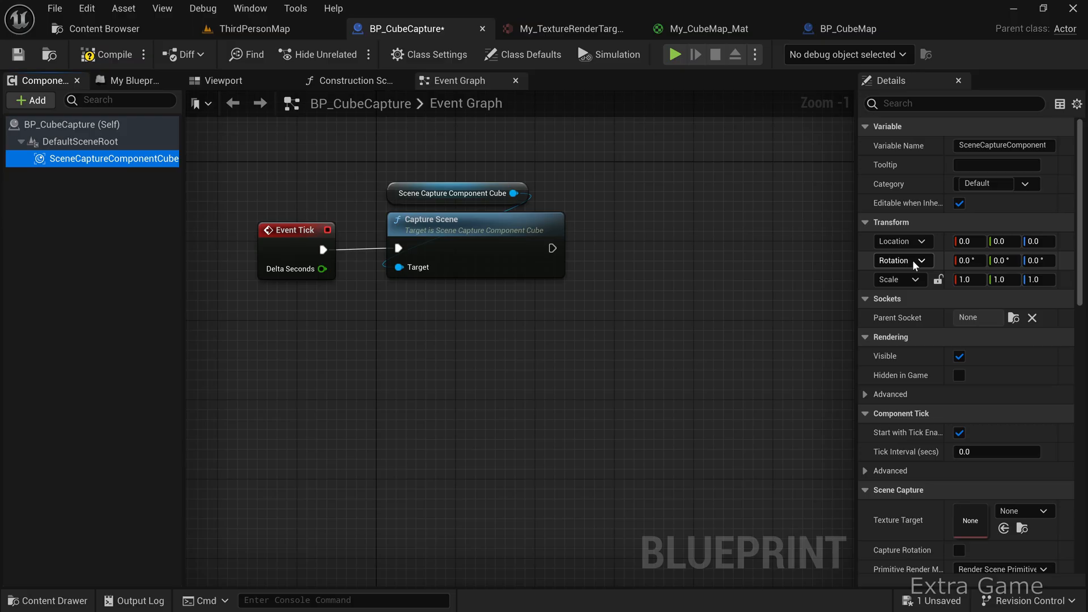
pyautogui.moveTo(125, 79)
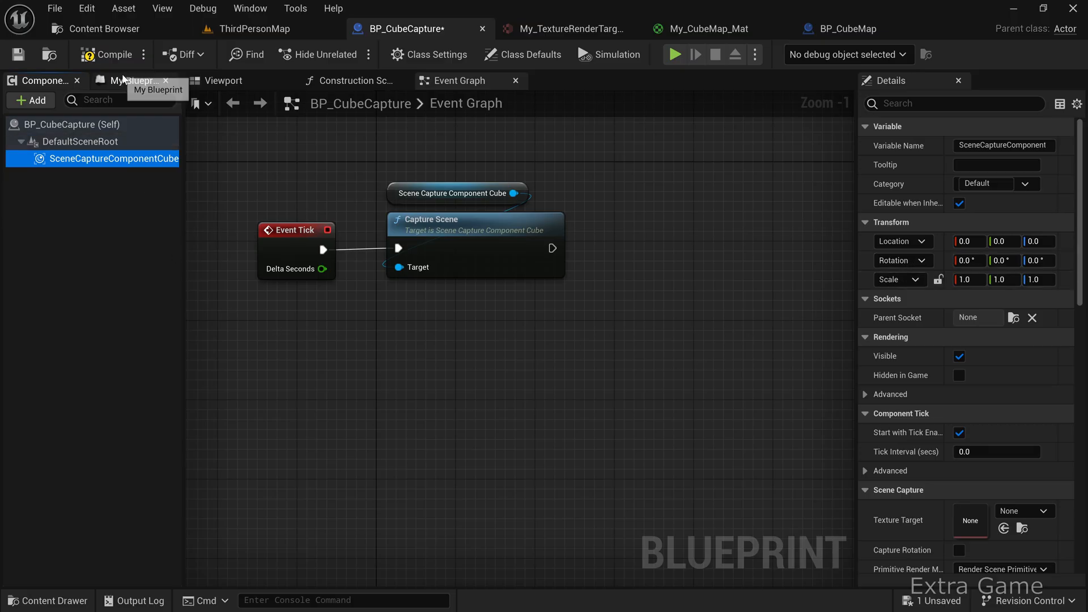
pyautogui.click(131, 81)
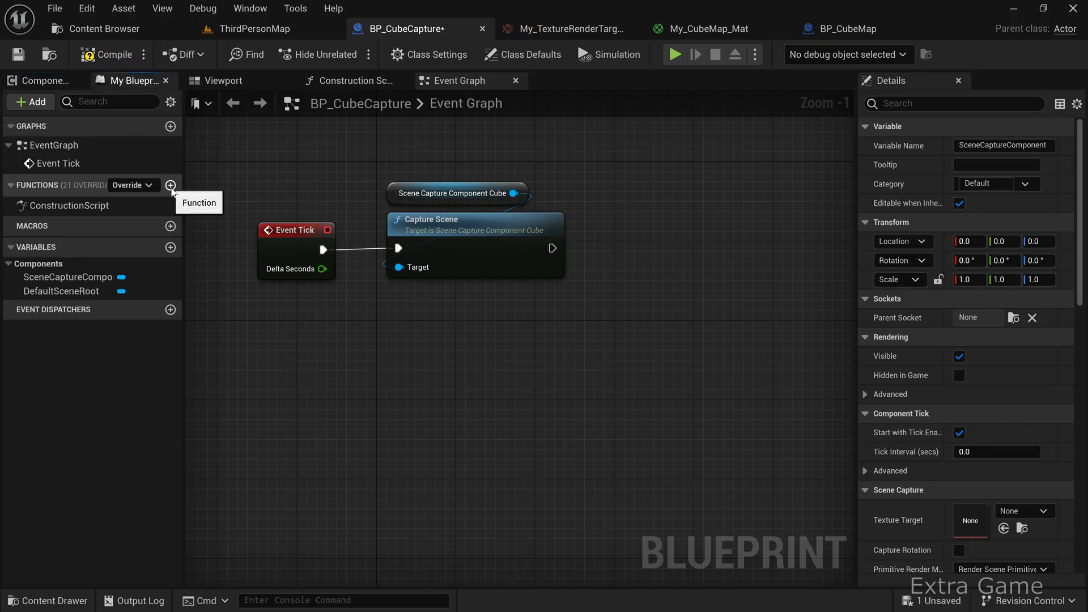
# Step: Add a new blueprint function named CreateCubeRenderTarget
pyautogui.click(170, 185)
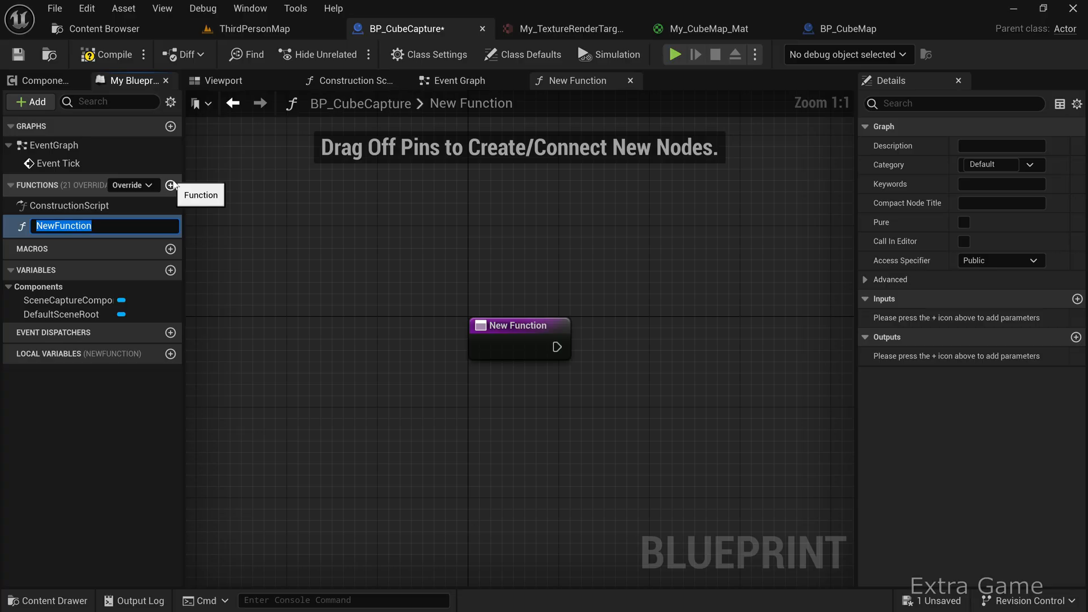
pyautogui.write('Create')
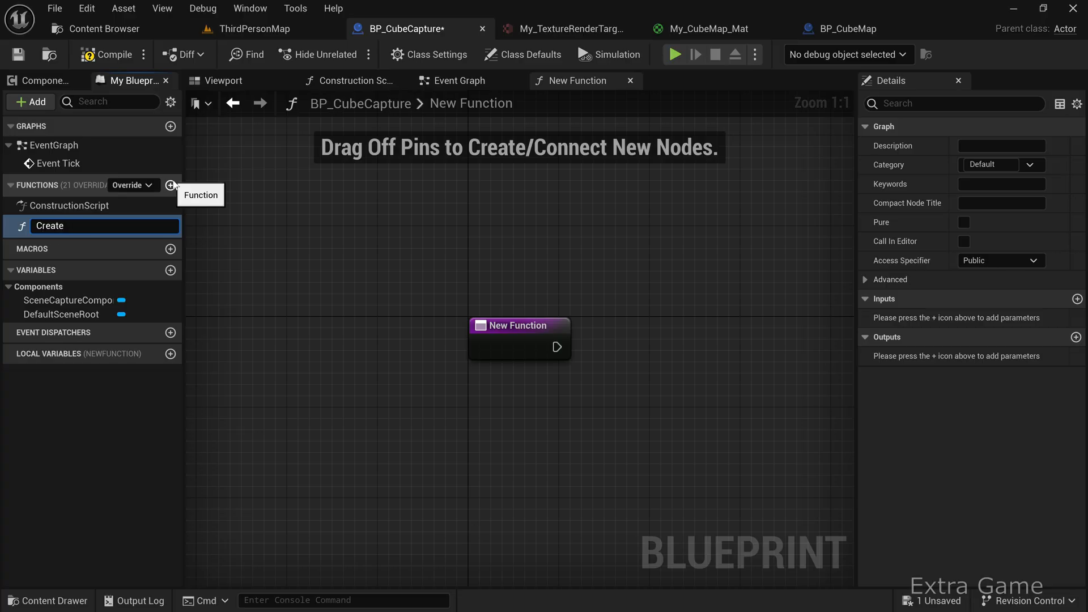
pyautogui.write('Cube')
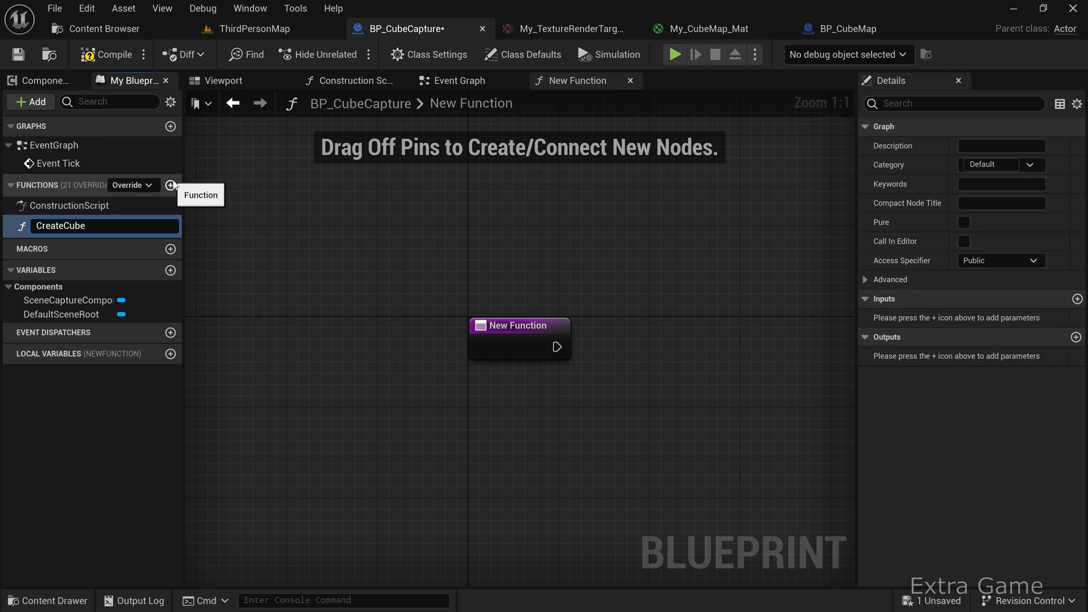
pyautogui.write('RenderTarget')
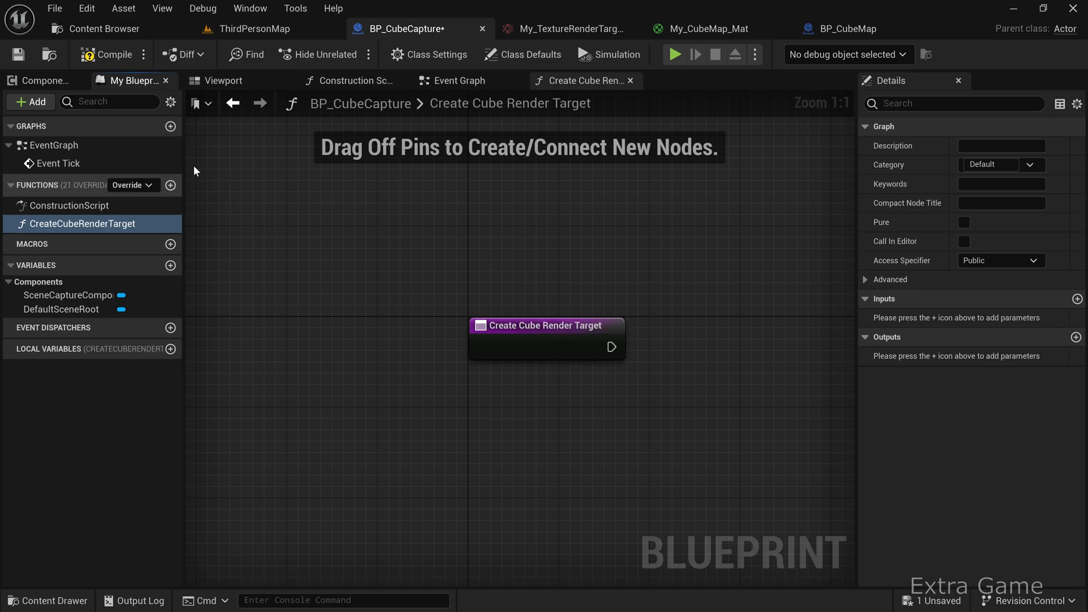
# Step: Add a Create Dynamic Cube Render Target node and promote its result to a RenderTarget variable
pyautogui.moveTo(546, 326); pyautogui.dragTo(375, 332)
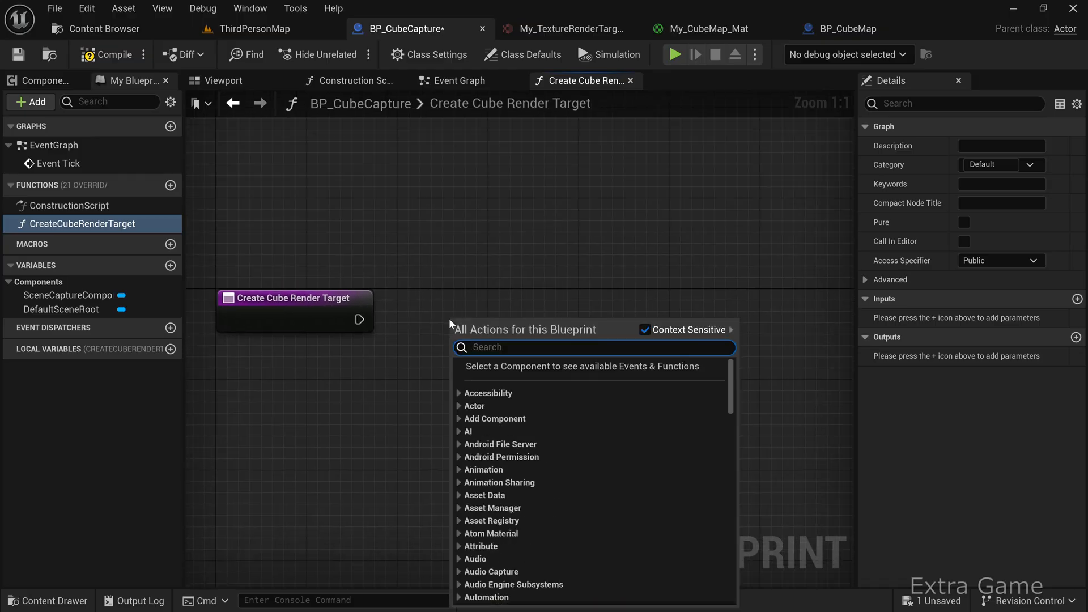
pyautogui.write('create dyna')
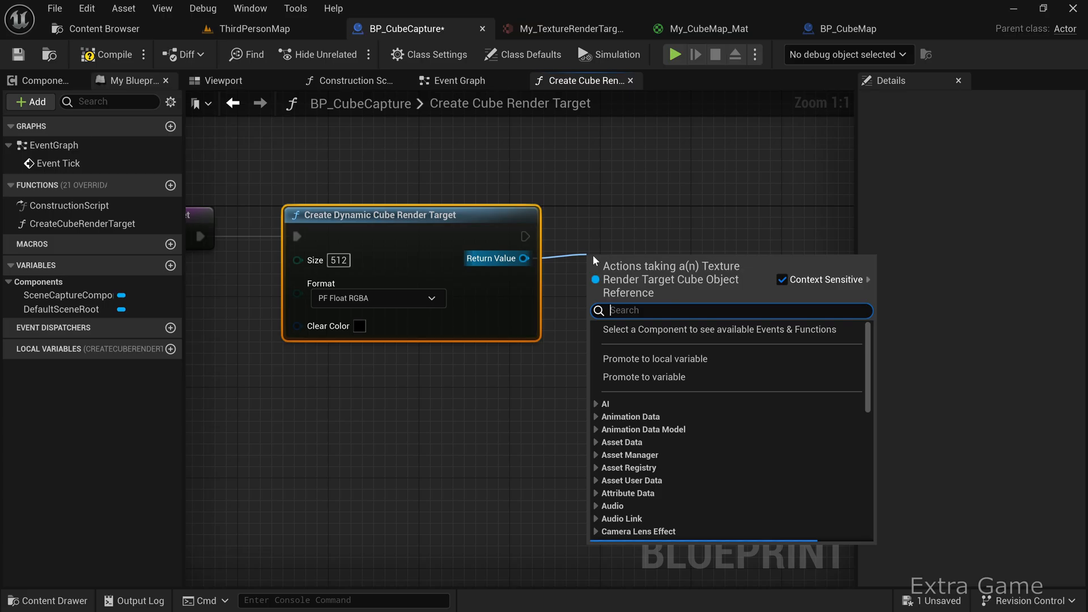
pyautogui.click(643, 376)
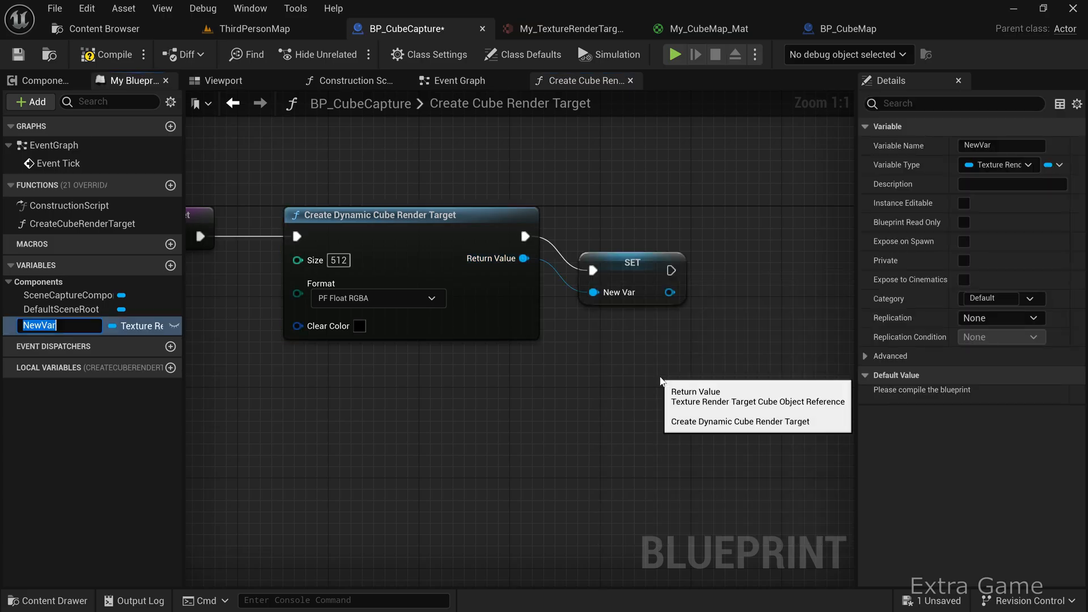
pyautogui.write('RenderTarget')
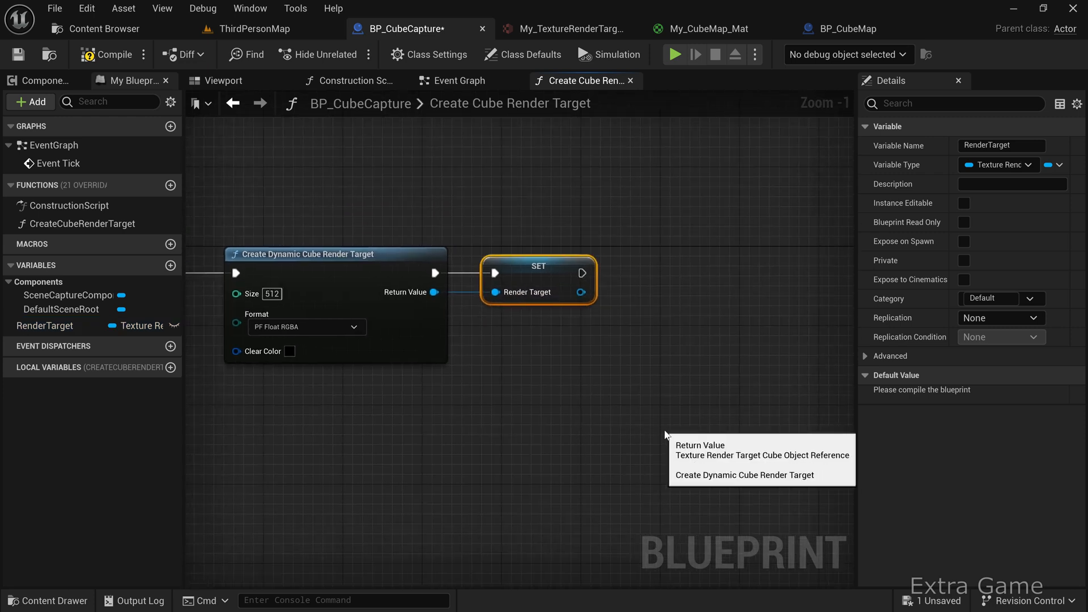
pyautogui.click(45, 80)
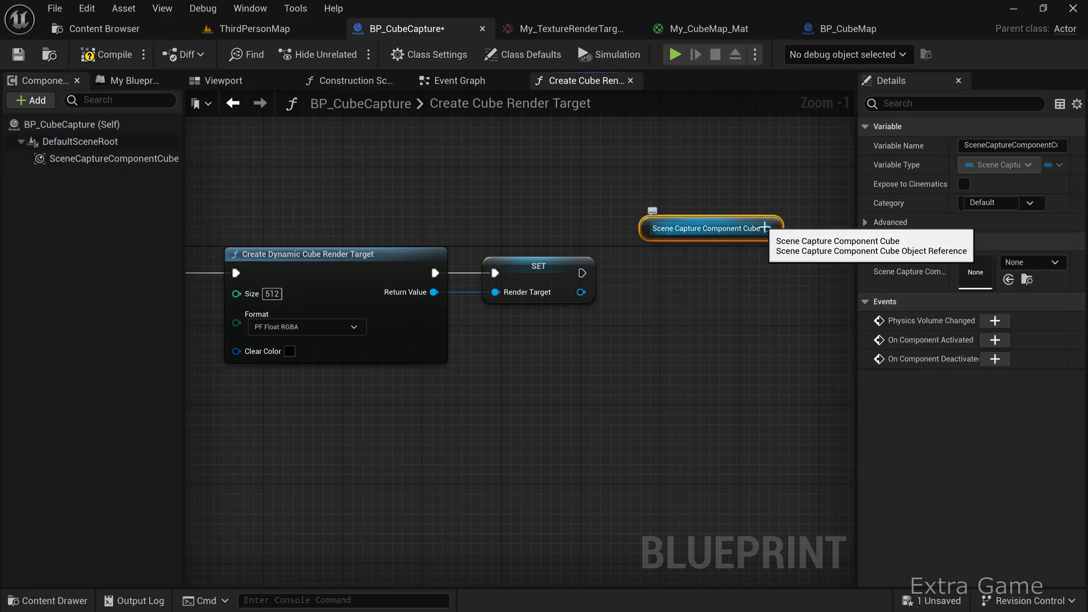
# Step: Set the cube scene capture's Texture Target to RenderTarget
pyautogui.write('set tex')
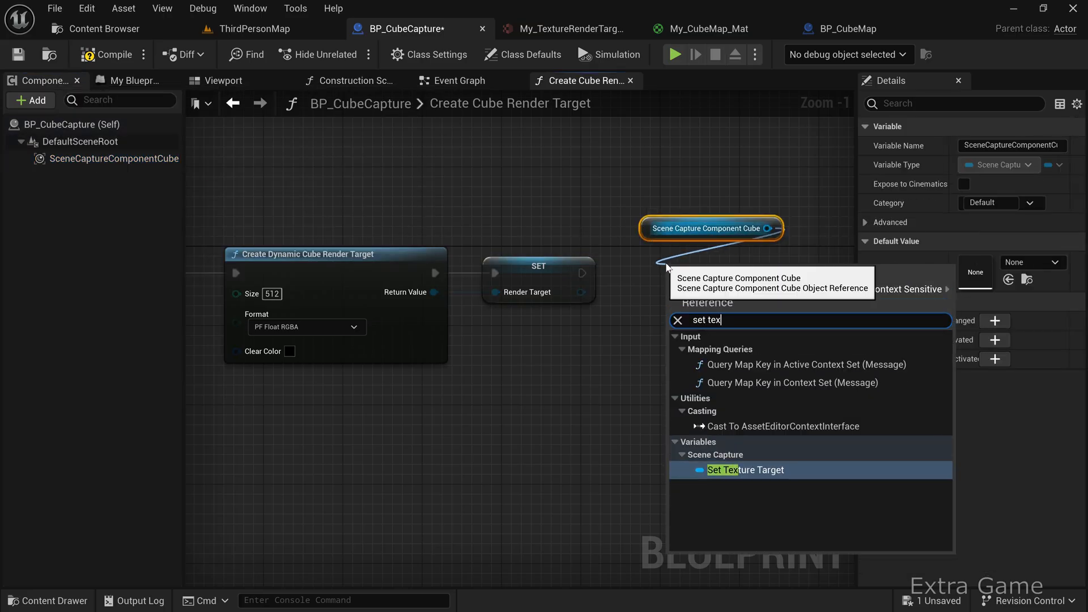
pyautogui.click(745, 469)
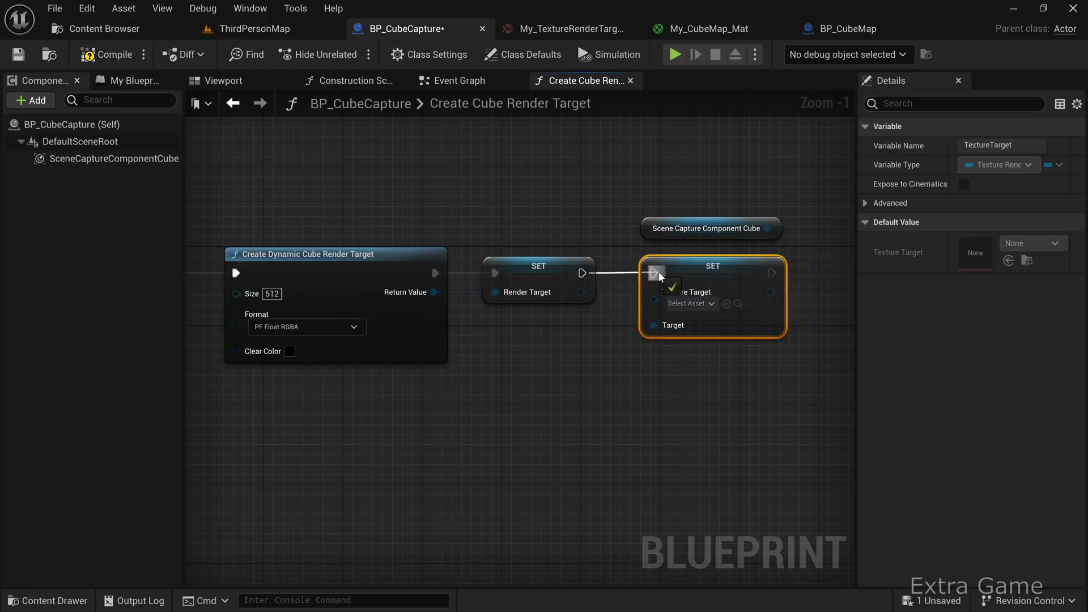
pyautogui.scroll(-3)
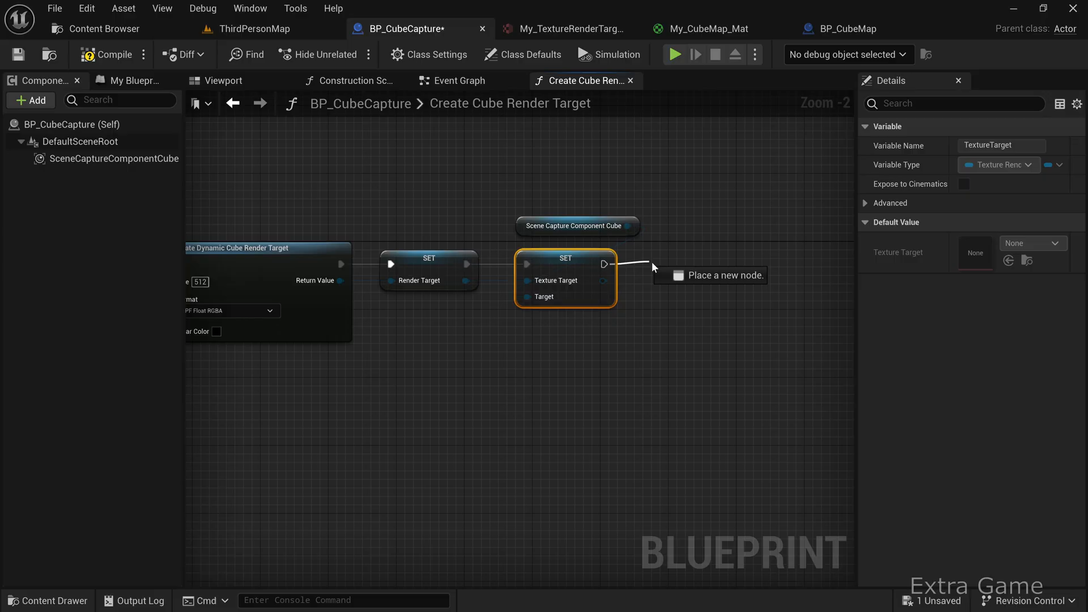
# Step: Add a return node that outputs the RenderTarget variable
pyautogui.write('add ret')
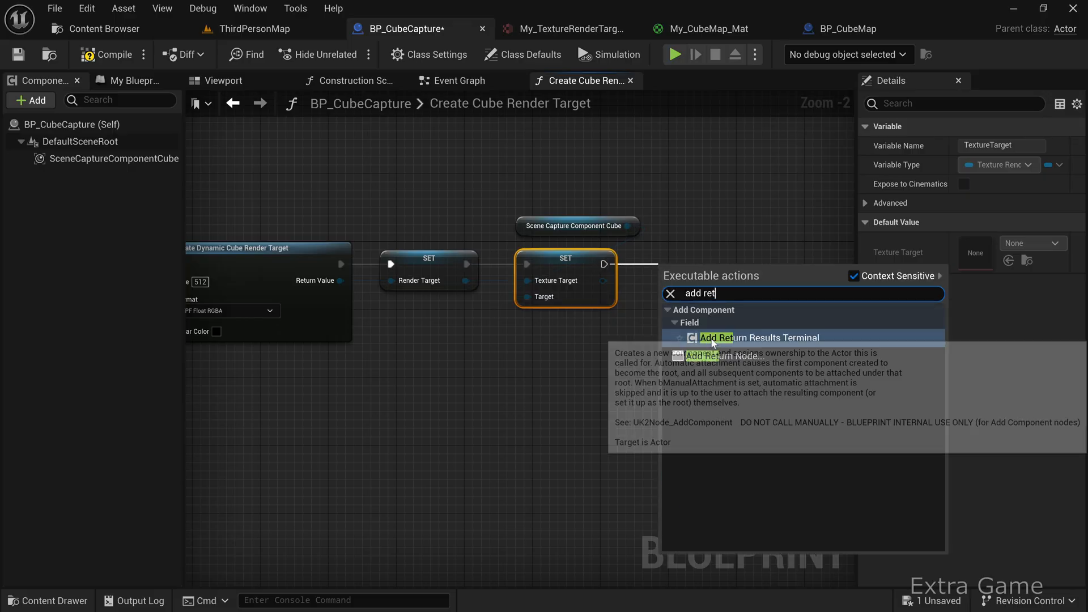
pyautogui.click(722, 356)
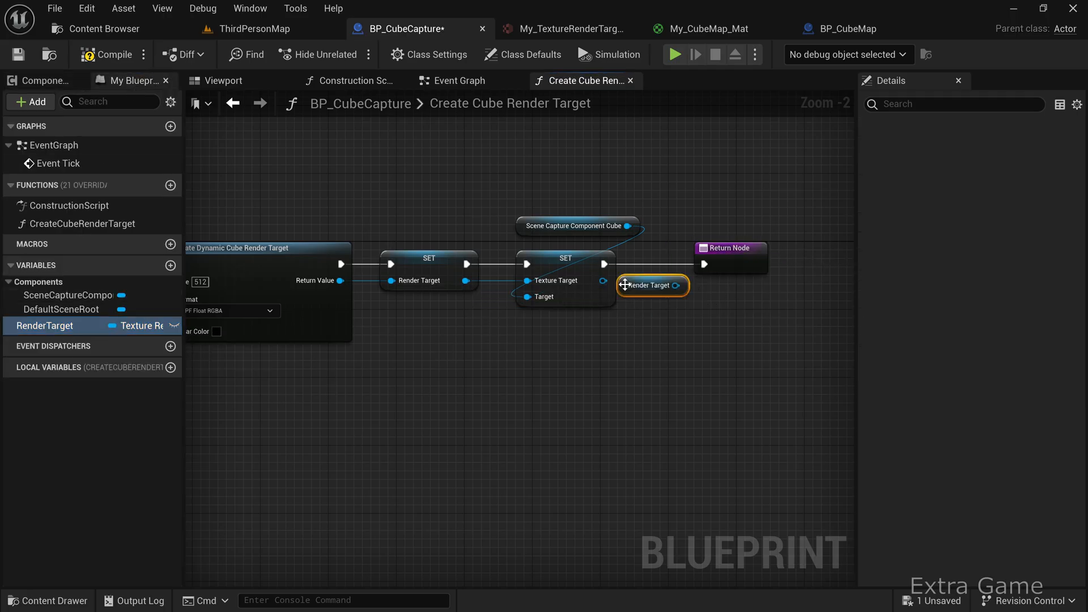
pyautogui.click(652, 284)
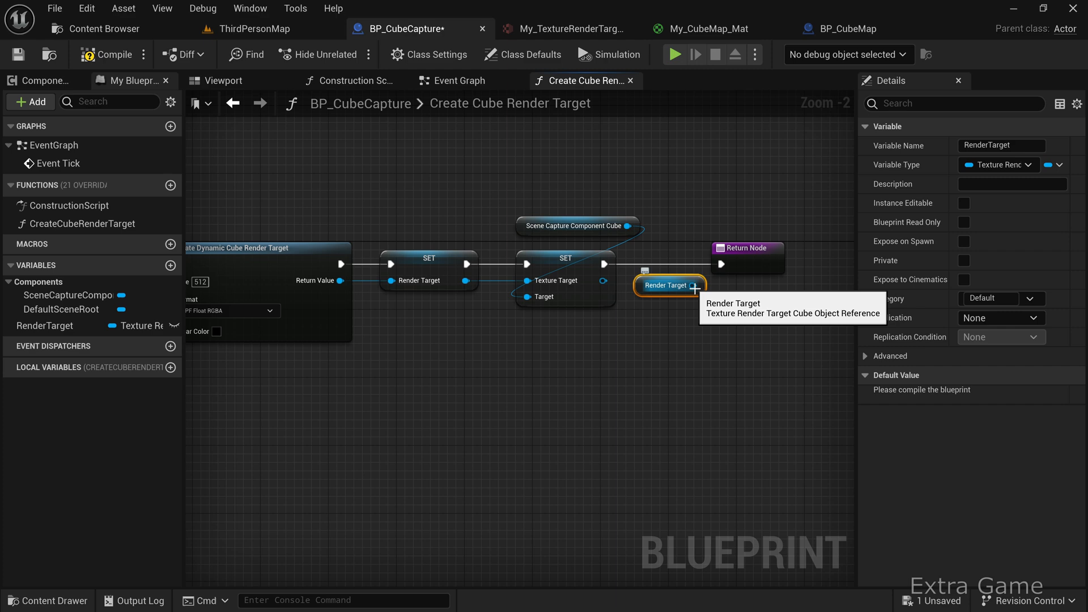
pyautogui.click(764, 248)
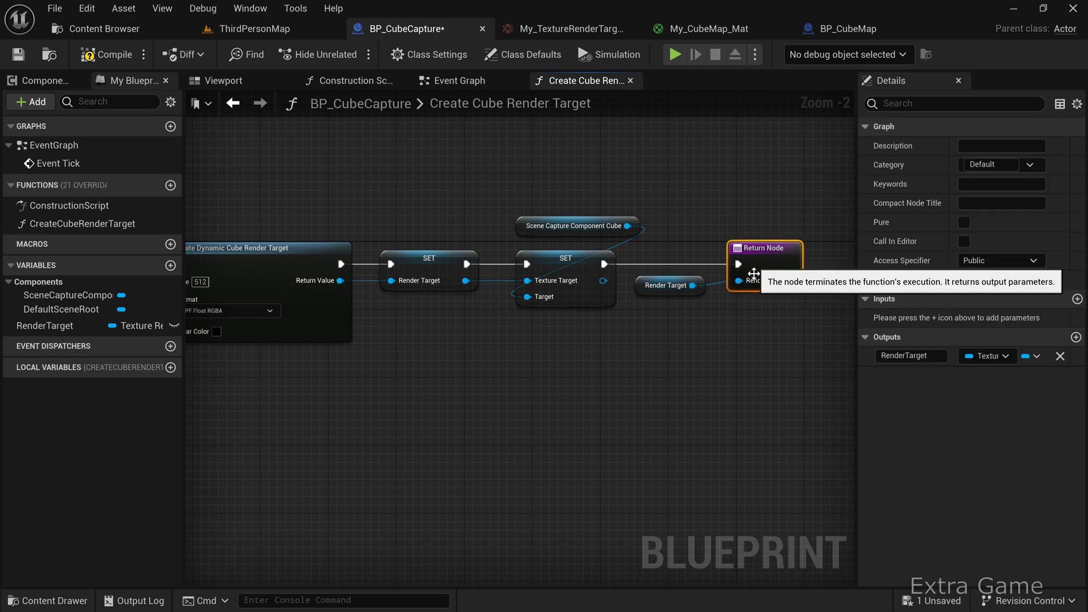
pyautogui.scroll(-3)
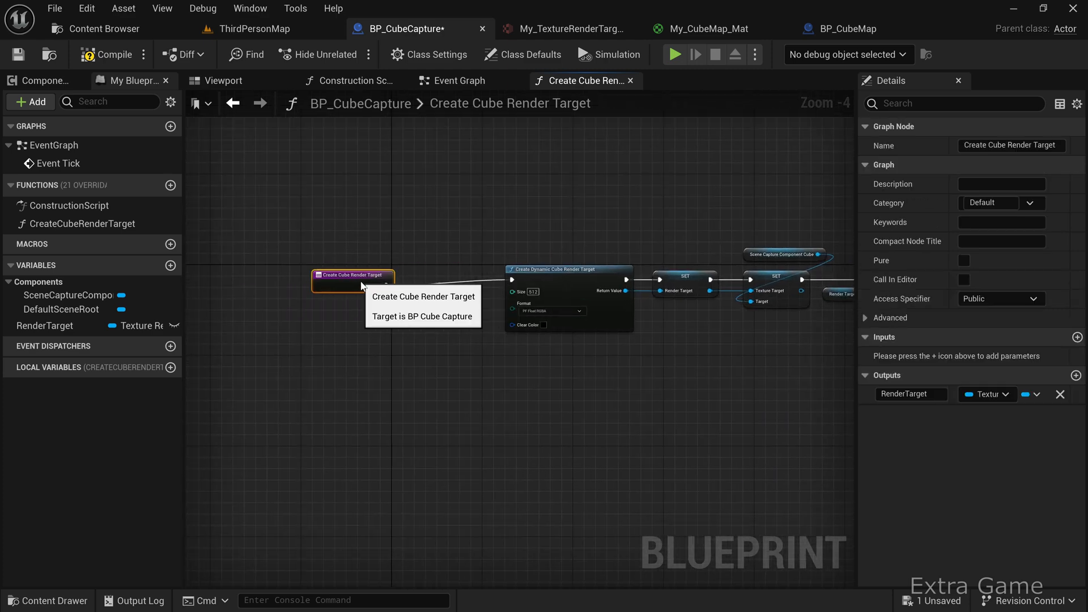
# Step: Add an Is Valid check on RenderTarget so a new one is created only when invalid
pyautogui.click(48, 325)
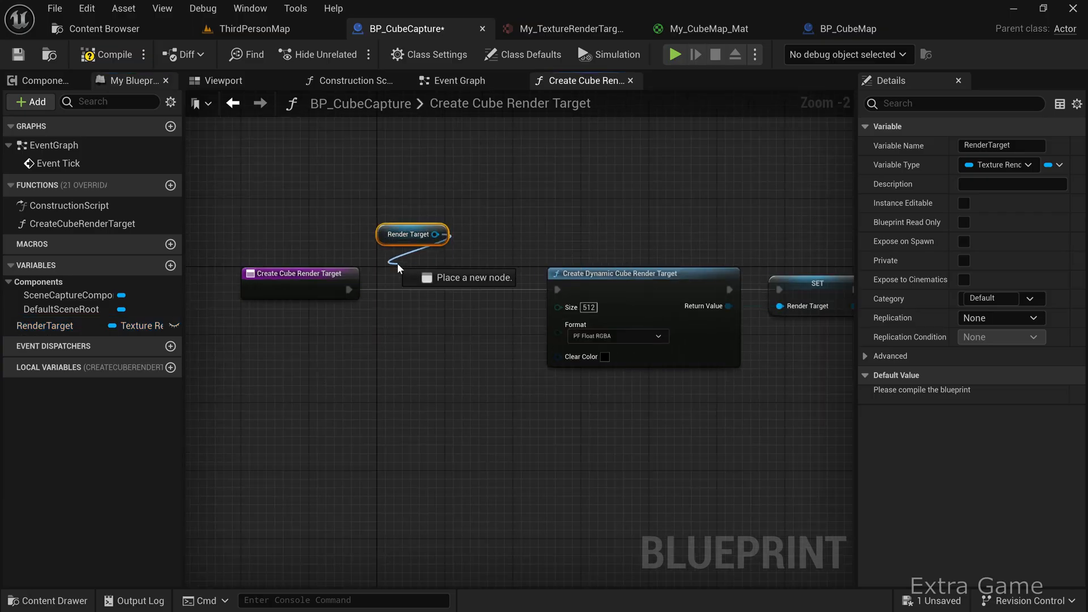
pyautogui.write('is valid')
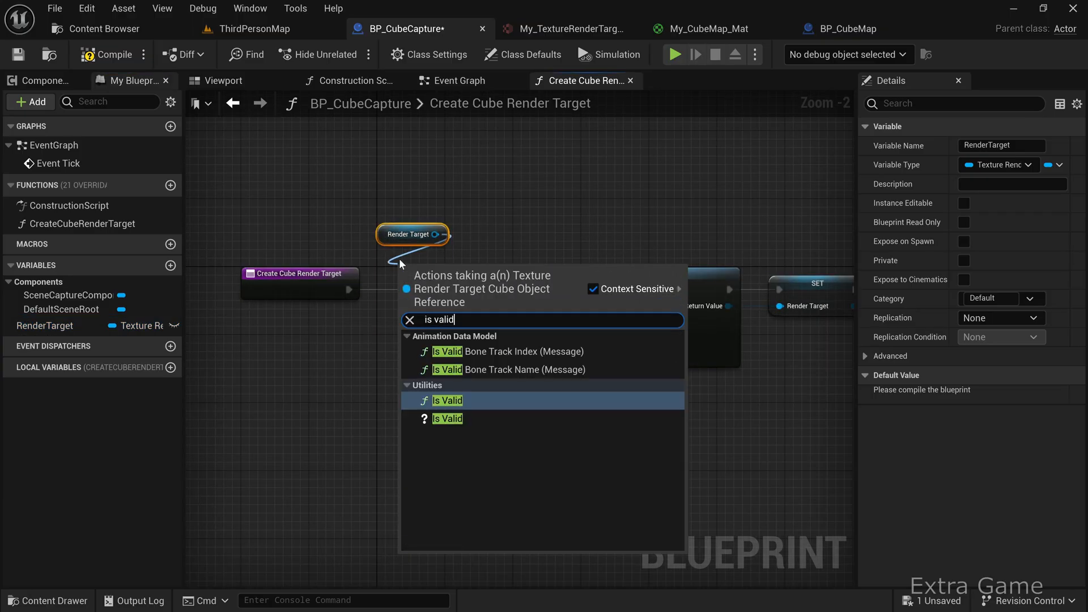
pyautogui.click(447, 400)
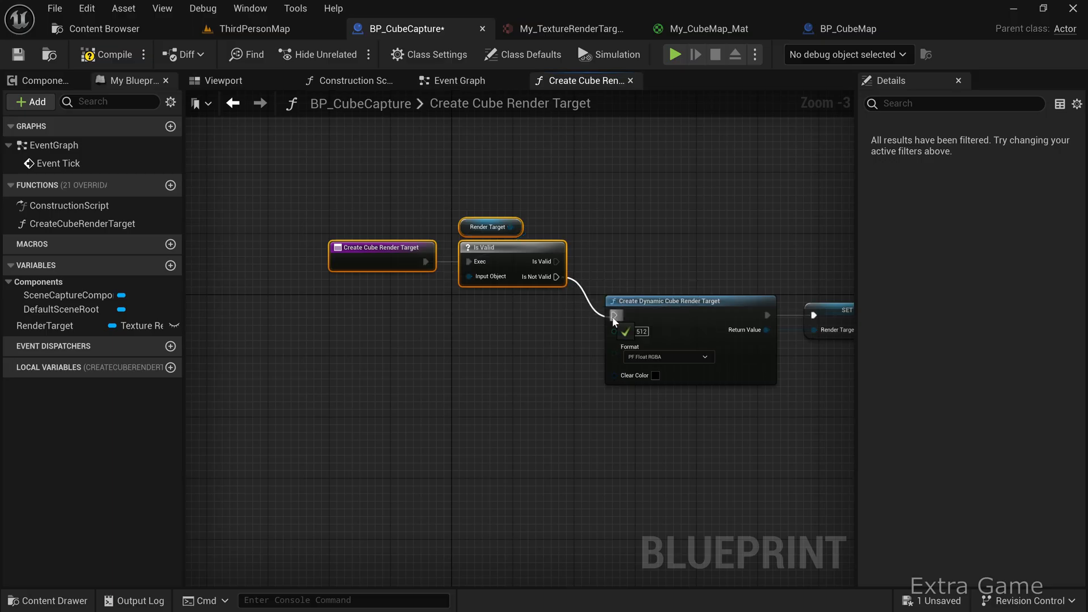
pyautogui.scroll(-3)
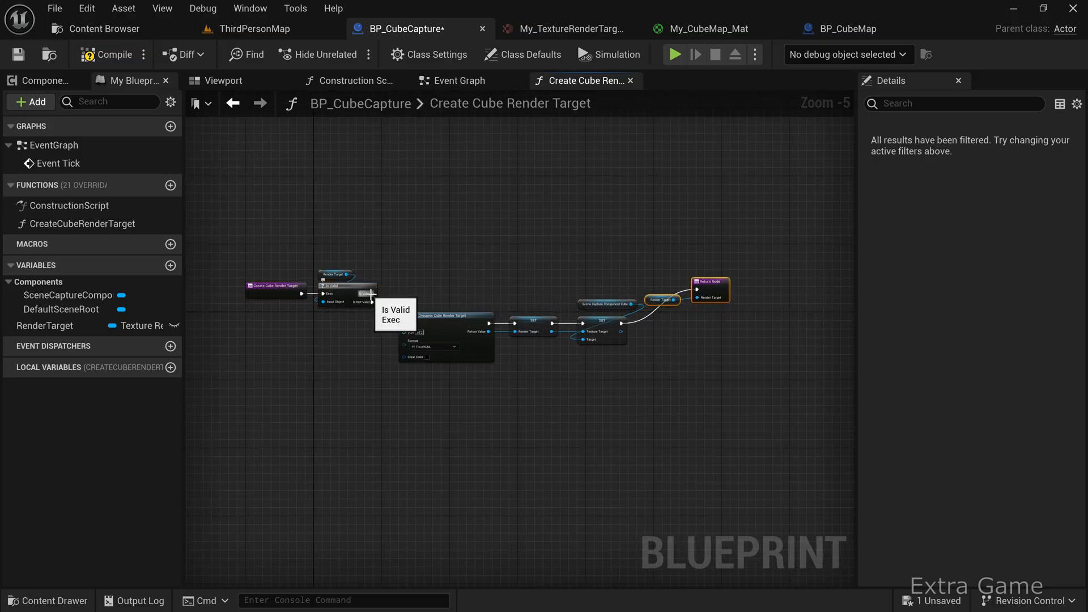
pyautogui.scroll(-3)
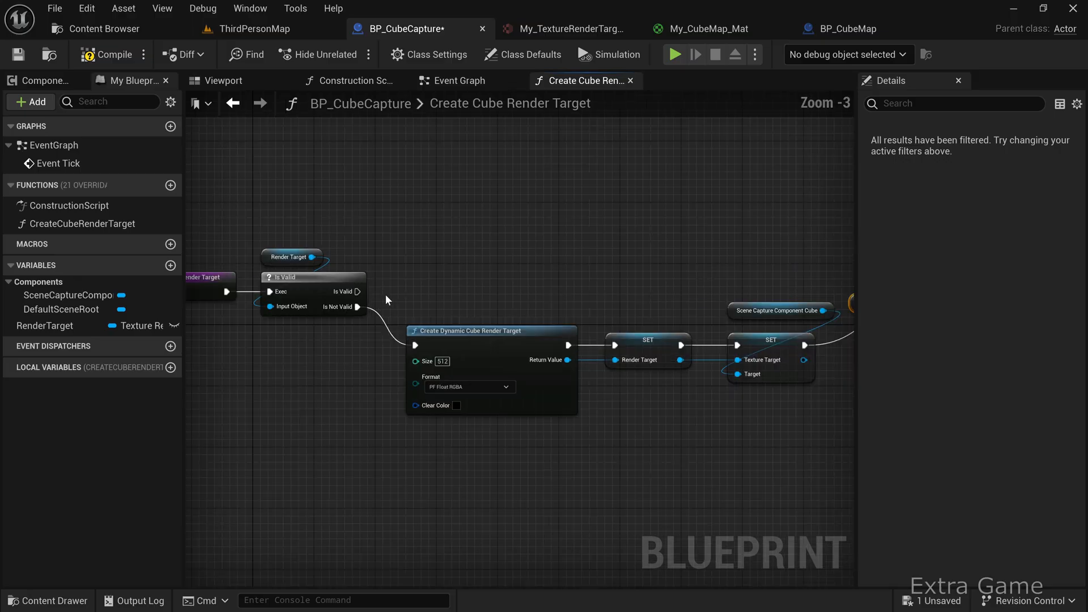
pyautogui.scroll(-3)
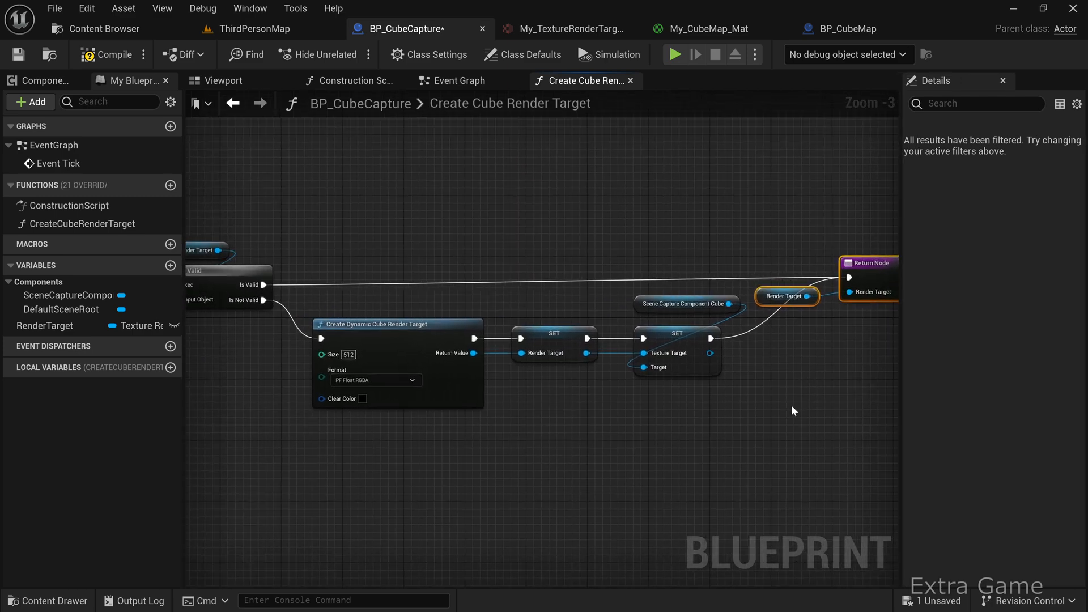
pyautogui.moveTo(126, 74)
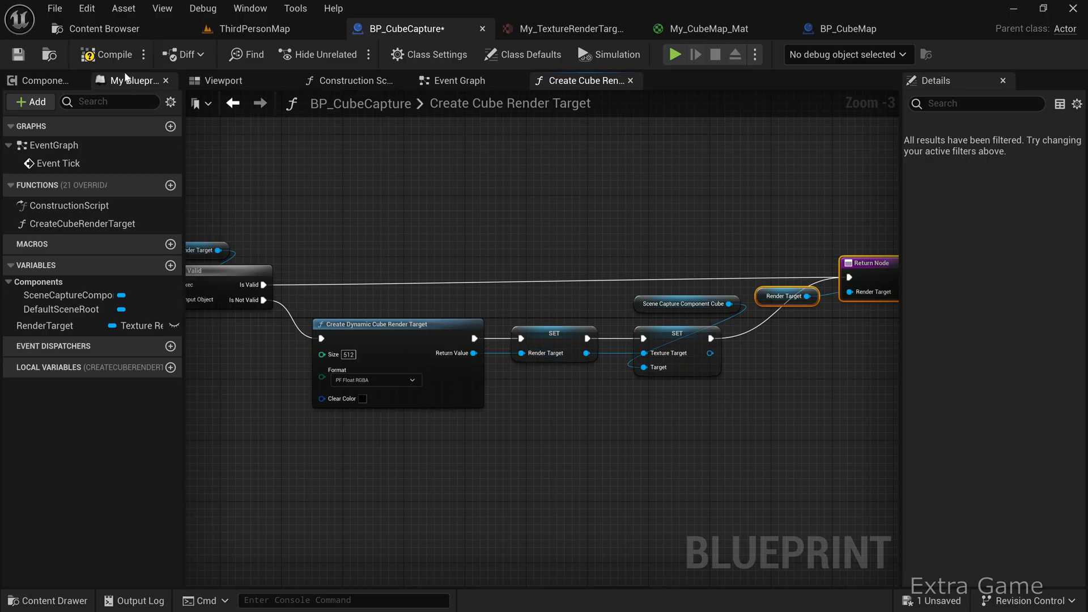
# Step: Open the BP_CubeMap blueprint from the Content Browser
pyautogui.click(106, 29)
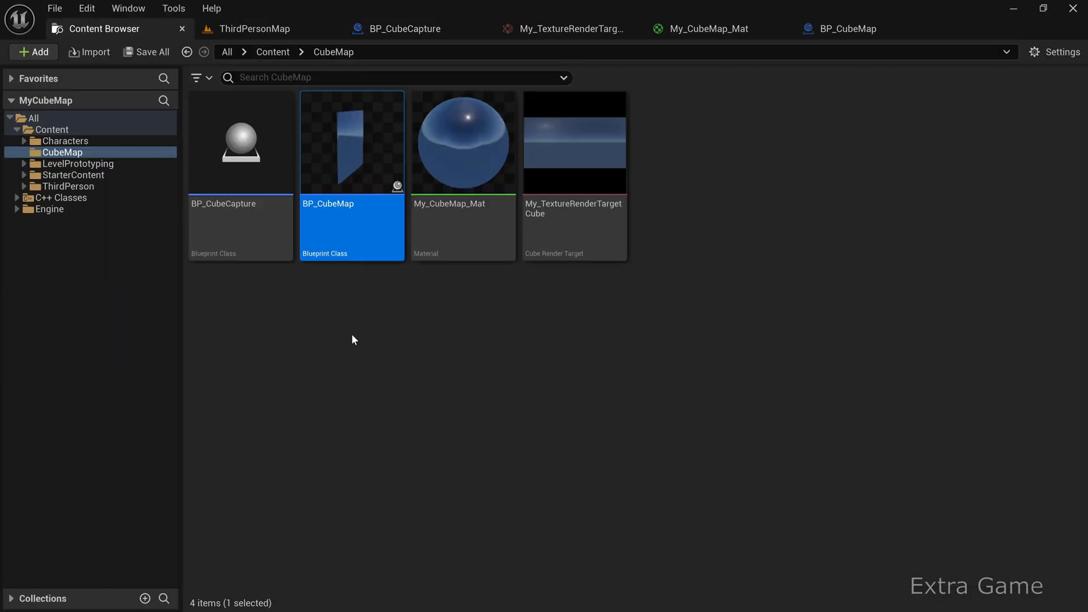
pyautogui.moveTo(347, 215)
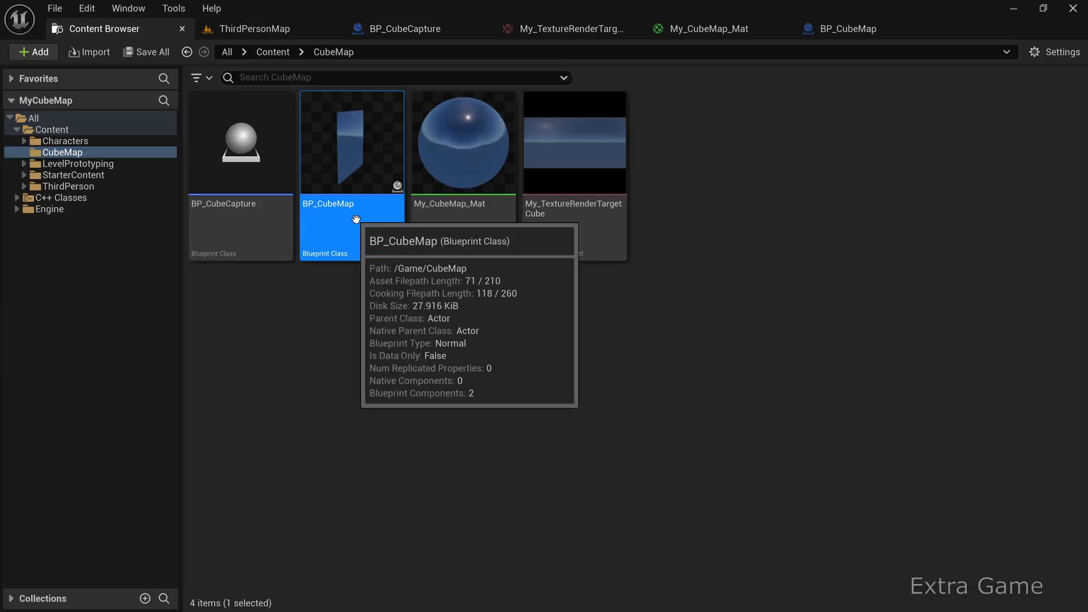
pyautogui.doubleClick(352, 141)
pyautogui.write('get actor of')
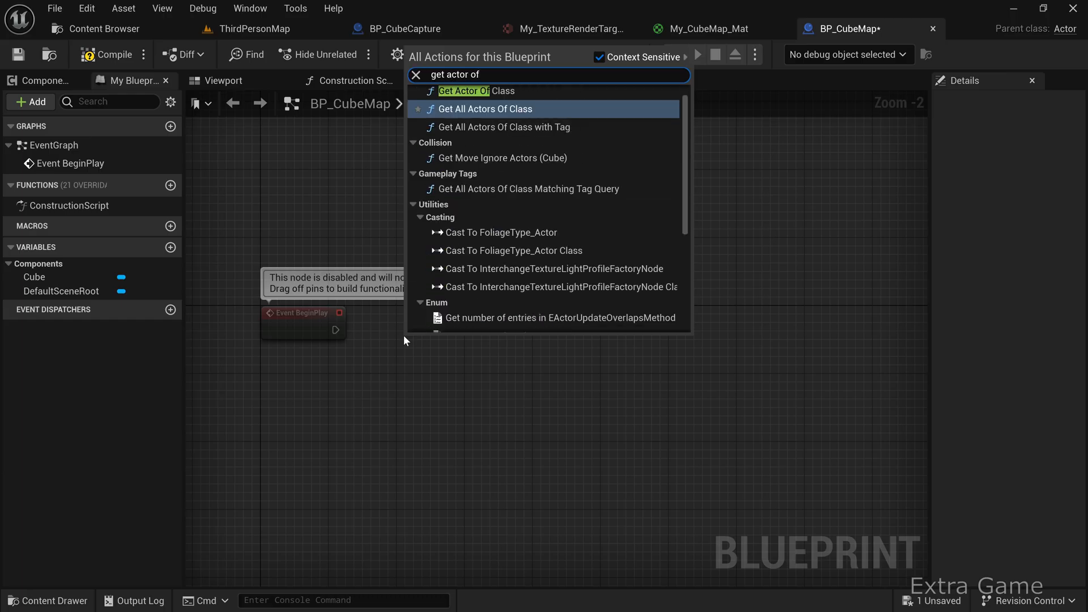
pyautogui.moveTo(476, 90)
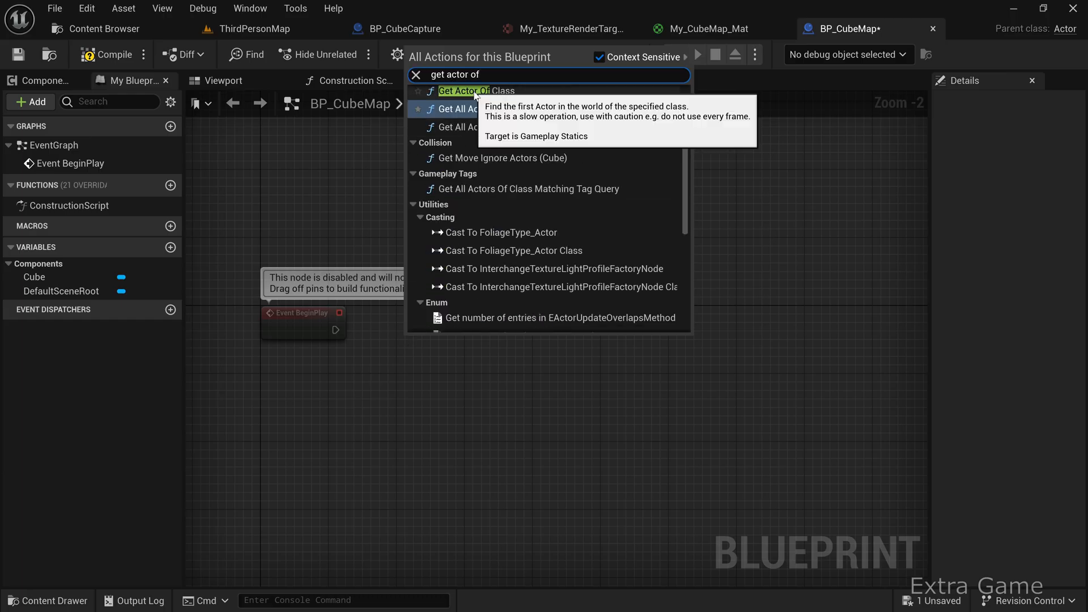
# Step: Add Get Actor Of Class with its class set to BP_CubeCapture
pyautogui.click(477, 90)
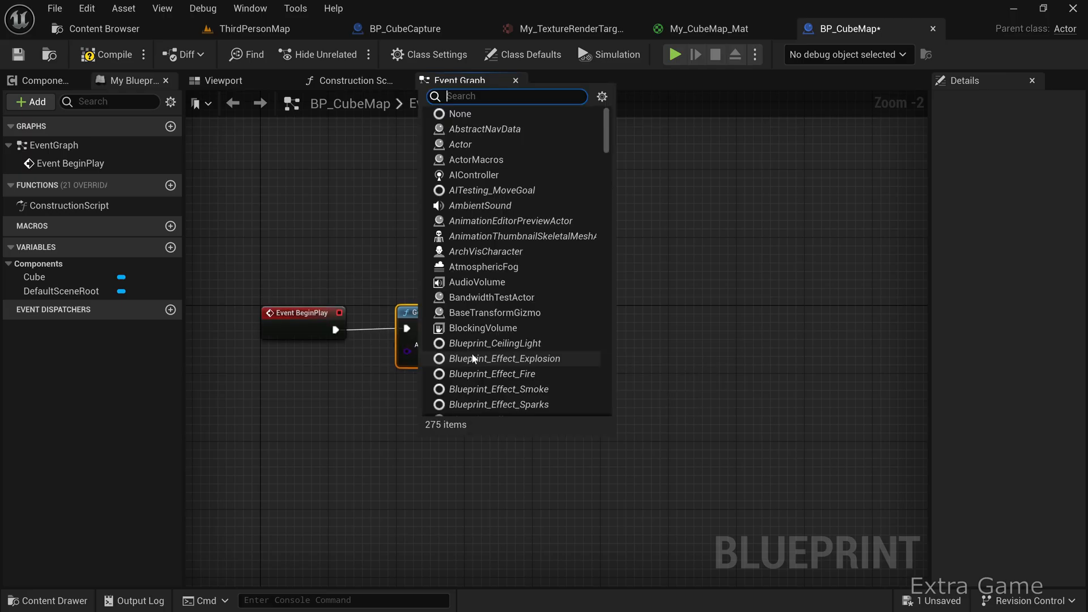
pyautogui.write('bp_cu')
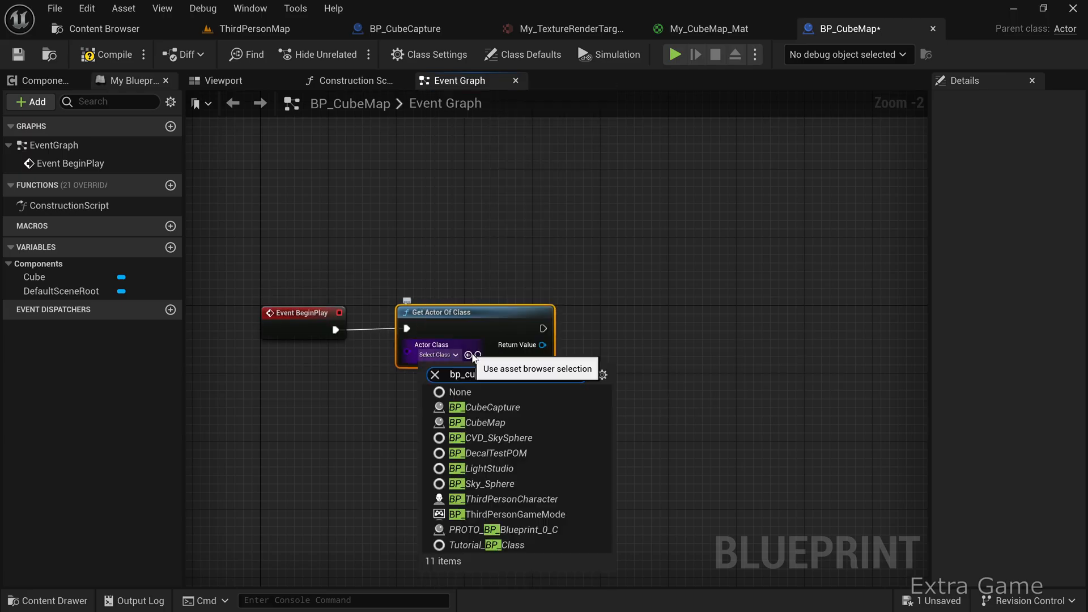
pyautogui.click(484, 407)
pyautogui.write('is')
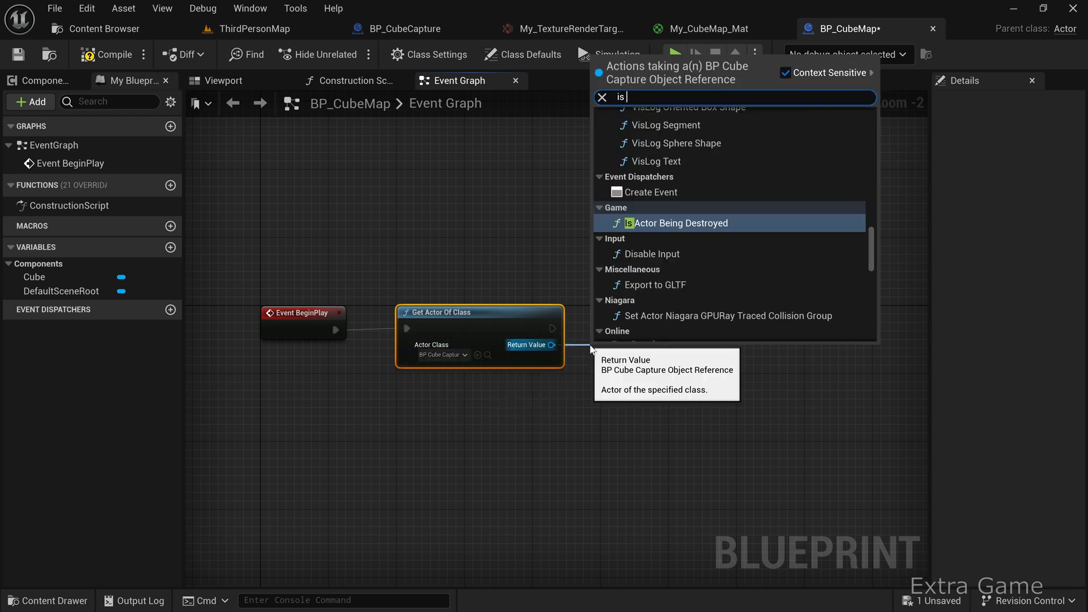
# Step: Check the found actor with Is Valid, then call its Create Cube Render Target
pyautogui.write('valid')
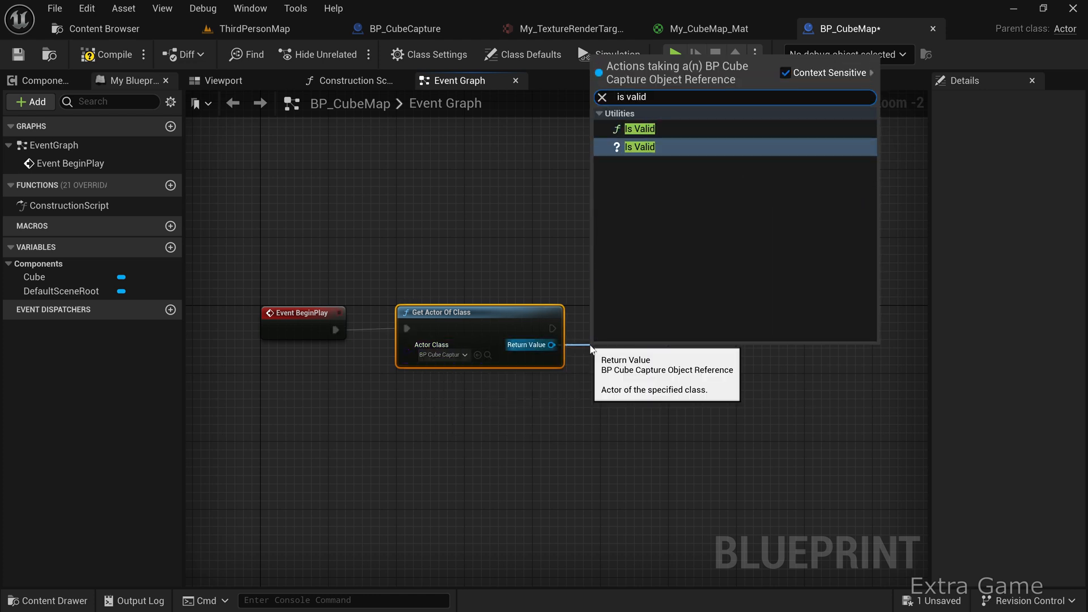
pyautogui.click(639, 146)
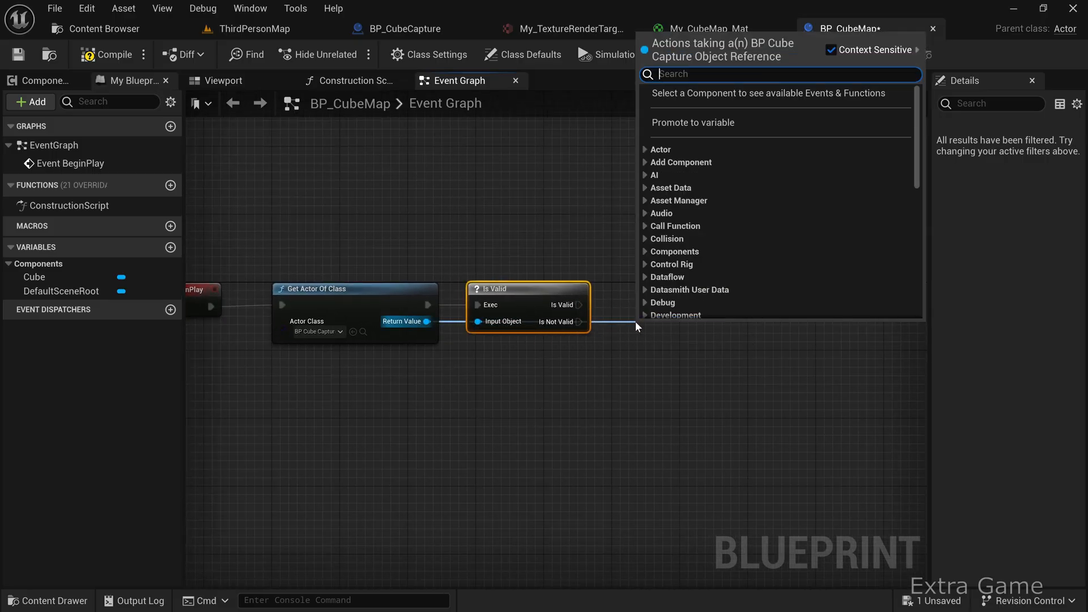
pyautogui.write('create cu')
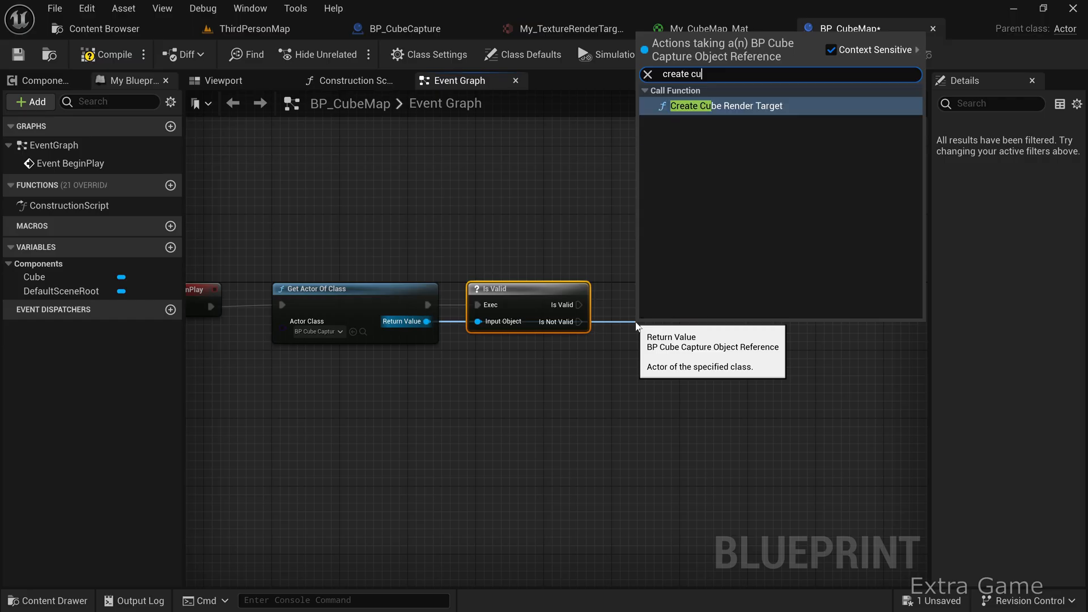
pyautogui.click(725, 105)
pyautogui.write('create dy')
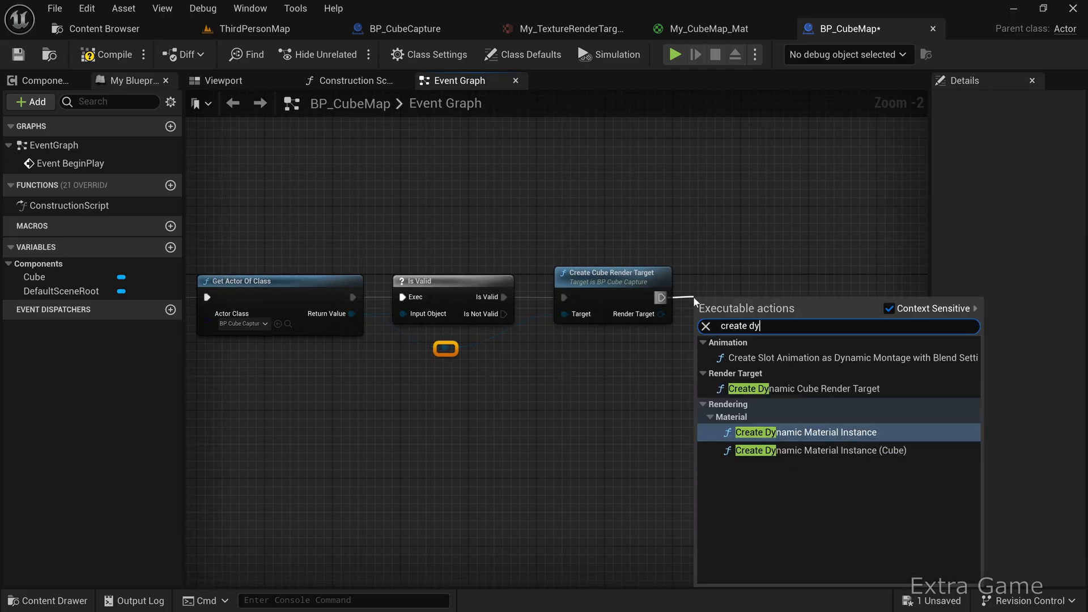
# Step: Create a Dynamic Material Instance and promote its result to a variable named DynamicMaterial
pyautogui.click(806, 432)
pyautogui.write('promo')
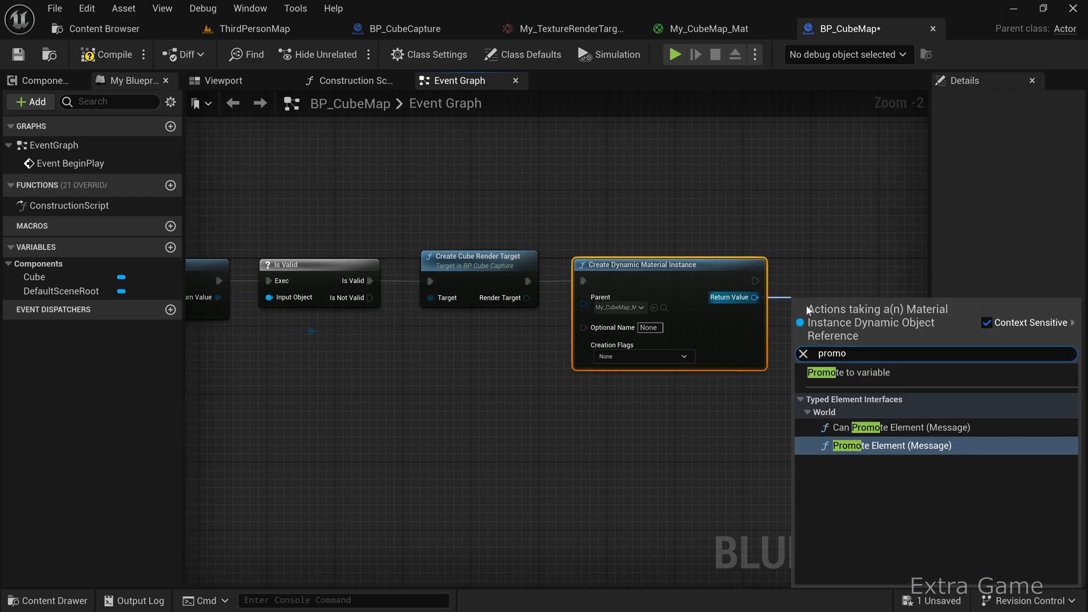
pyautogui.click(847, 372)
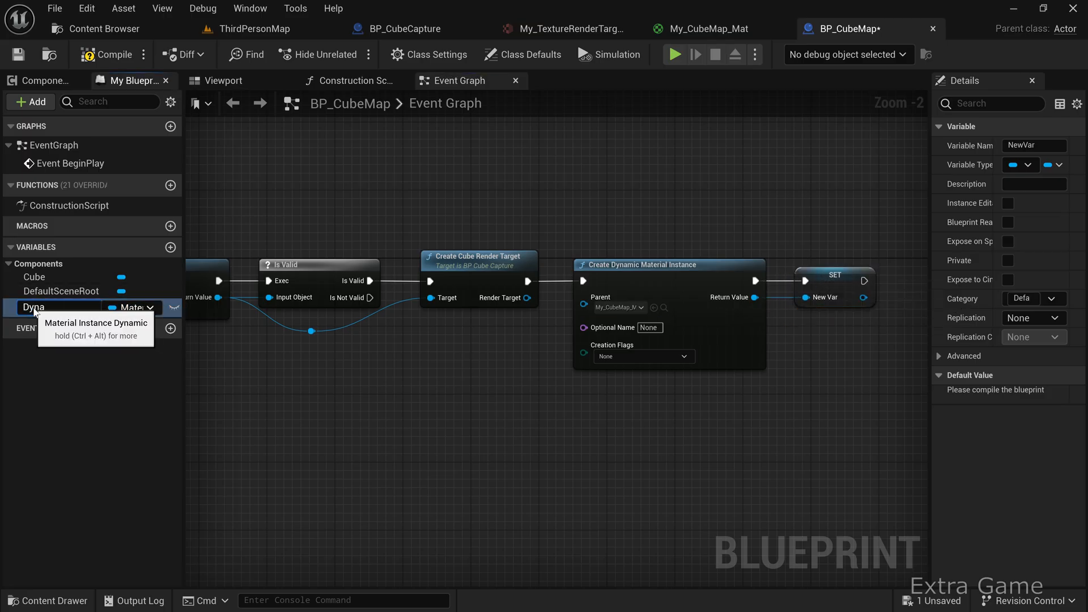
pyautogui.write('DynamicMaterial')
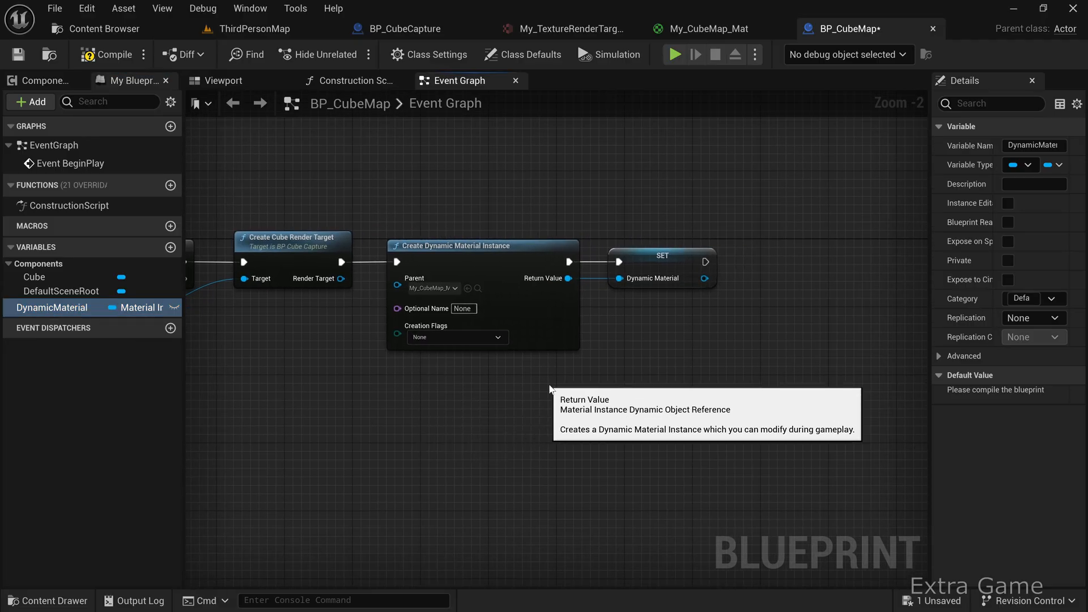
# Step: Add a Set Texture Parameter Value node on DynamicMaterial fed by the render target
pyautogui.moveTo(704, 279); pyautogui.dragTo(749, 283)
pyautogui.write('set texture')
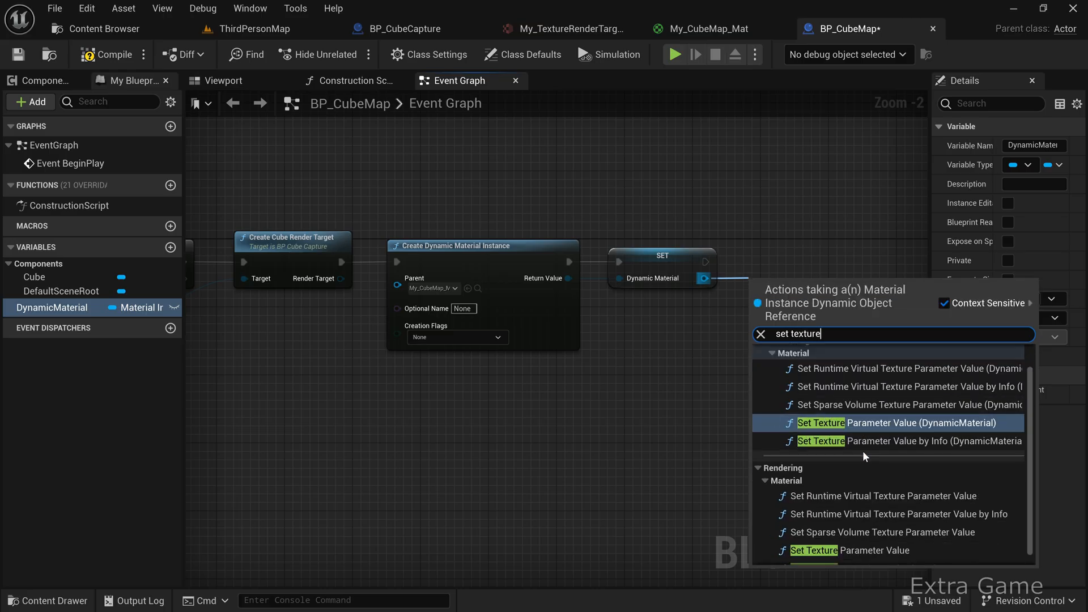
pyautogui.click(877, 423)
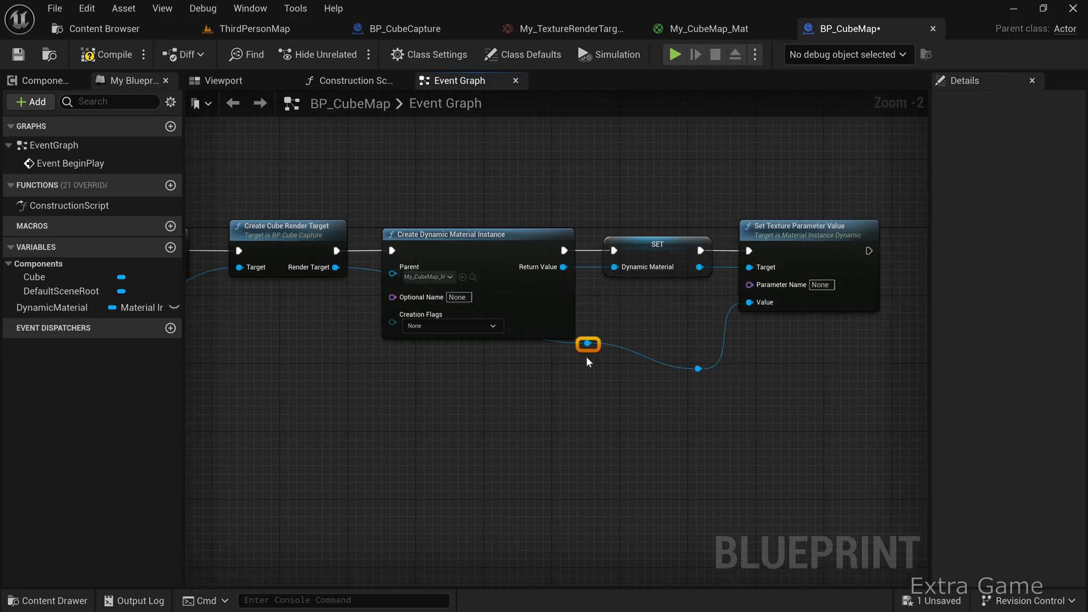
# Step: Confirm the material's parameter name and enter CubeMap as the Parameter Name
pyautogui.click(707, 29)
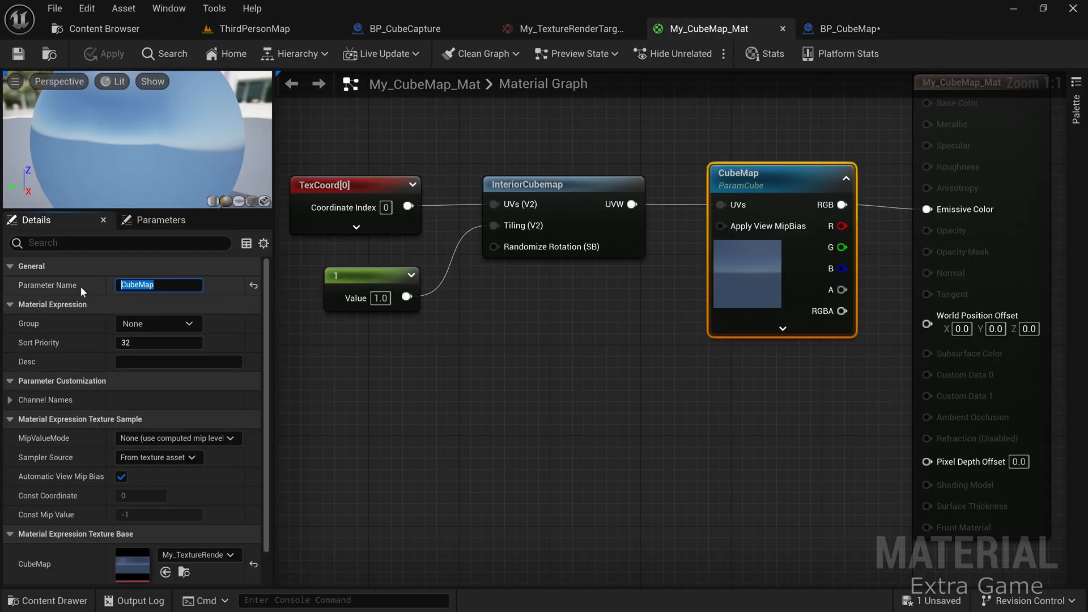
pyautogui.click(843, 28)
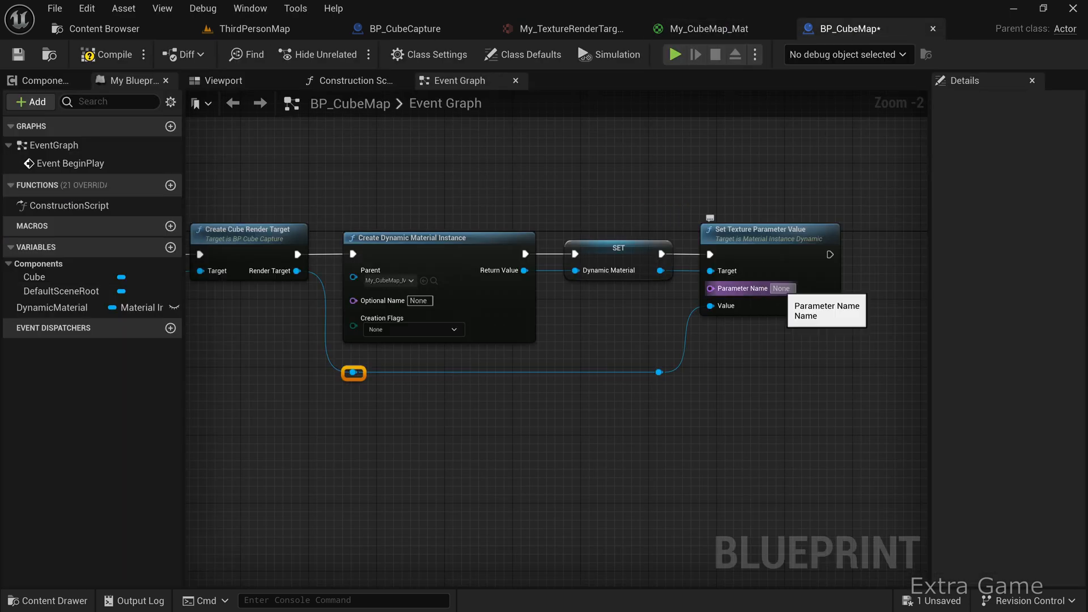
pyautogui.write('CubeMap')
pyautogui.write('set mat')
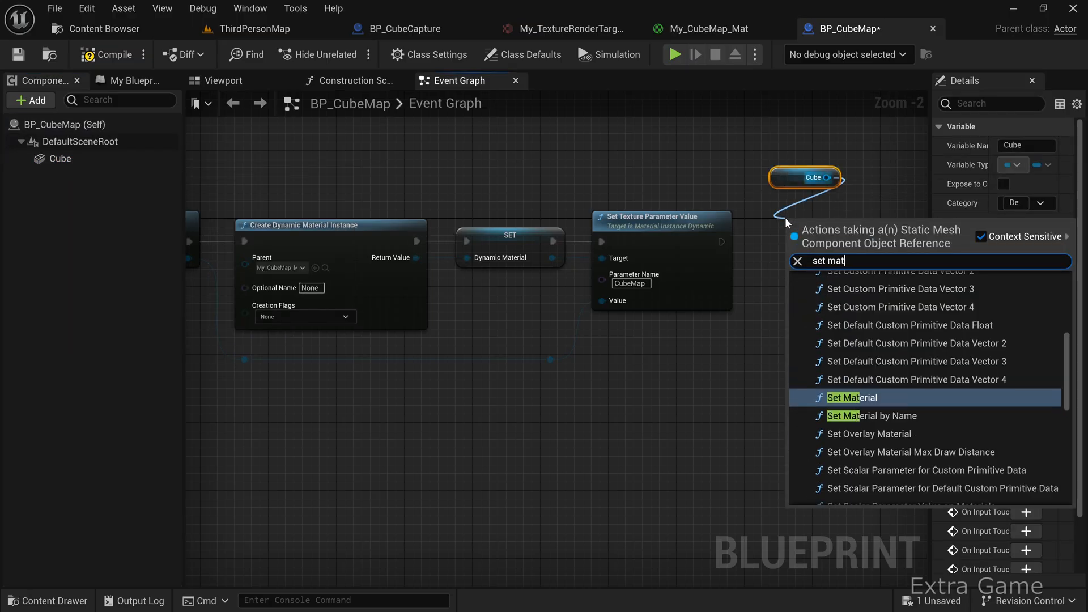
# Step: Set the Cube's material to DynamicMaterial and compile BP_CubeMap
pyautogui.click(851, 396)
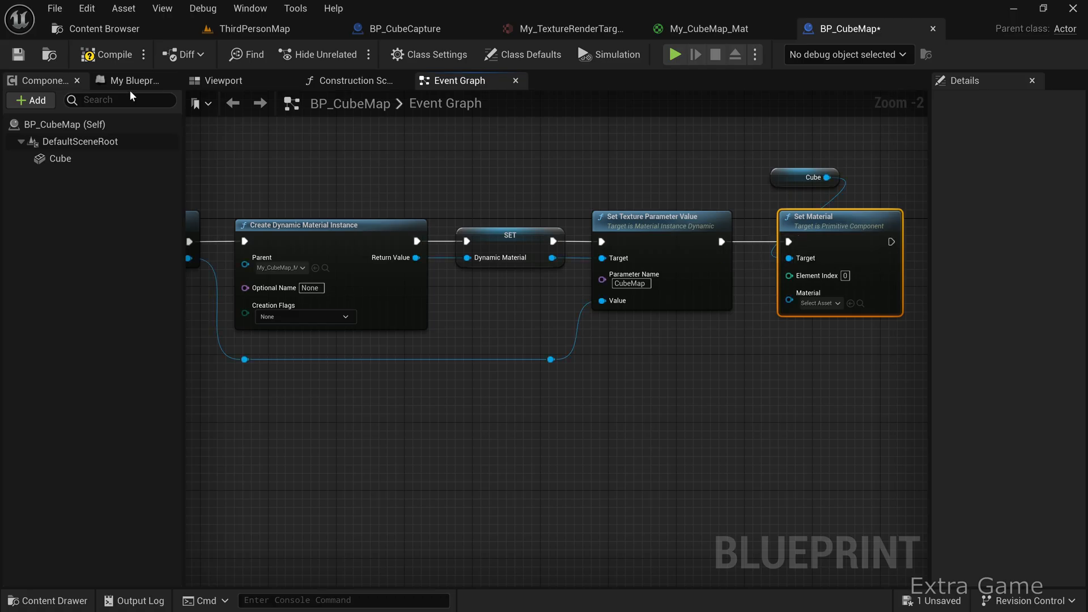
pyautogui.click(128, 80)
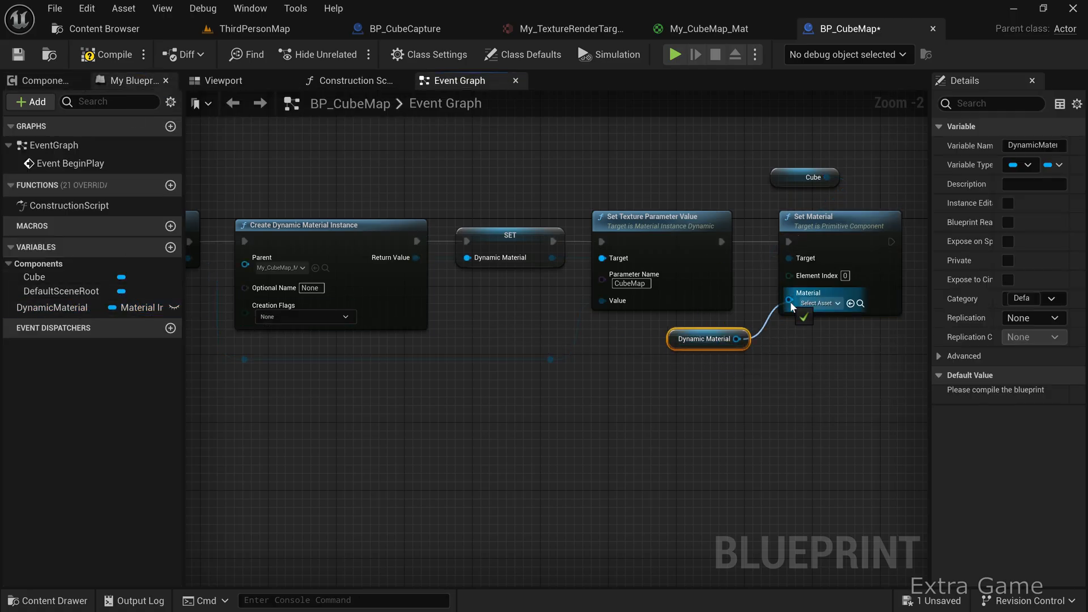
pyautogui.scroll(-3)
pyautogui.write('DynamicMaterial')
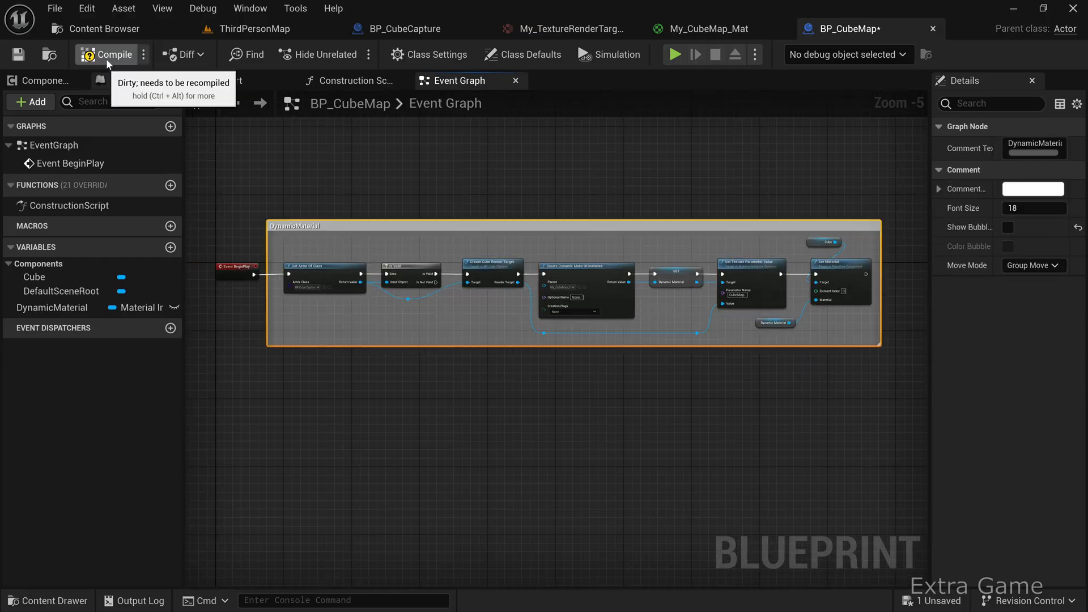
pyautogui.click(111, 54)
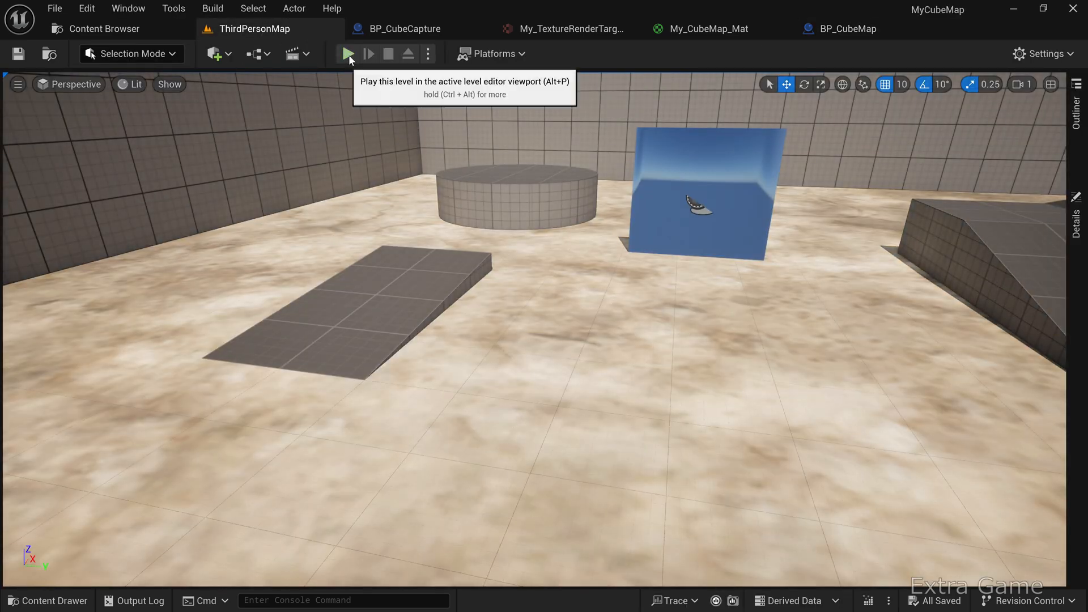
# Step: Play ThirdPersonMap to see the character in front of the cube-map panel
pyautogui.click(348, 53)
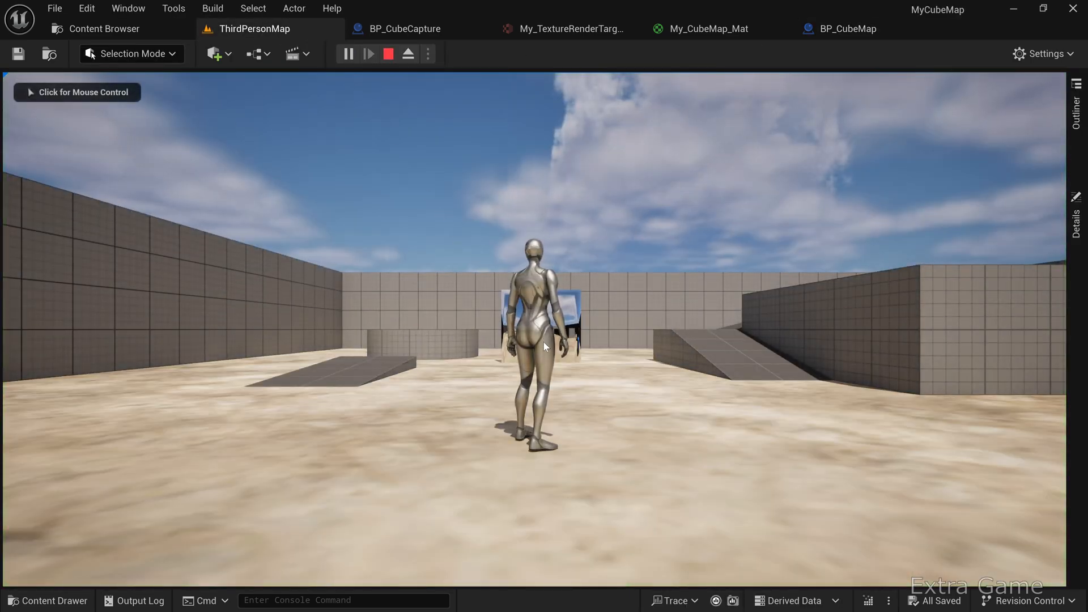